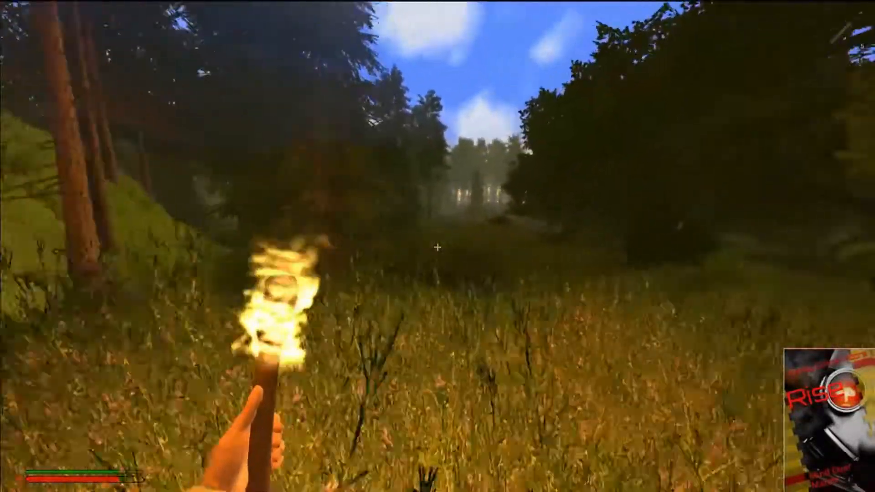
mouse_move(438, 248)
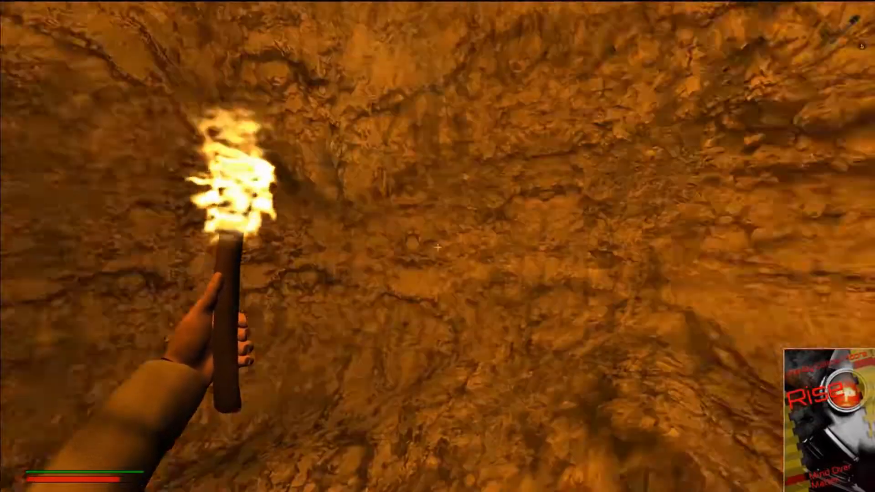
mouse_move(437, 250)
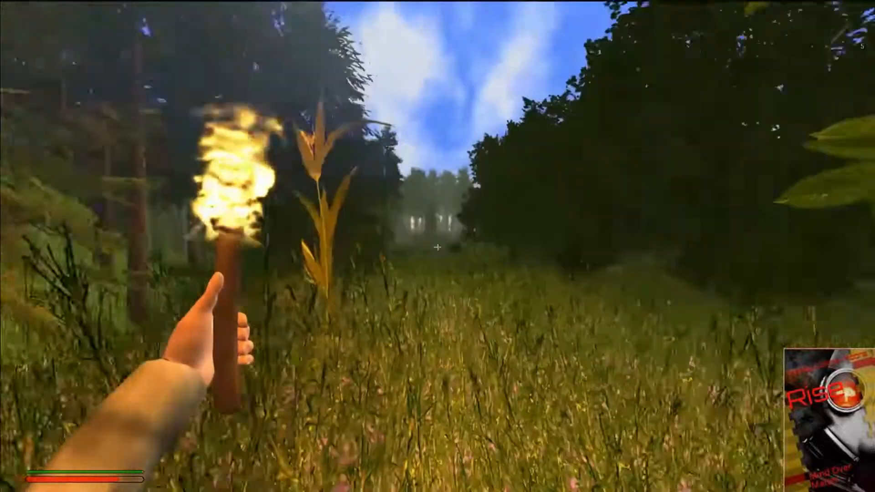
Ready an apple and eat it beside the grey rock cave entrance.
key(i)
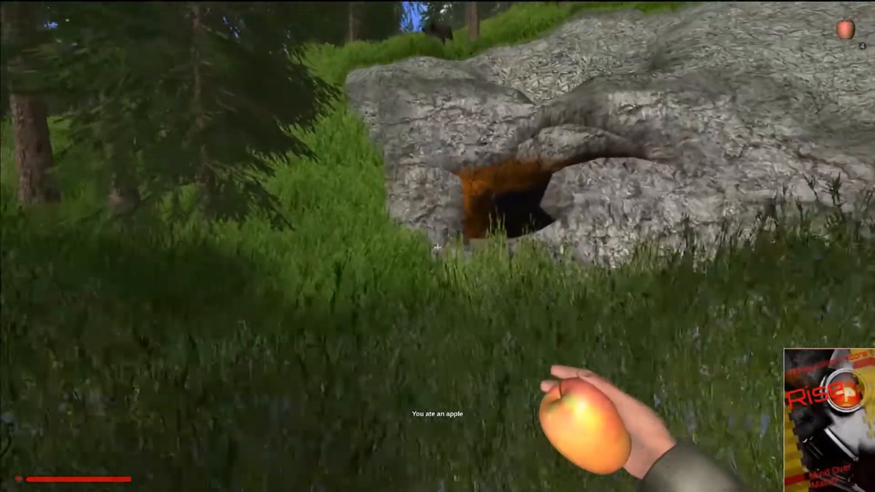
mouse_move(438, 247)
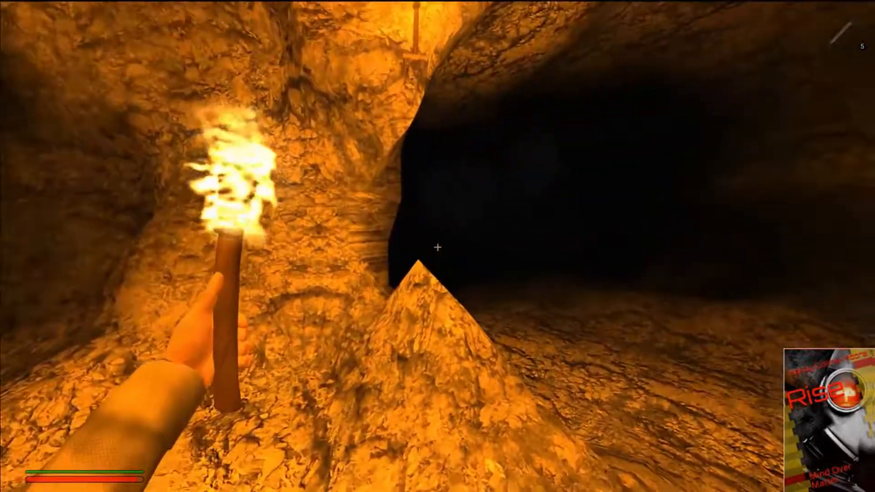
mouse_move(438, 248)
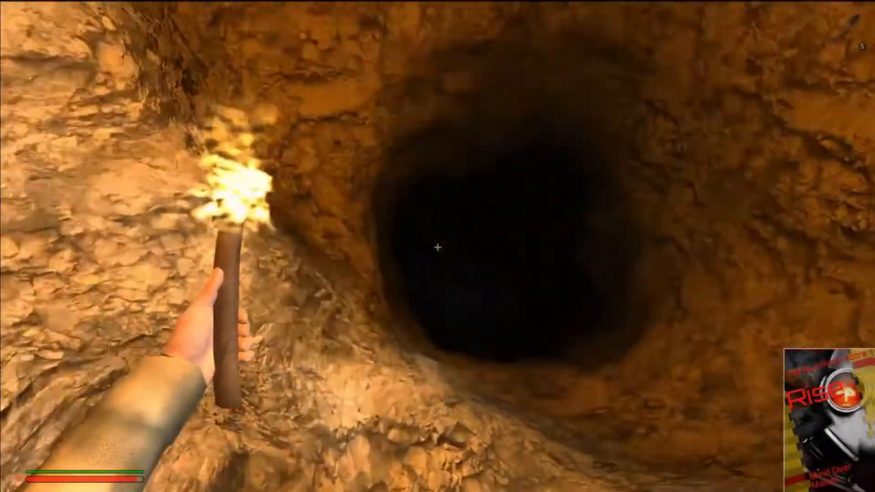
mouse_move(437, 259)
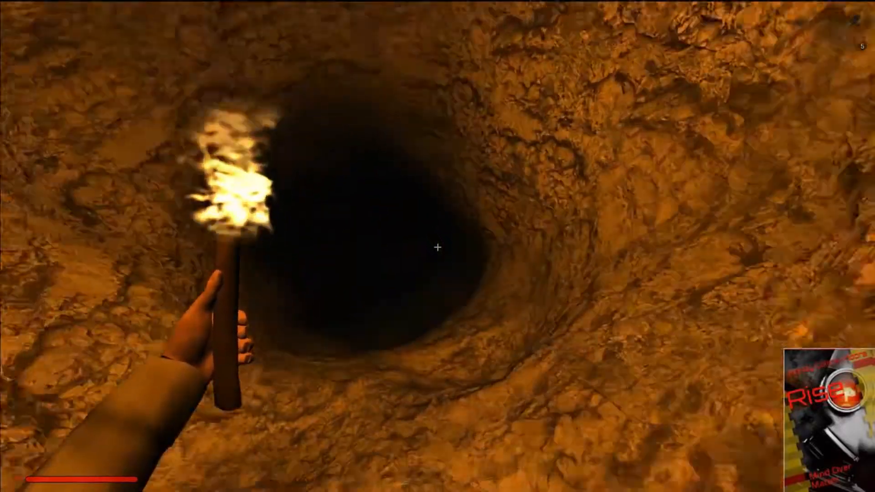
mouse_move(439, 249)
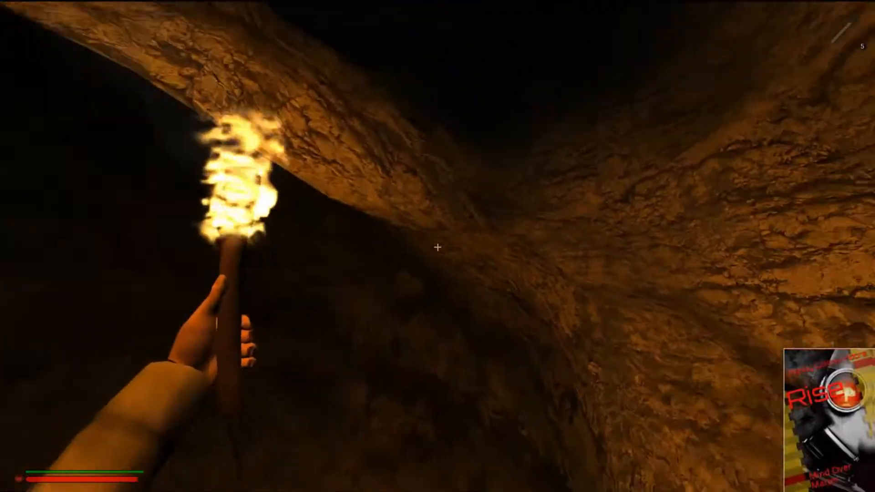
mouse_move(438, 249)
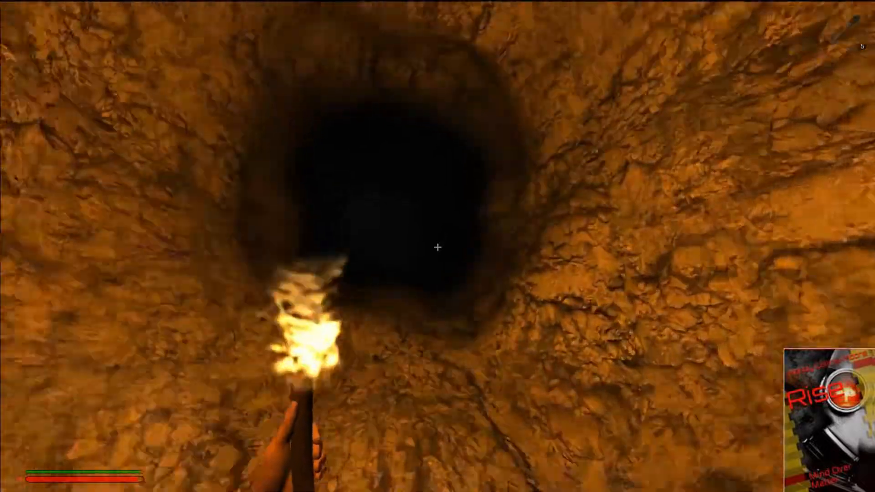
mouse_move(438, 248)
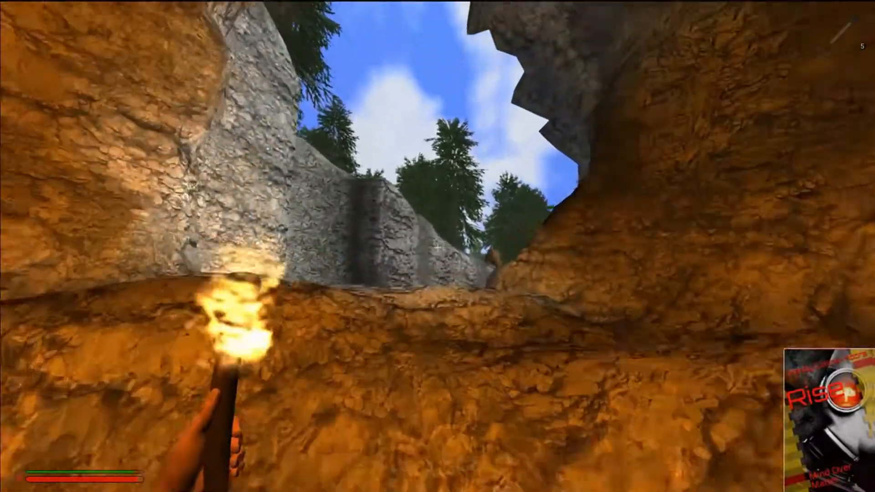
mouse_move(438, 250)
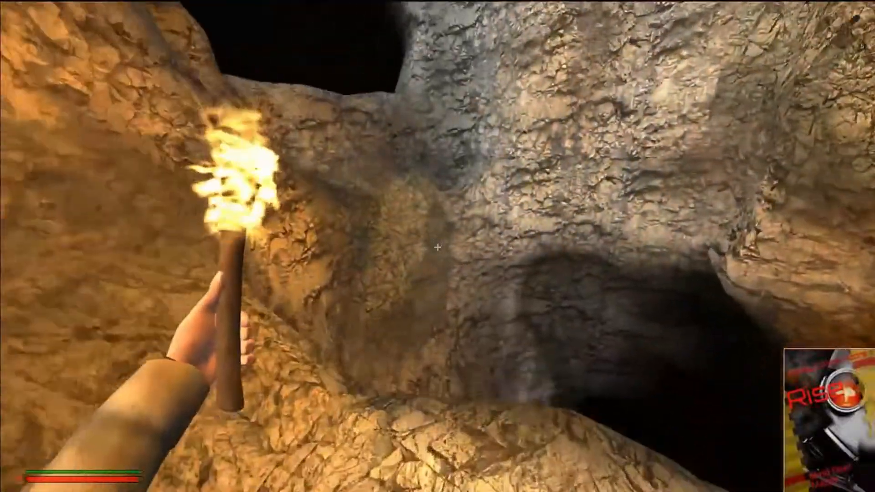
mouse_move(436, 249)
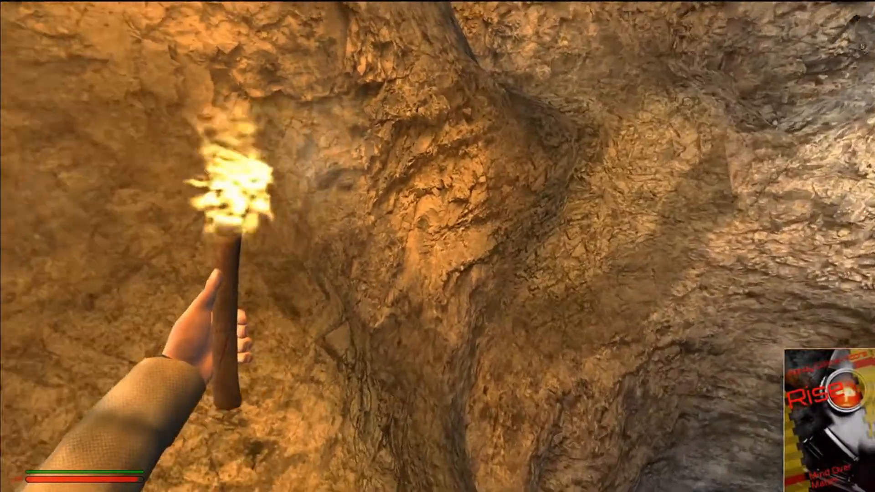
mouse_move(438, 247)
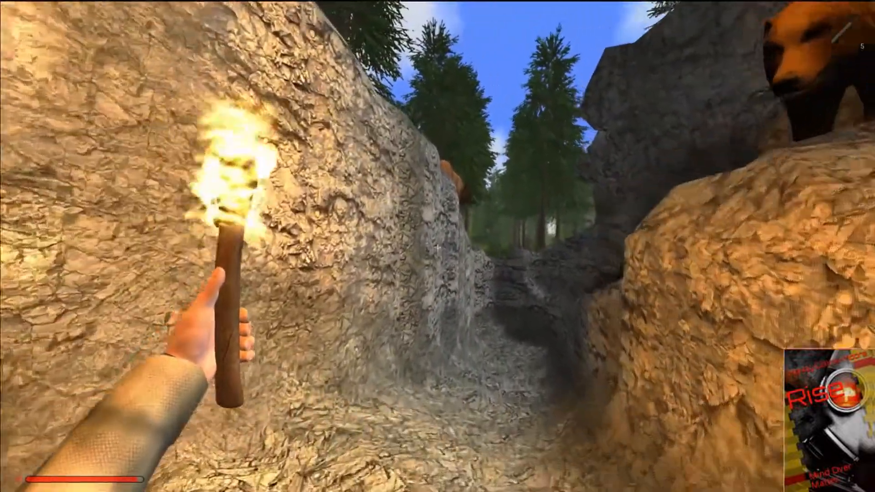
mouse_move(435, 248)
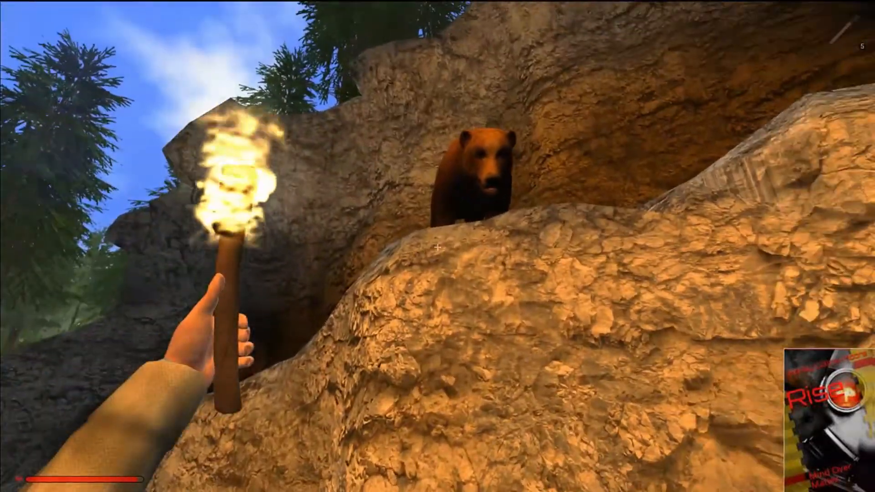
mouse_move(438, 250)
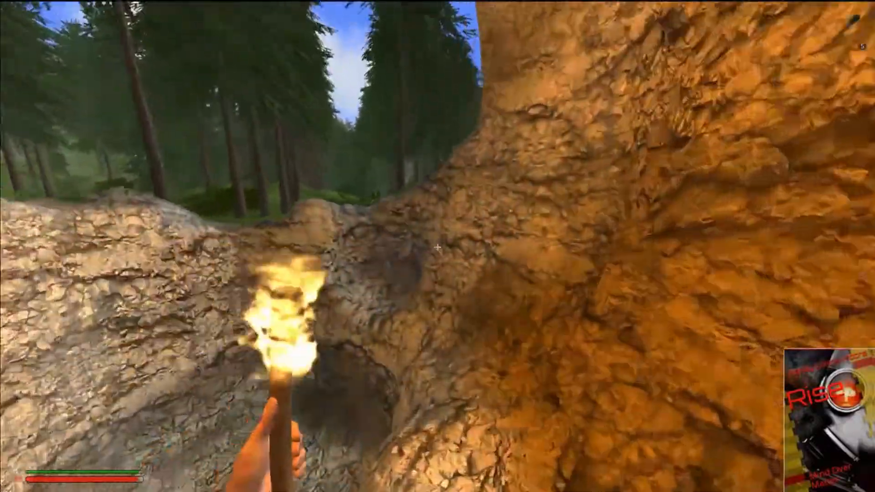
mouse_move(434, 247)
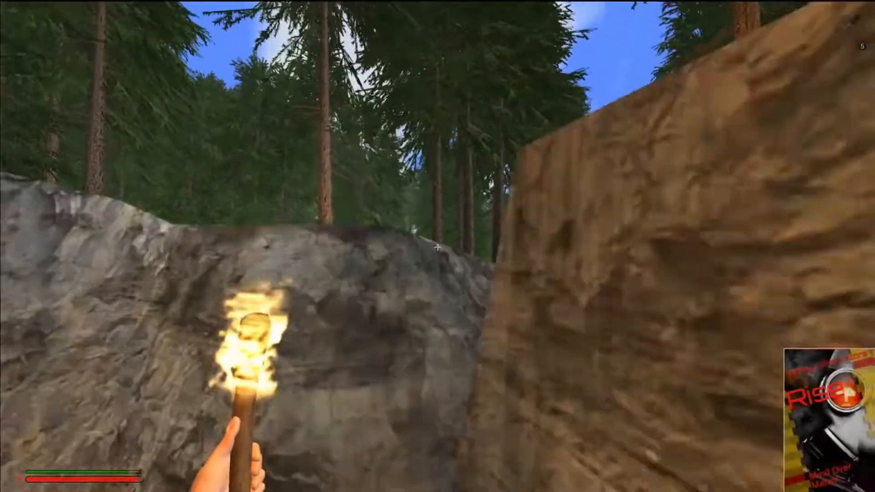
mouse_move(437, 249)
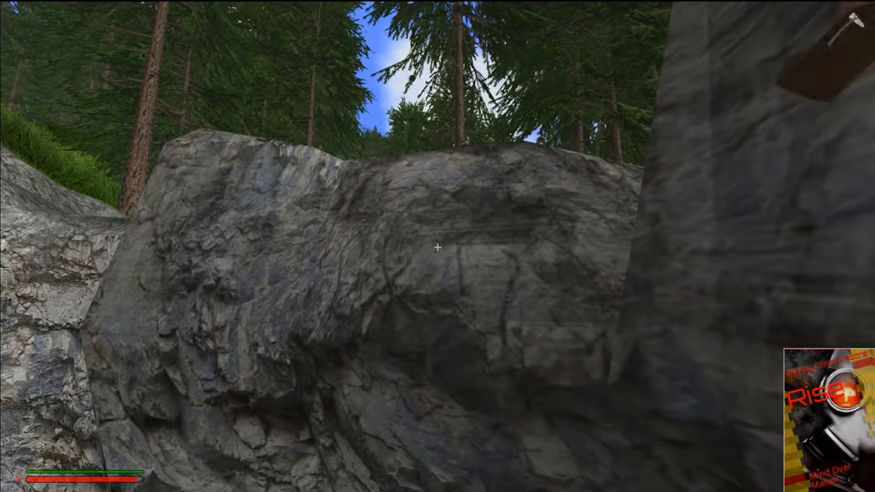
Mine into the dark rock ridge and pit wall, breaking out chunks of stone.
click(438, 248)
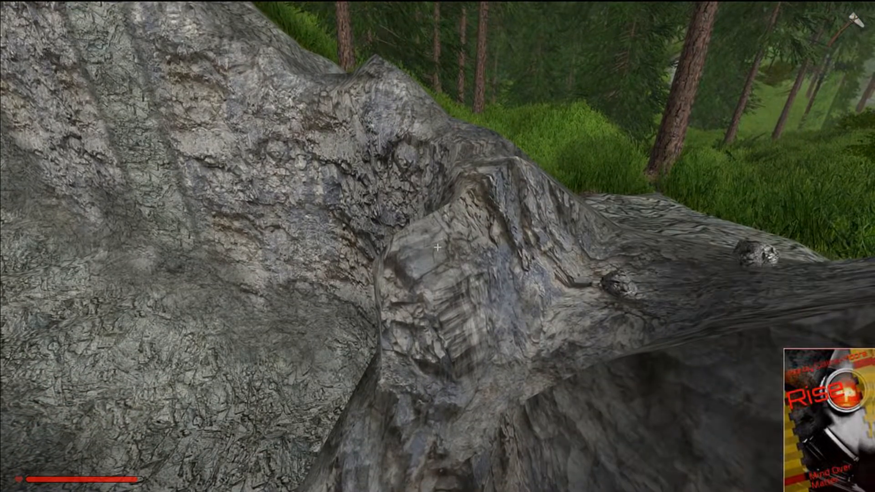
click(438, 250)
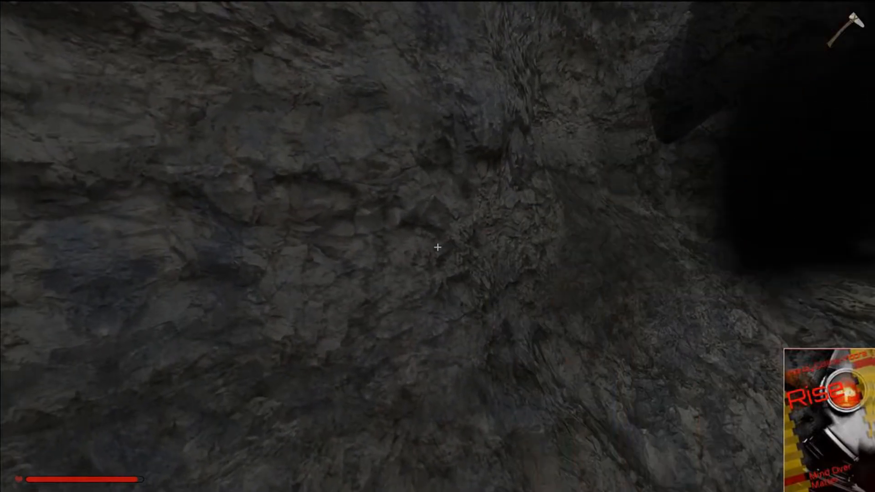
click(439, 248)
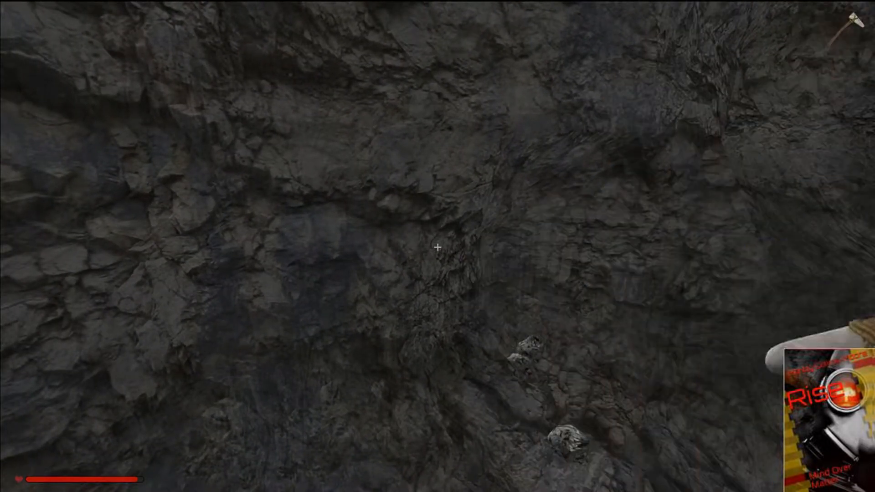
click(439, 249)
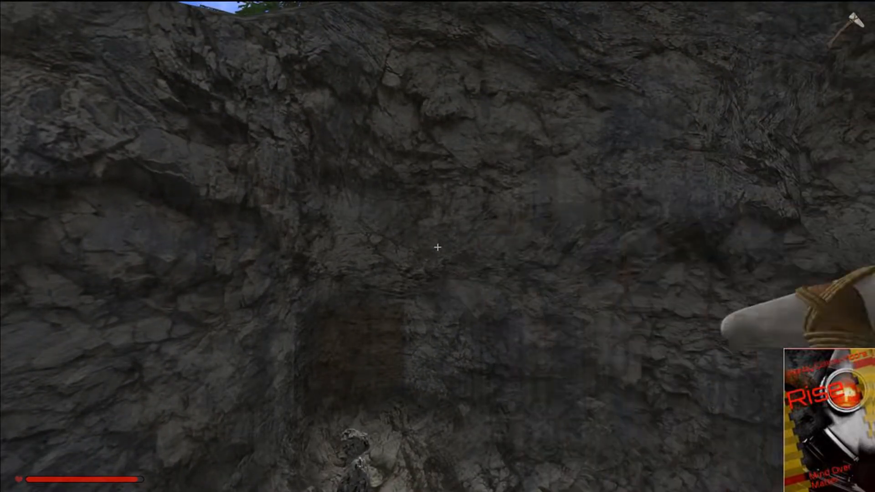
click(437, 249)
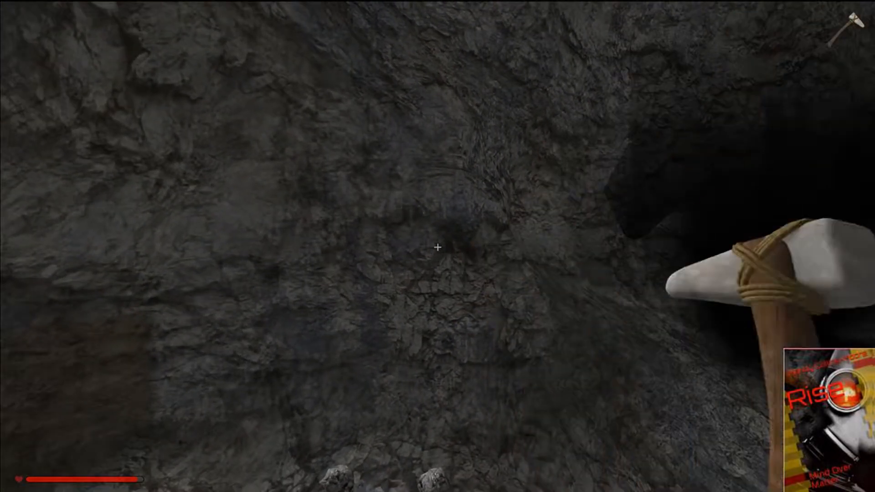
click(438, 249)
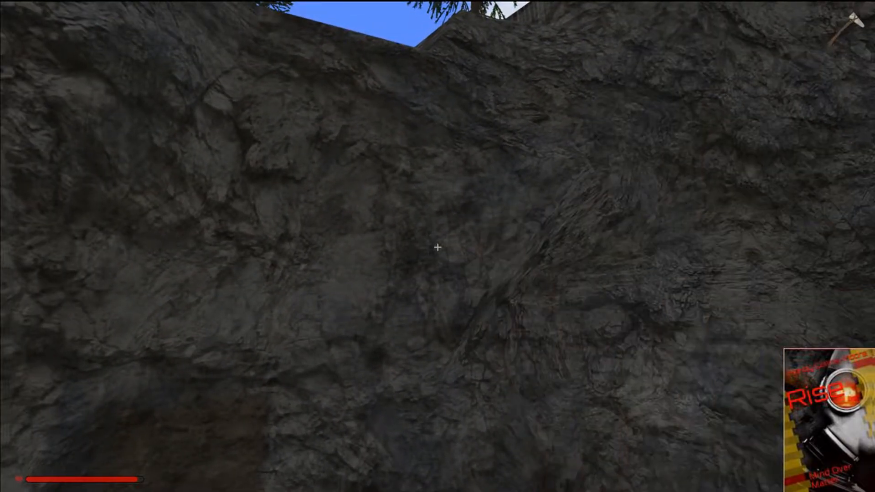
click(438, 250)
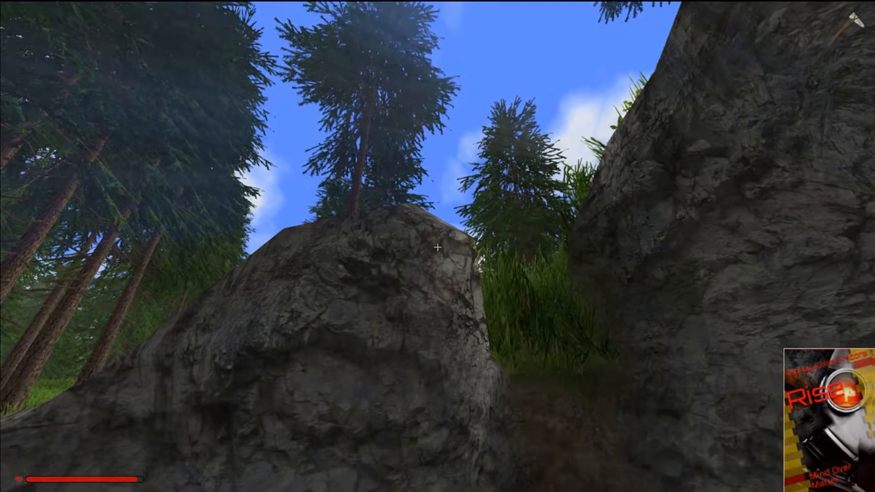
Chip stone off the boulder beside the pit and the ground between rocks.
click(437, 247)
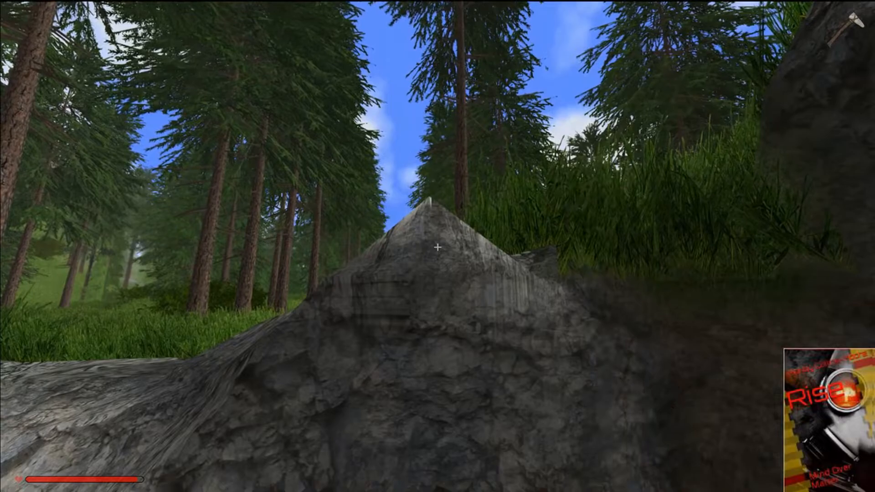
click(437, 249)
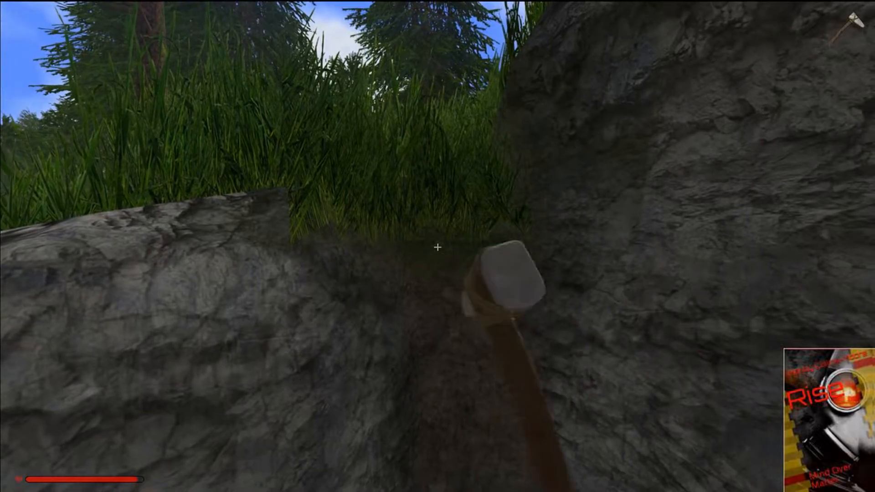
click(437, 248)
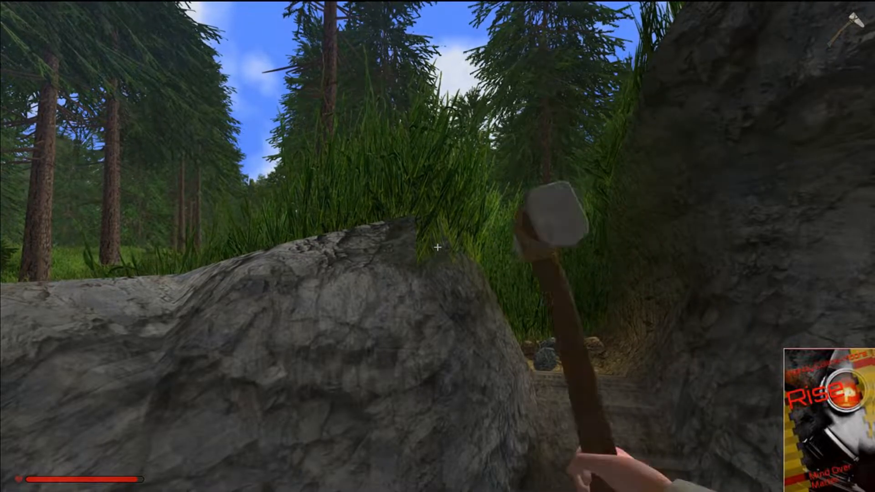
click(438, 247)
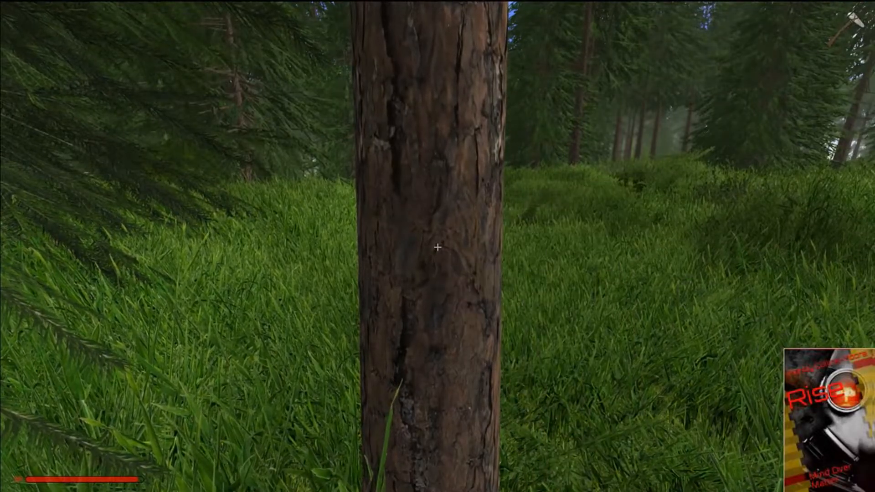
Chop at the pine trunk until the tree falls into a log.
click(438, 249)
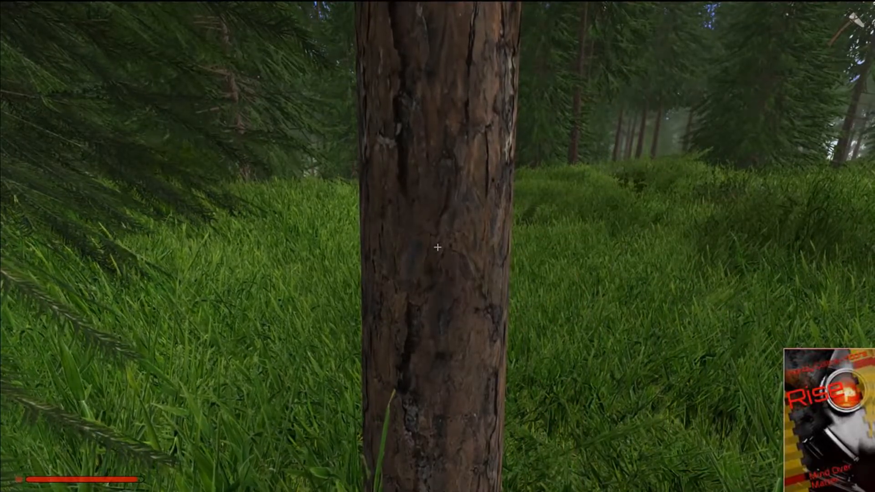
click(437, 258)
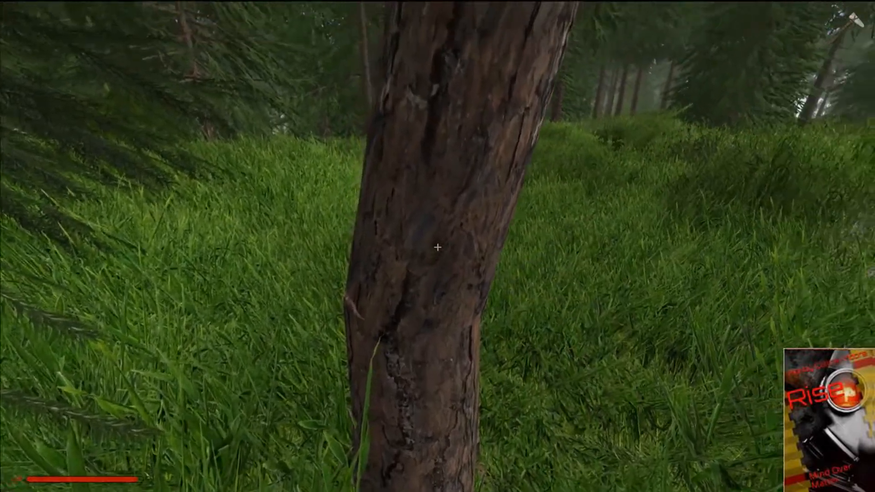
click(438, 248)
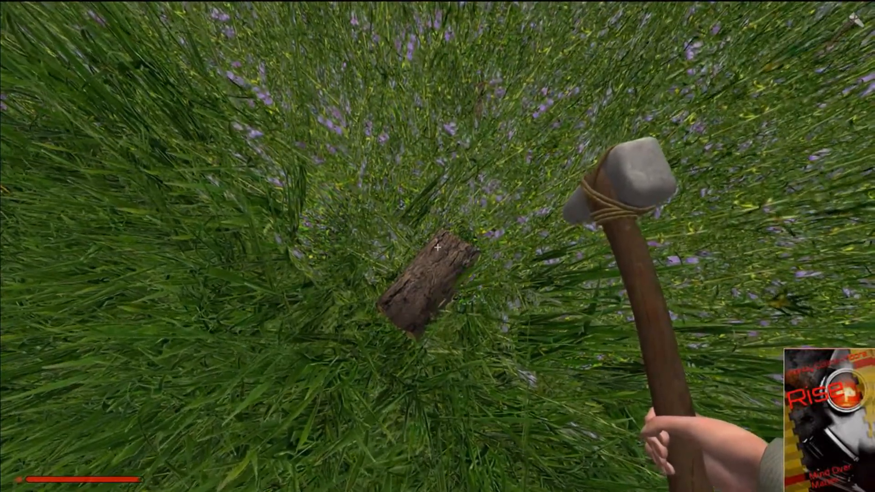
Chop the fallen log in the flowery grass into lumber.
click(439, 249)
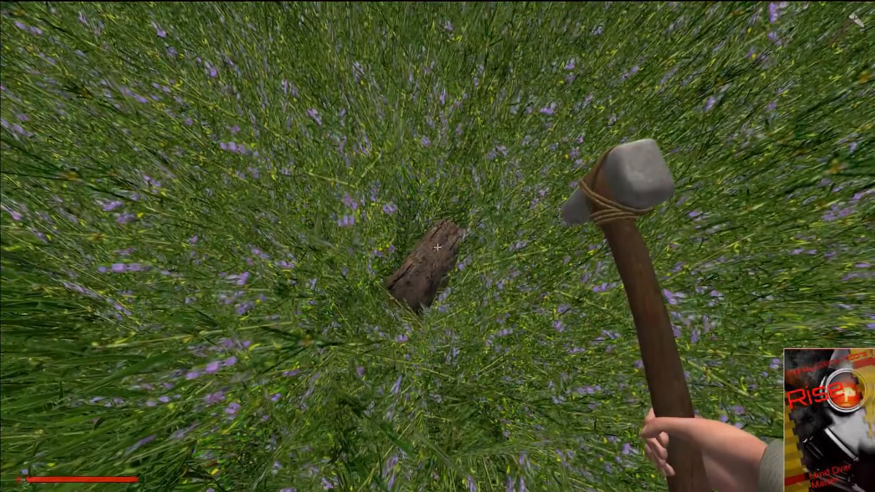
click(437, 249)
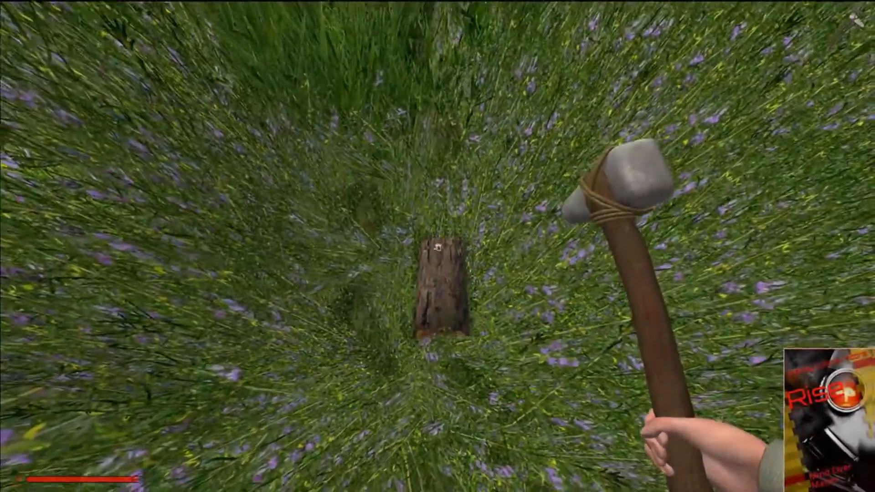
click(439, 248)
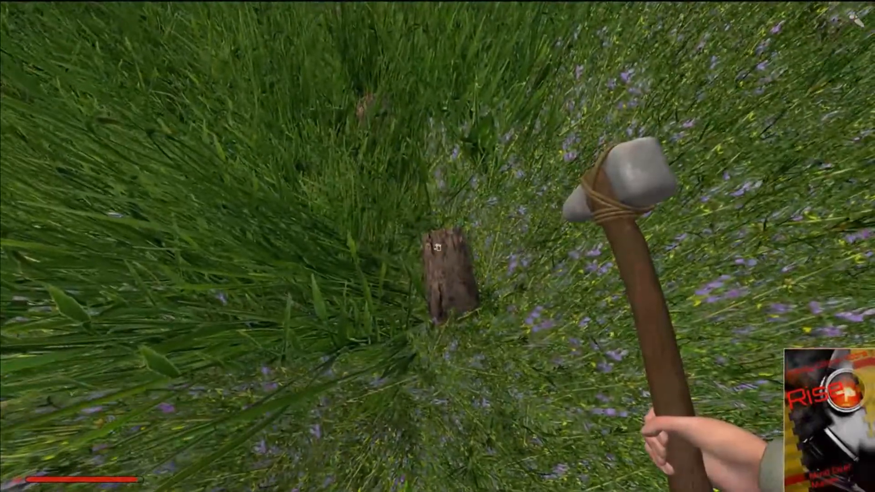
click(438, 248)
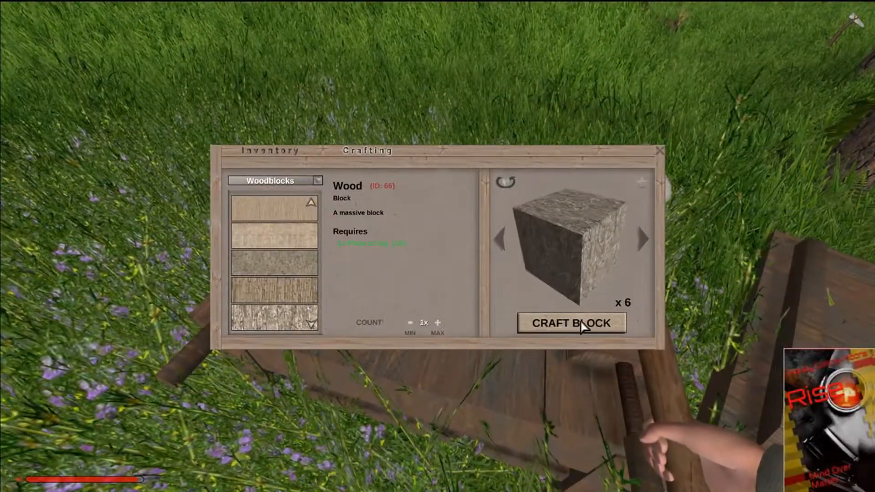
Craft a batch of wood blocks, then six wooden stairs (Stair type 1).
click(577, 323)
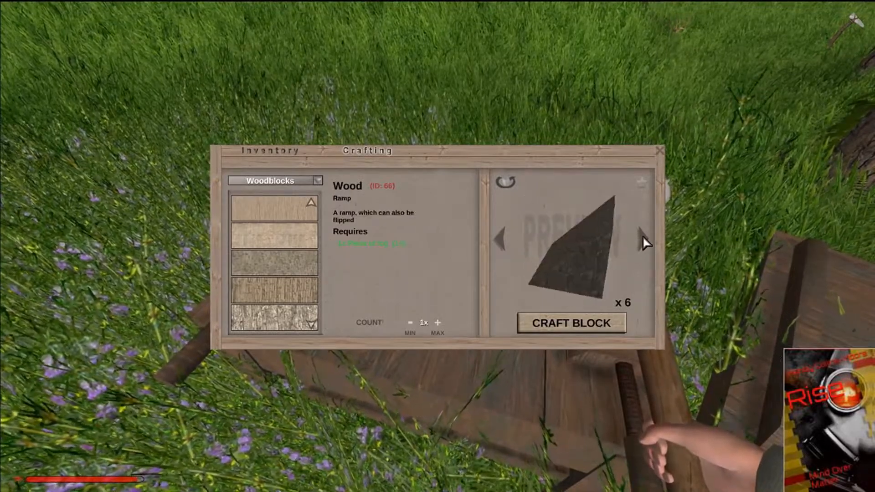
click(573, 323)
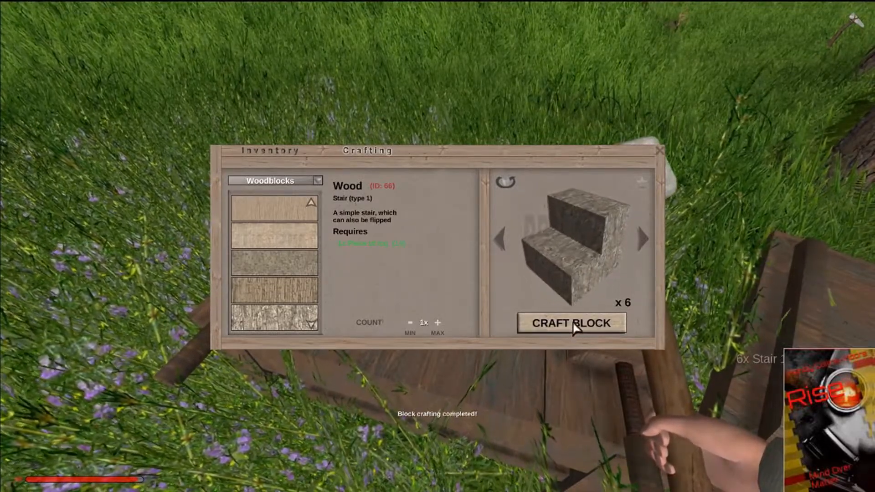
click(572, 323)
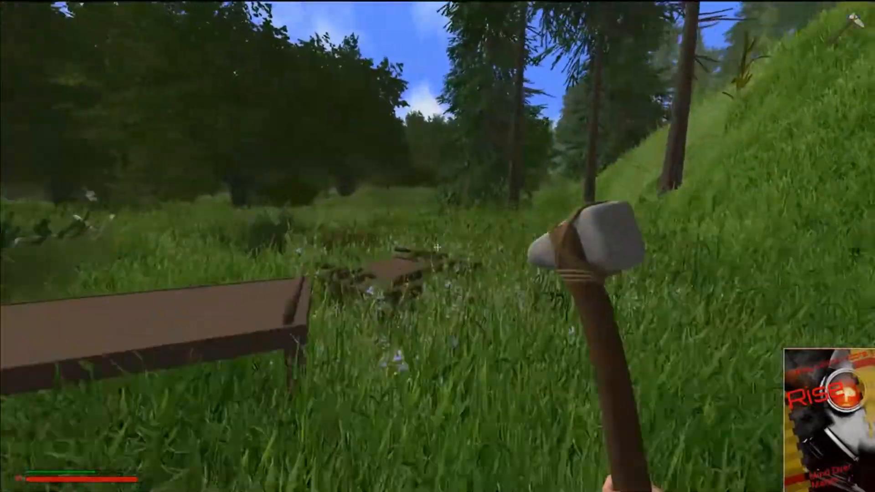
mouse_move(437, 248)
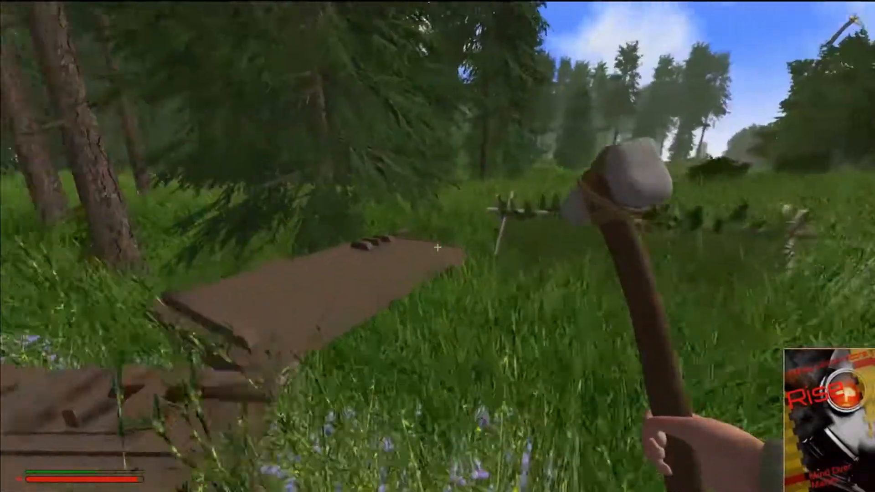
Browse Crafting Stations recipes, then select Ladder (wood) and preview its other size.
key(i)
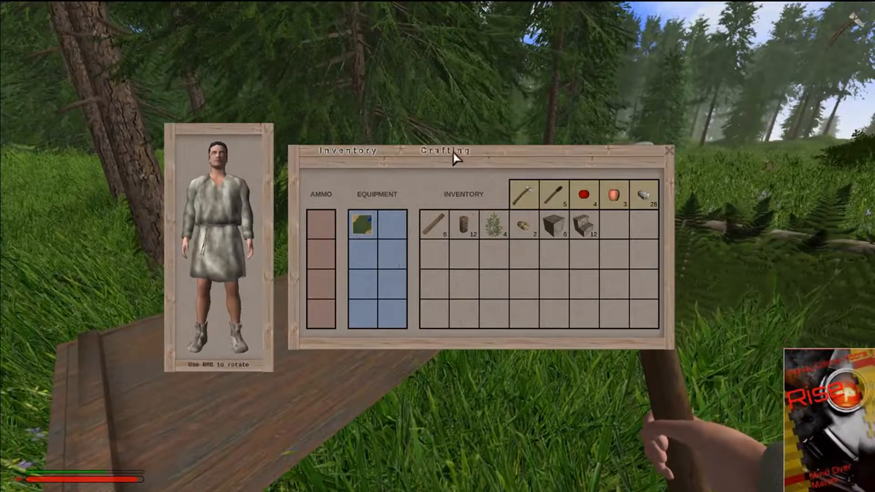
click(444, 150)
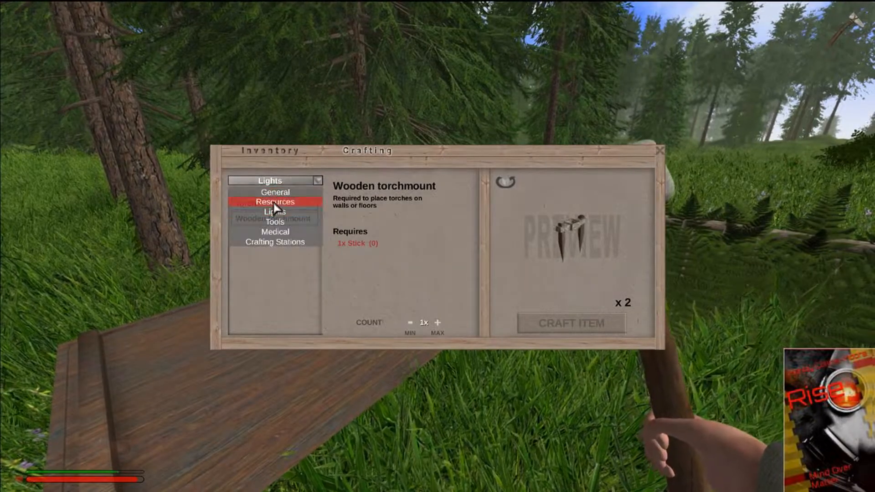
click(274, 202)
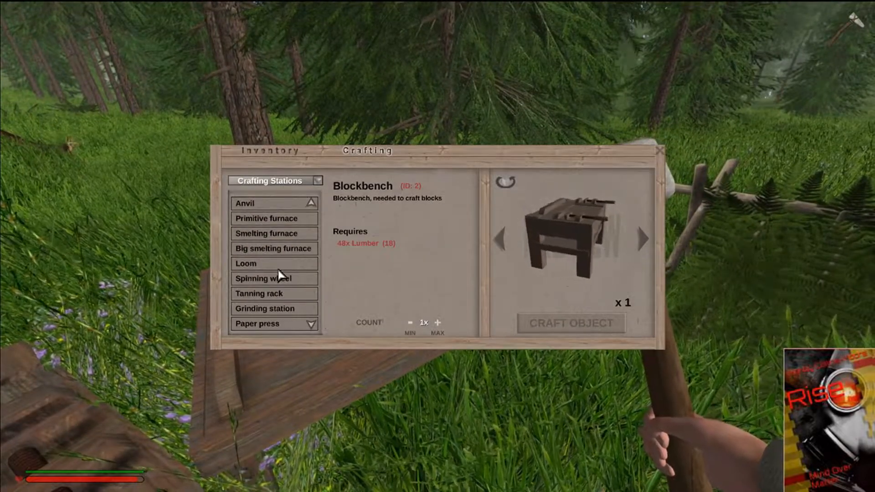
click(275, 181)
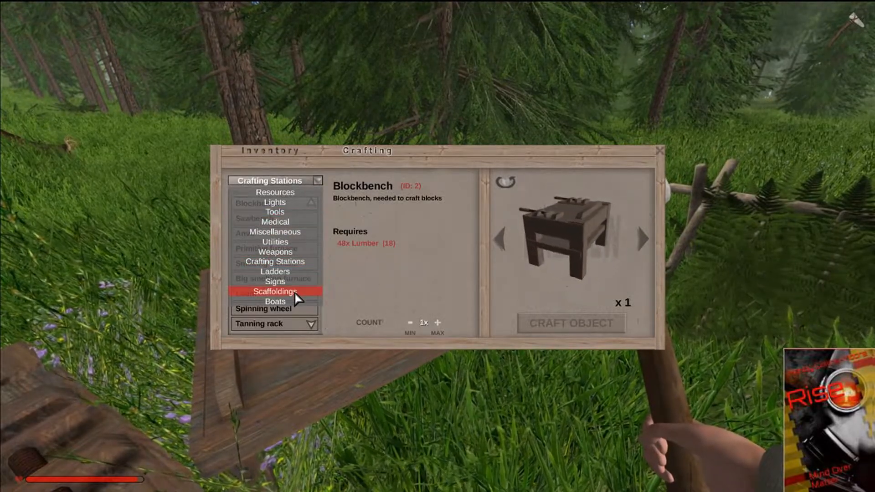
click(275, 271)
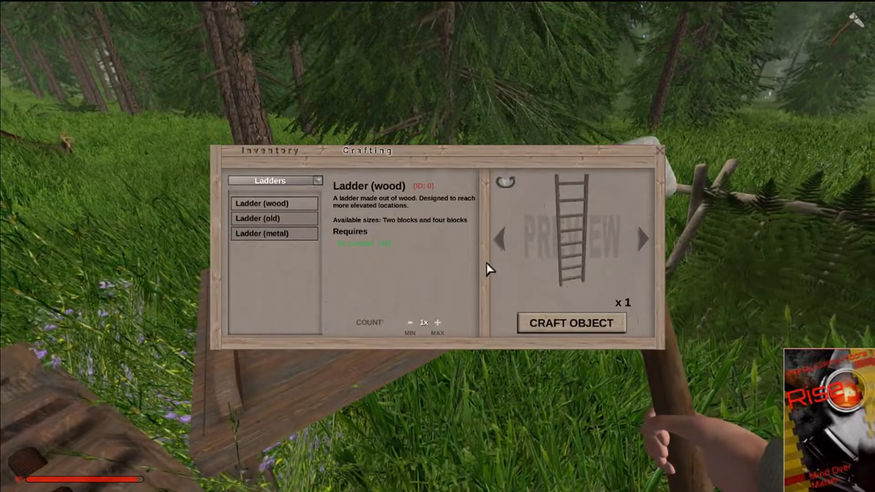
click(641, 242)
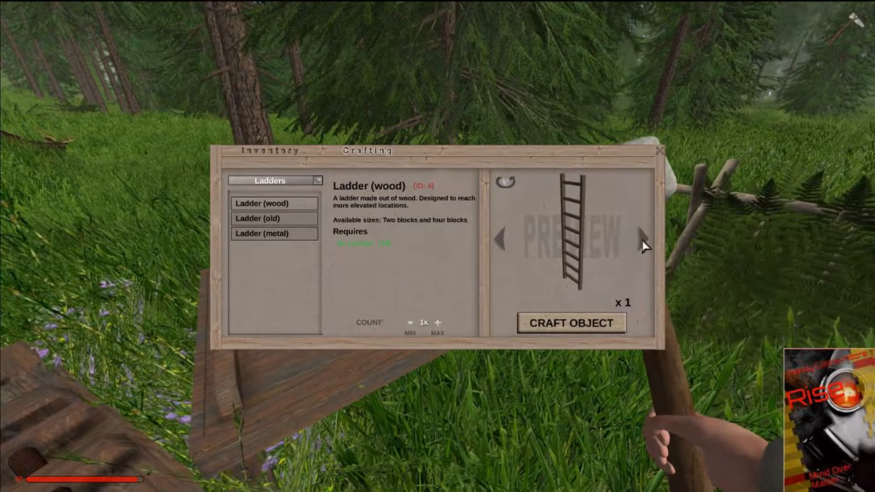
click(571, 323)
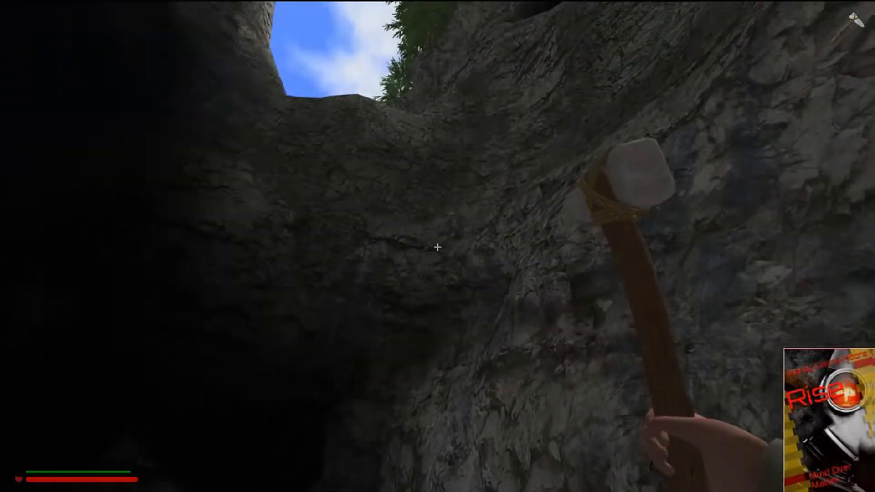
Equip the lit torch and head down the dark cave tunnel.
key(i)
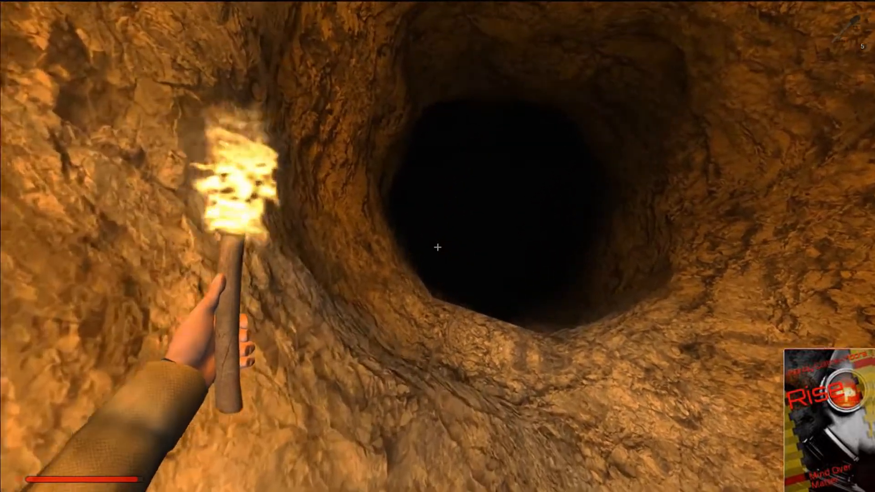
mouse_move(437, 248)
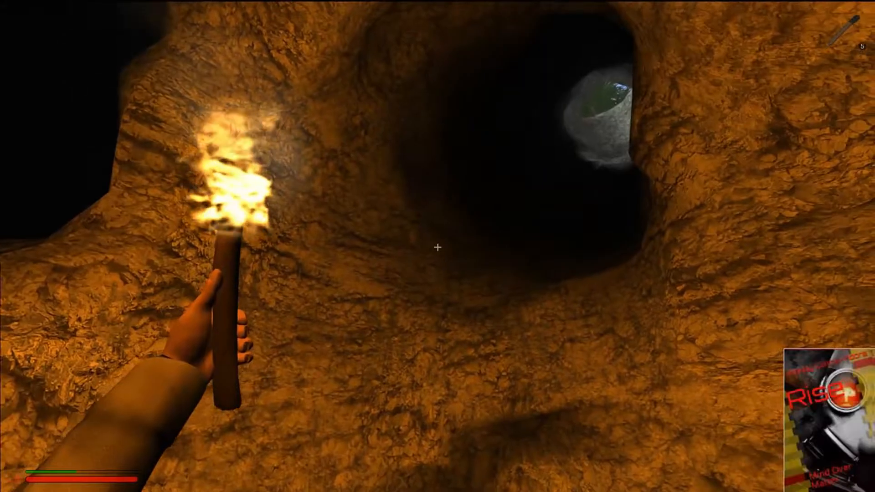
mouse_move(437, 247)
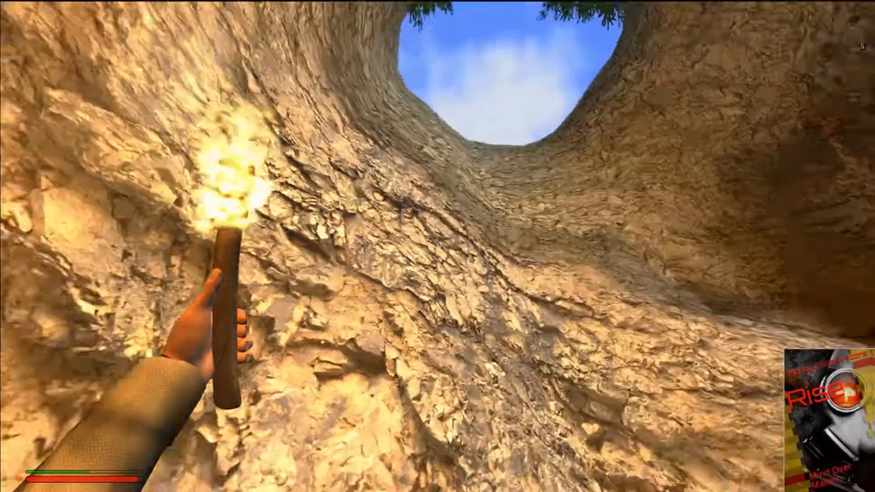
mouse_move(438, 248)
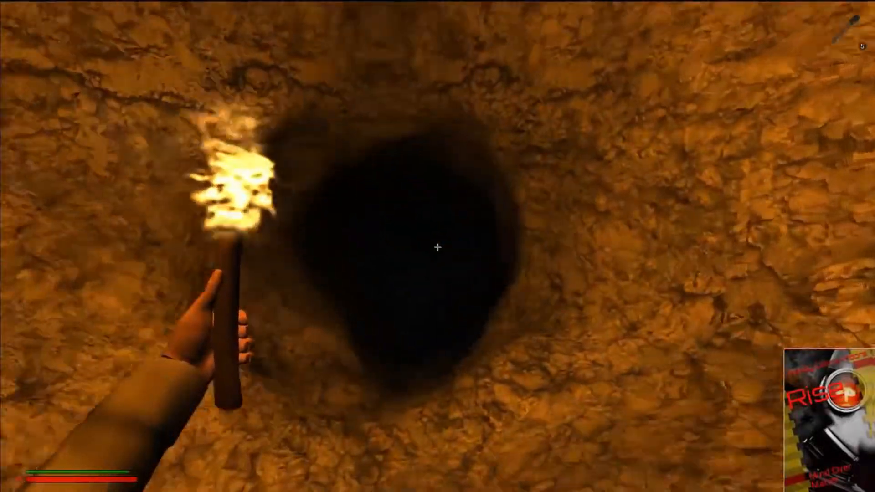
mouse_move(437, 247)
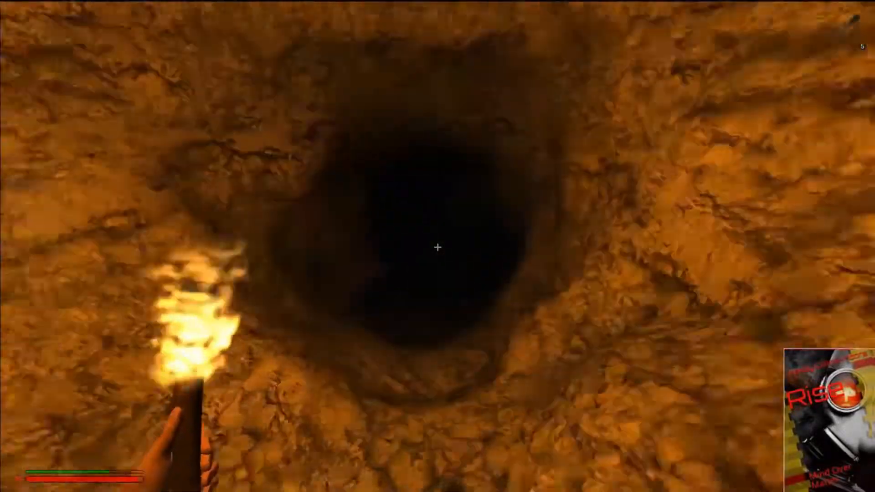
mouse_move(438, 248)
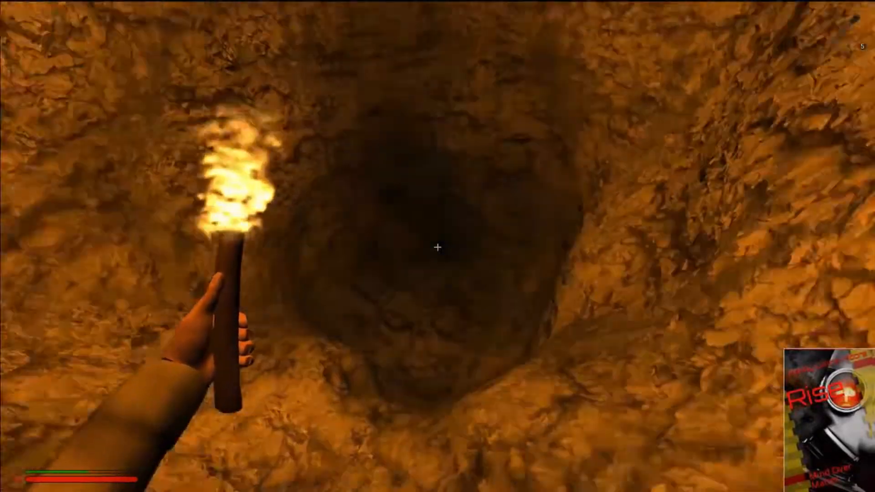
mouse_move(437, 249)
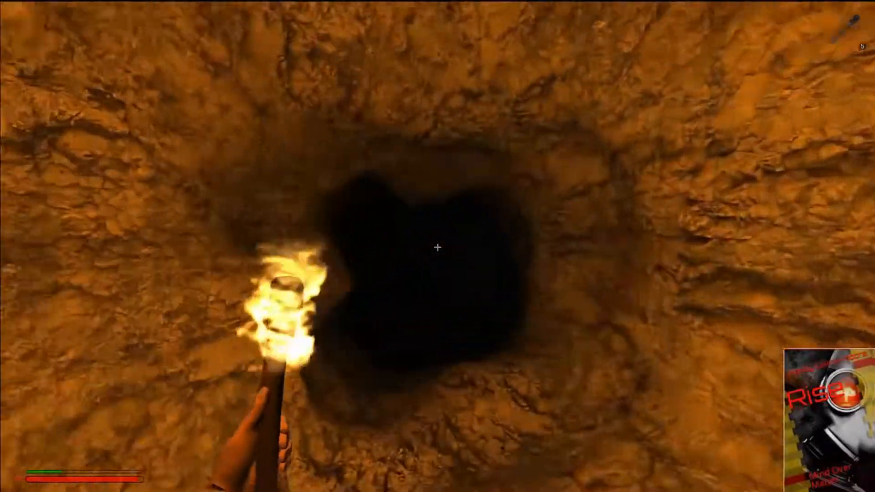
mouse_move(438, 248)
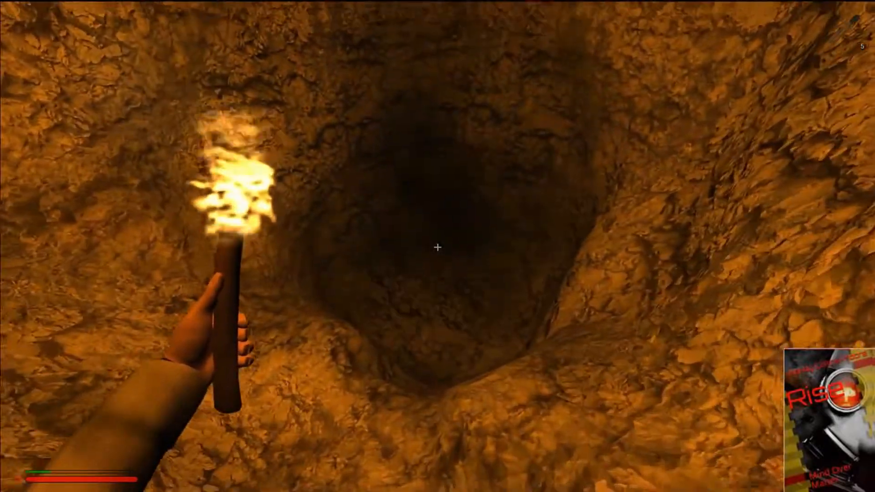
mouse_move(438, 250)
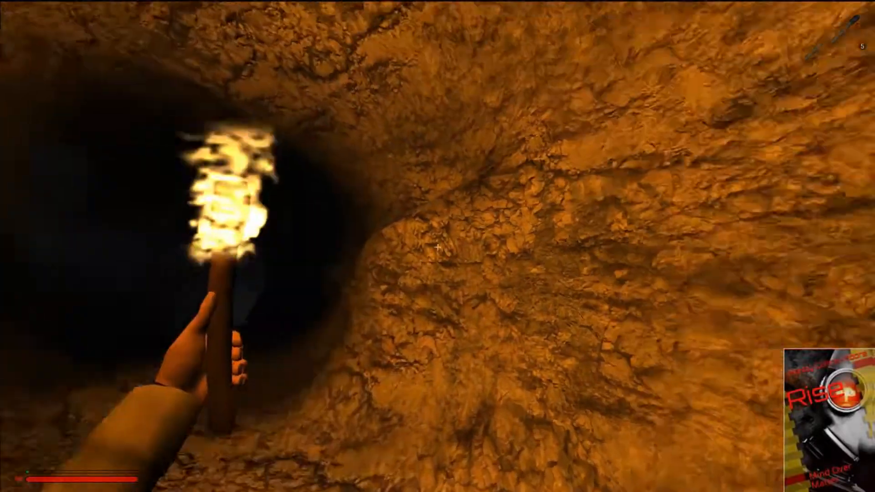
mouse_move(438, 261)
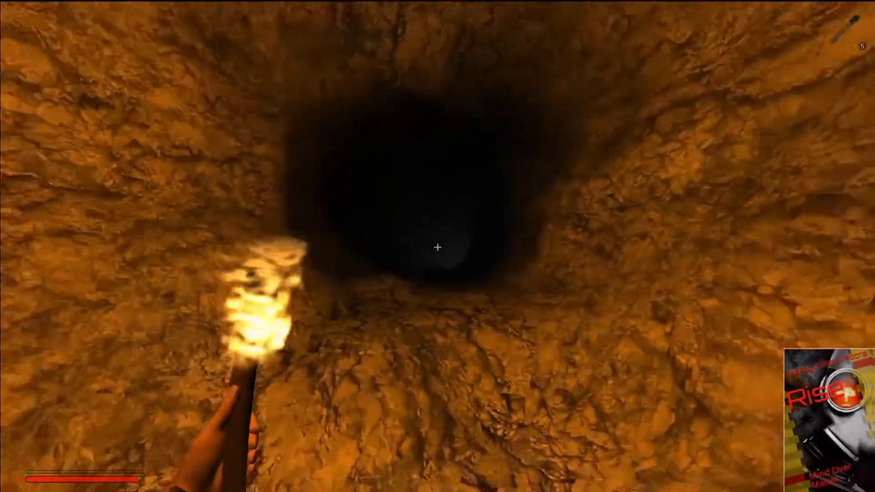
mouse_move(438, 248)
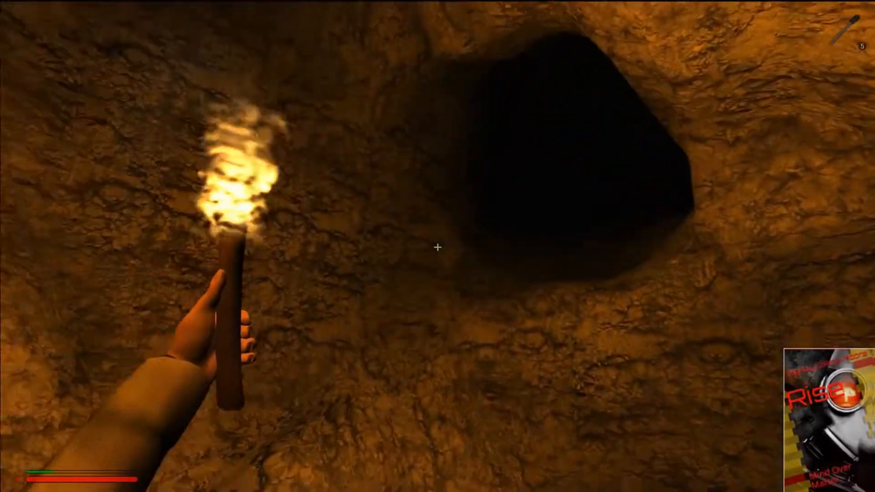
mouse_move(438, 247)
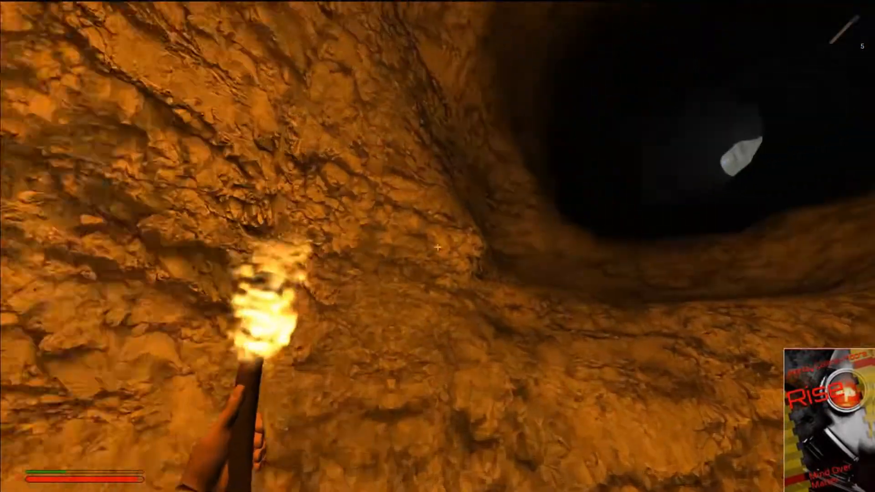
mouse_move(439, 247)
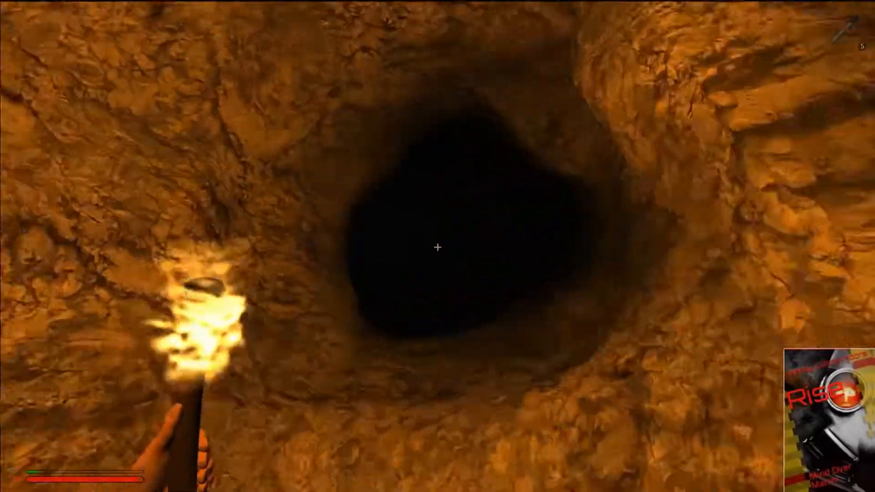
mouse_move(438, 247)
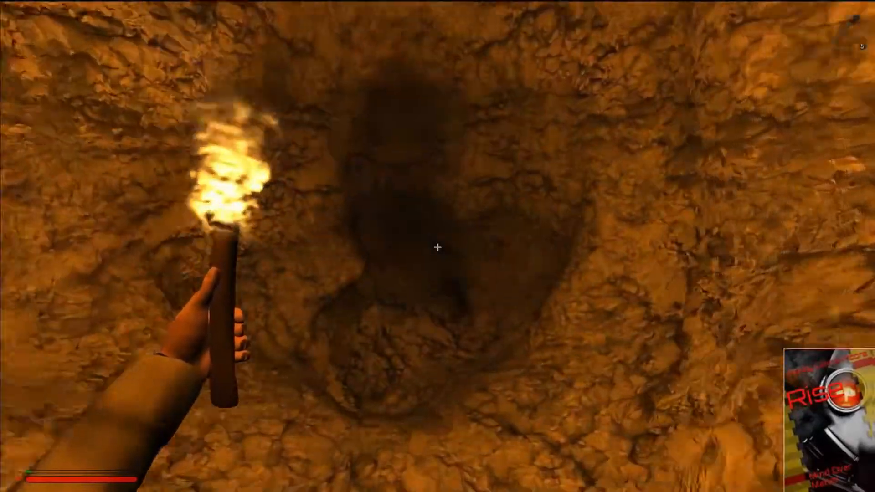
mouse_move(438, 260)
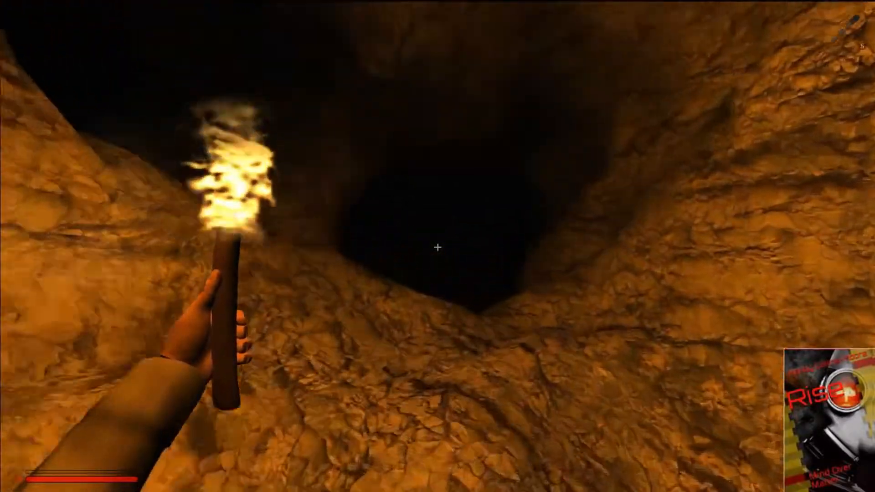
mouse_move(438, 249)
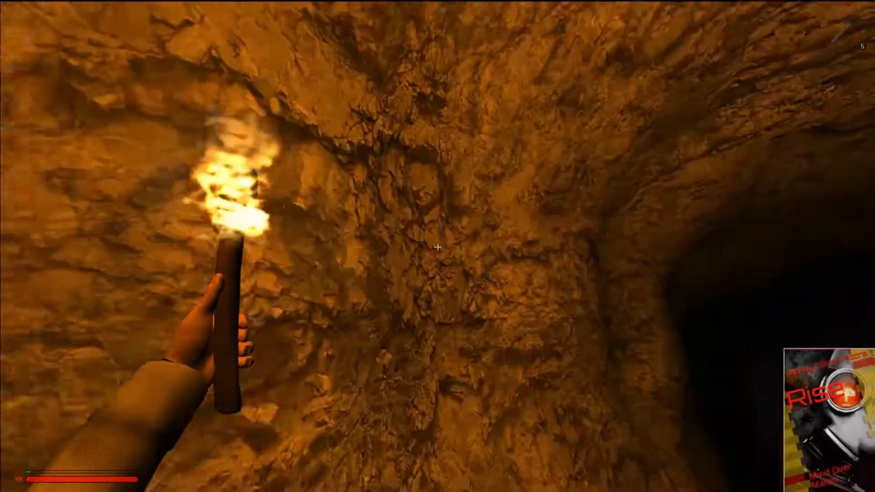
mouse_move(439, 247)
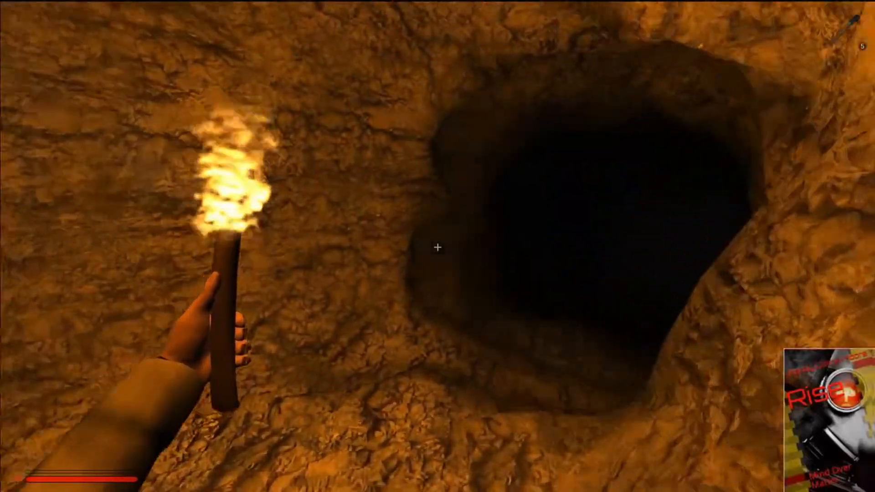
mouse_move(438, 250)
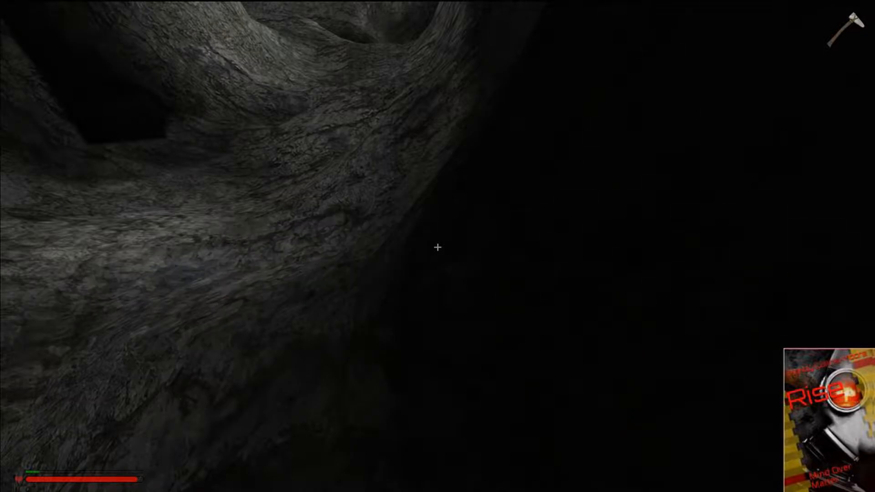
Mine two pieces of stone from the grey rock wall.
click(438, 248)
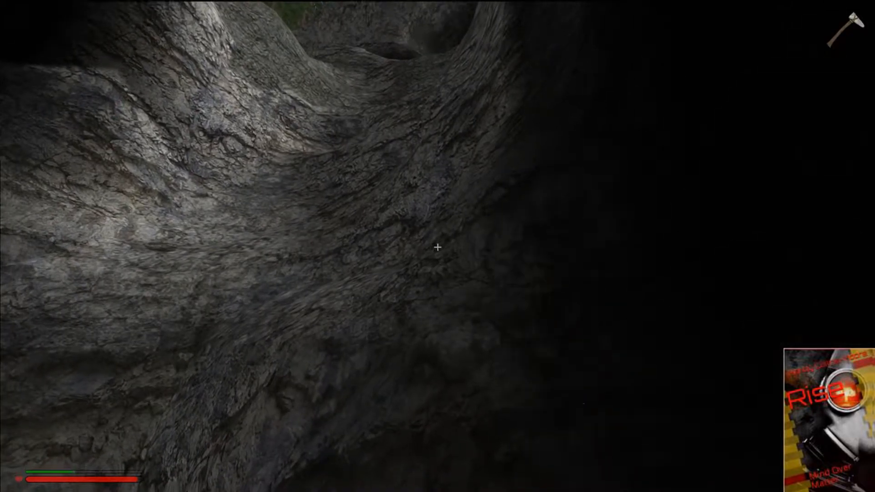
click(438, 248)
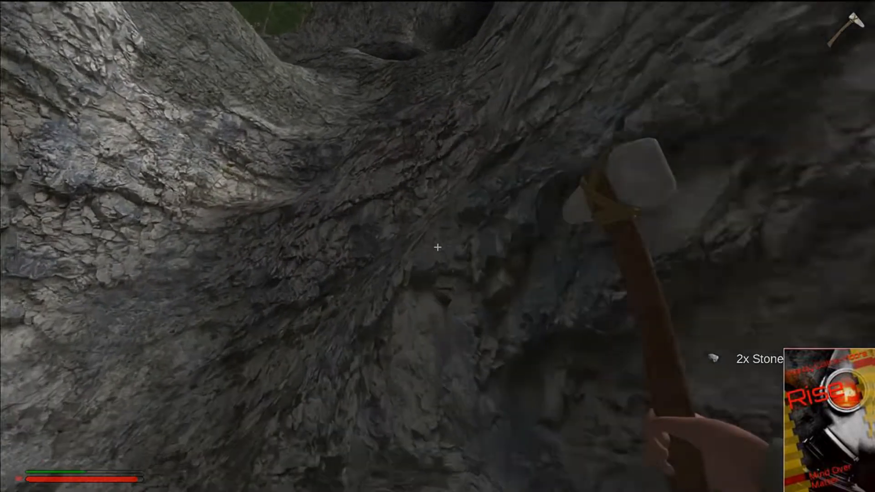
mouse_move(438, 248)
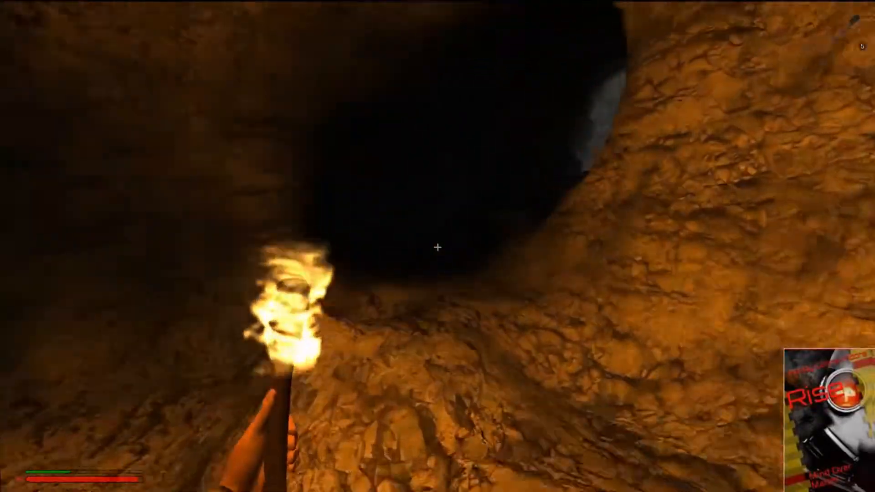
mouse_move(438, 248)
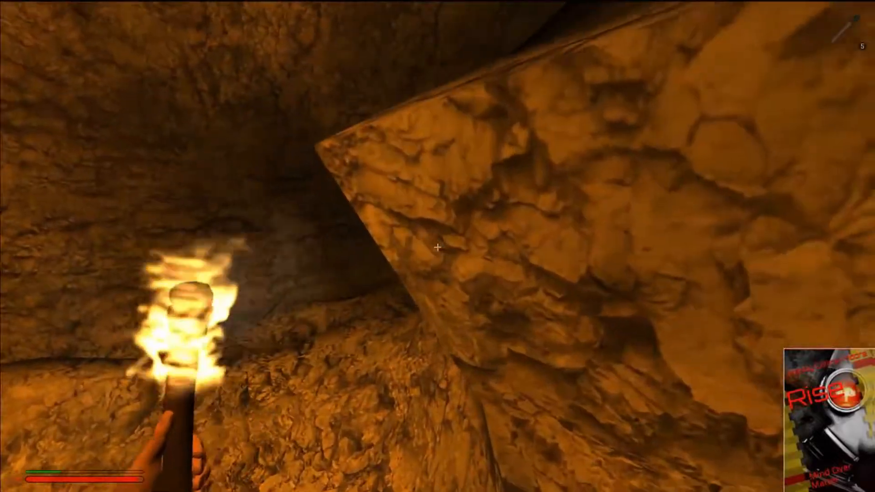
mouse_move(439, 249)
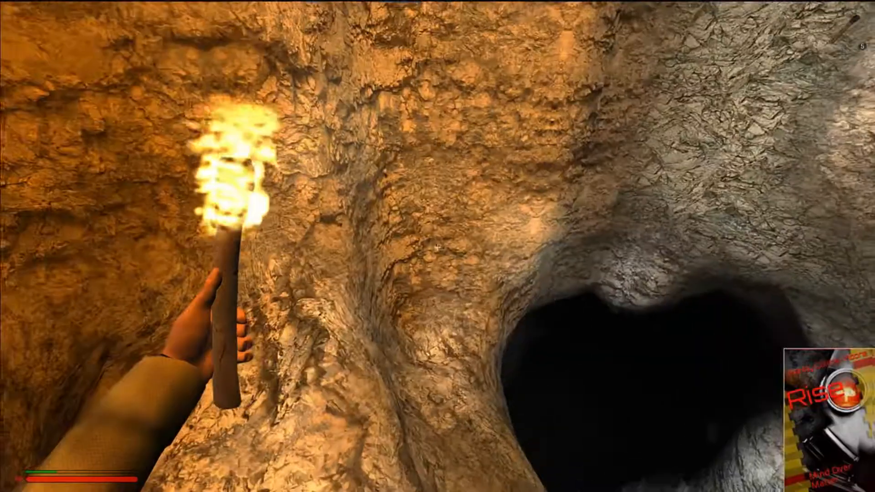
mouse_move(437, 248)
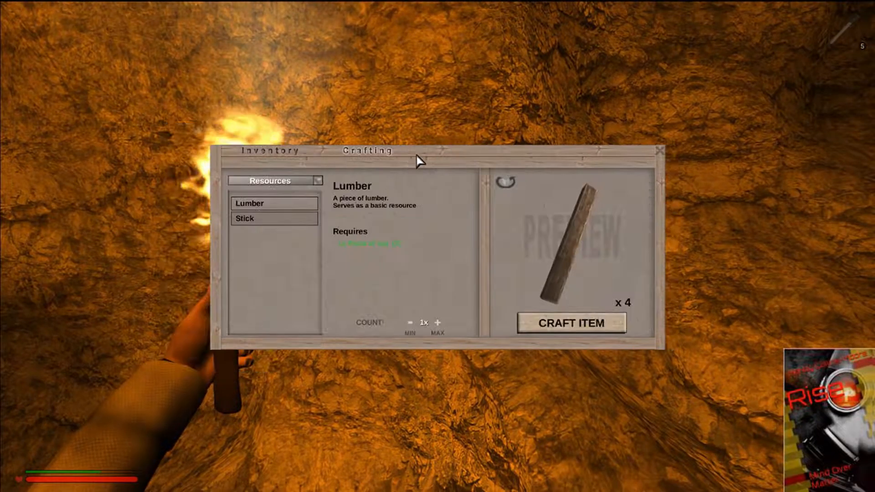
Craft sticks, two wooden torchmounts and two torches.
click(253, 219)
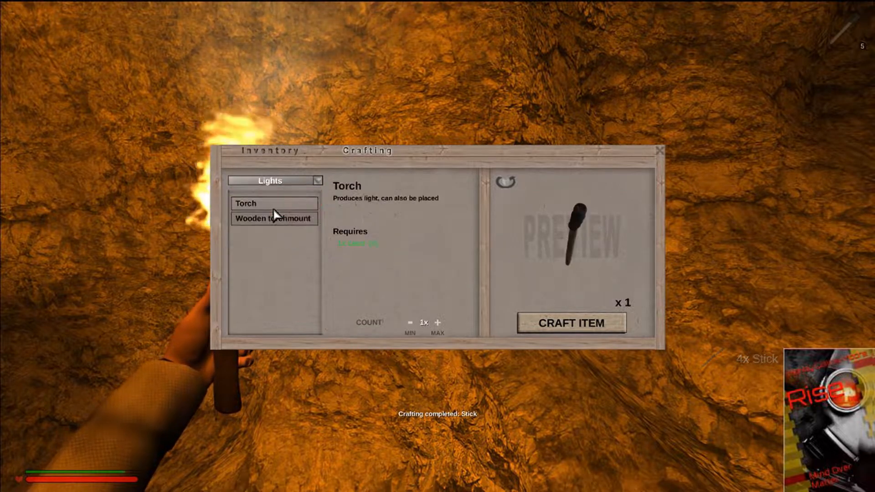
click(274, 219)
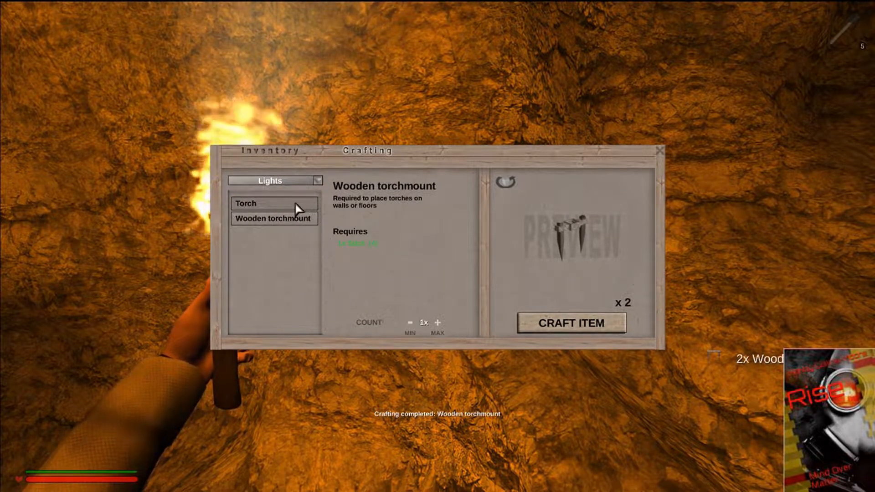
click(257, 204)
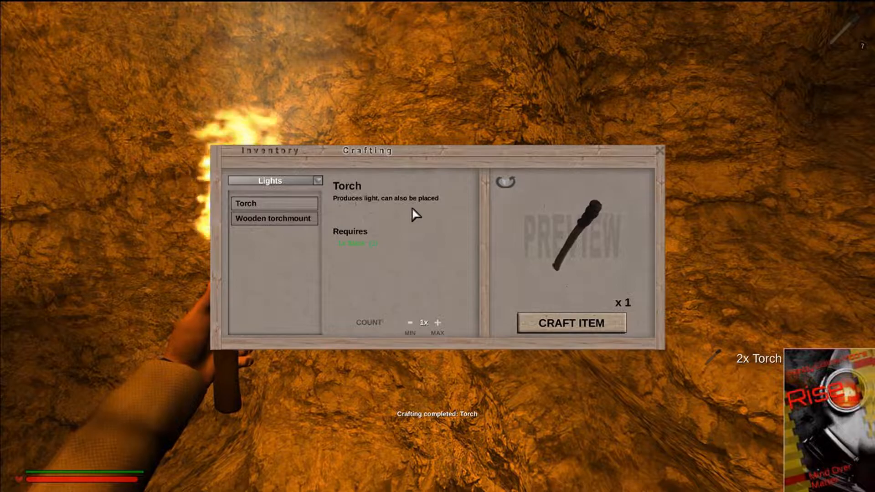
click(270, 151)
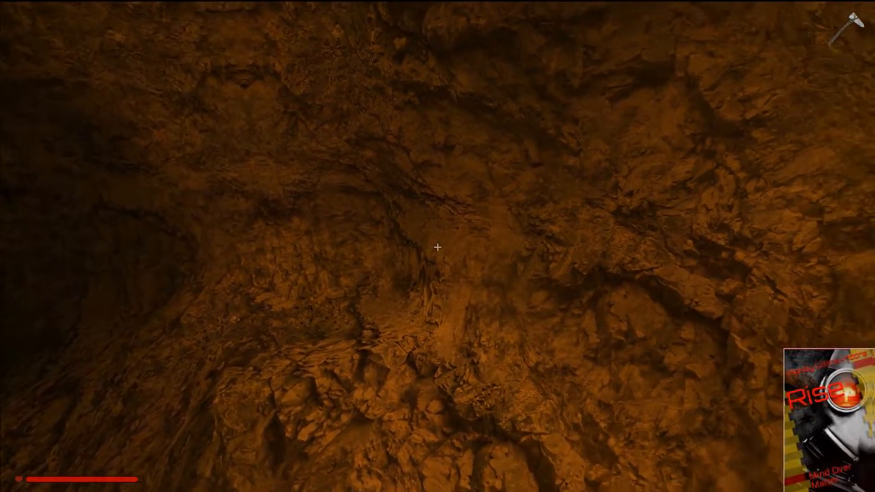
Dig forward through the rock walls of the dark cave tunnel.
click(438, 249)
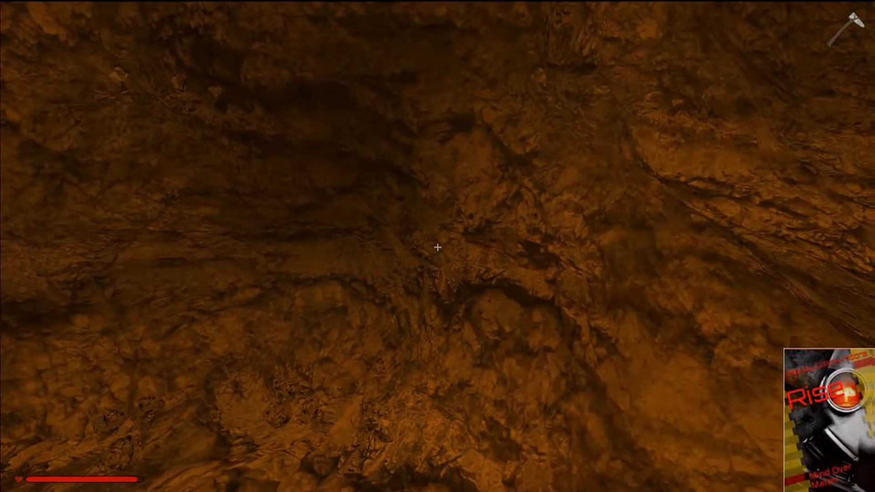
click(437, 249)
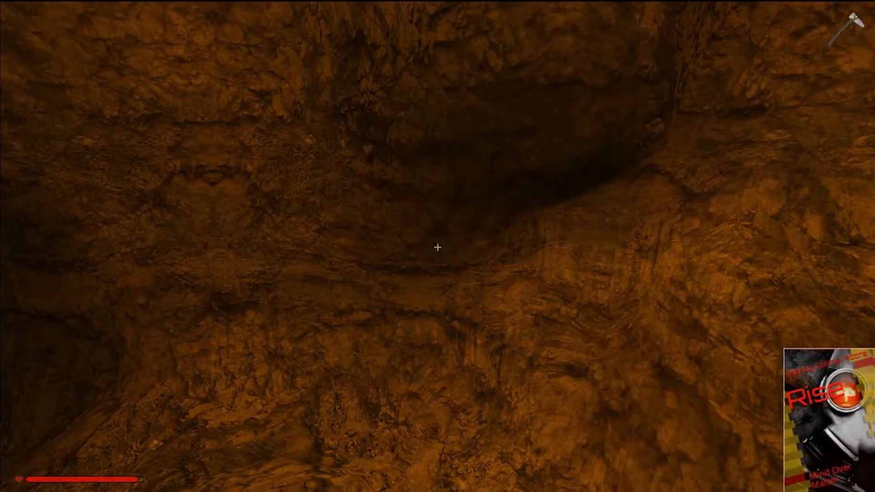
click(438, 249)
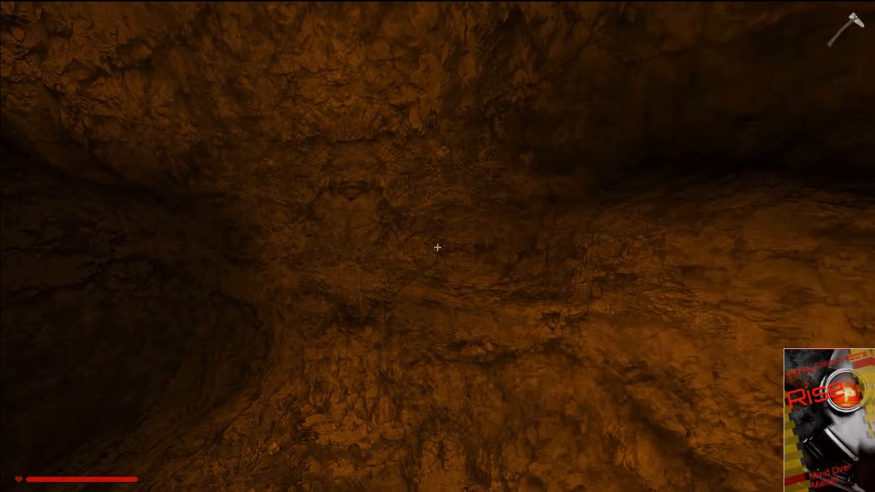
click(437, 248)
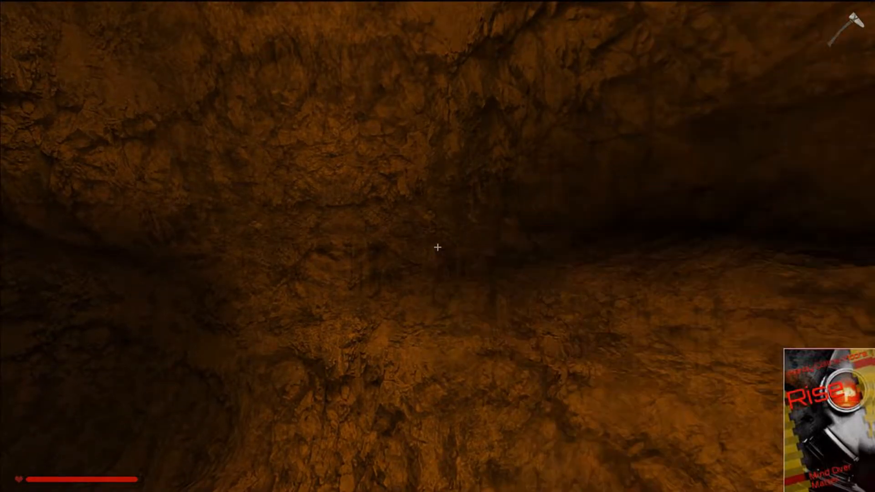
click(437, 248)
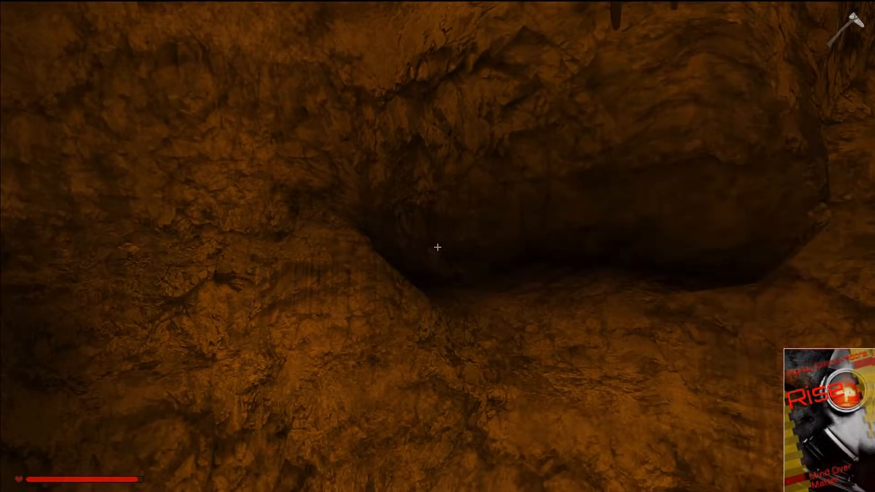
click(437, 248)
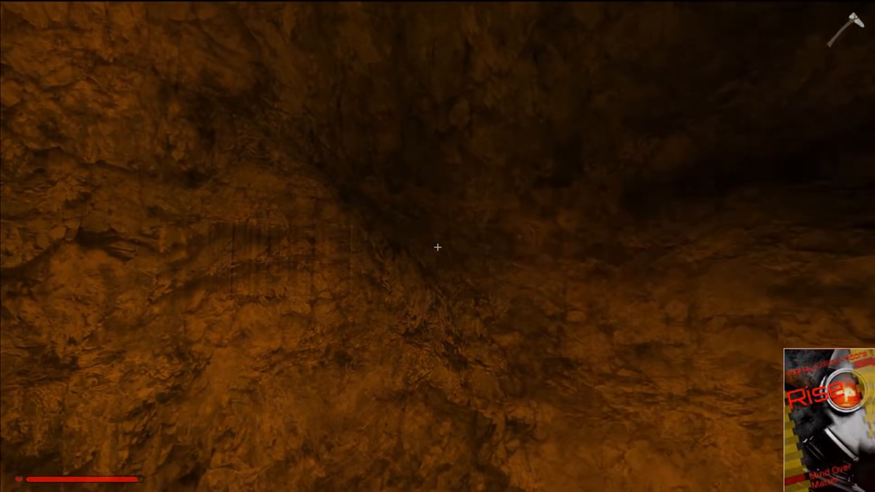
click(437, 248)
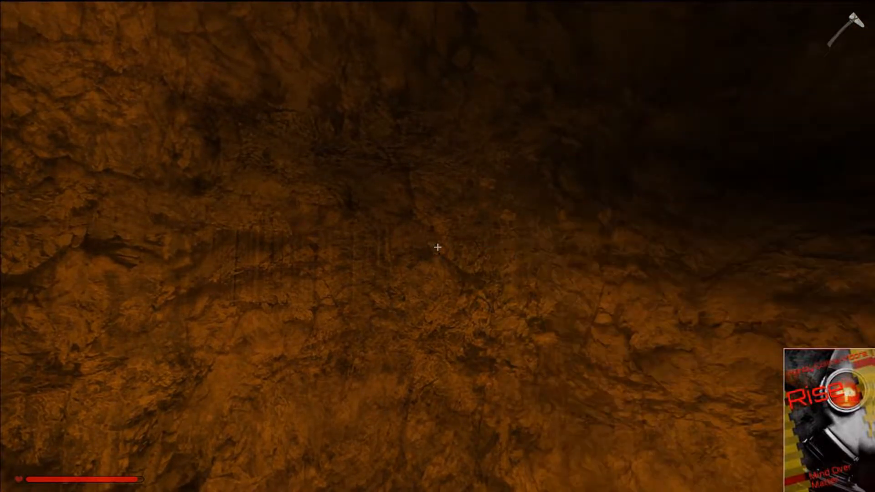
click(436, 249)
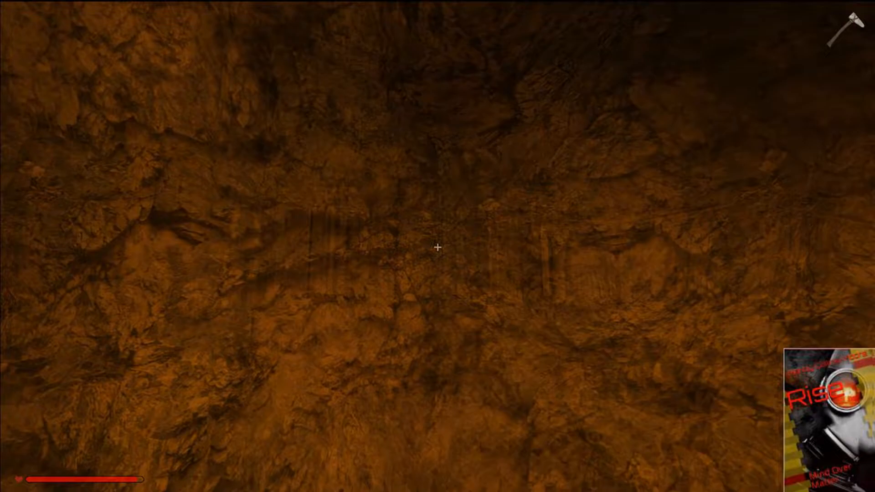
click(438, 248)
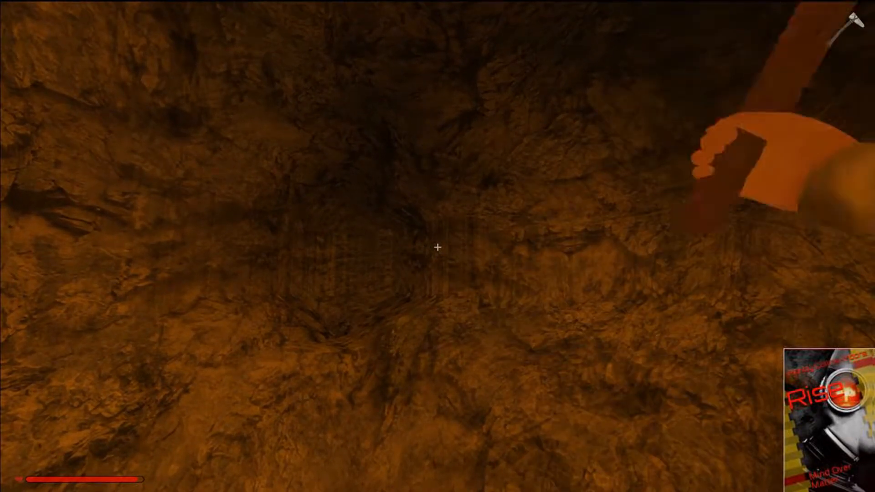
click(437, 248)
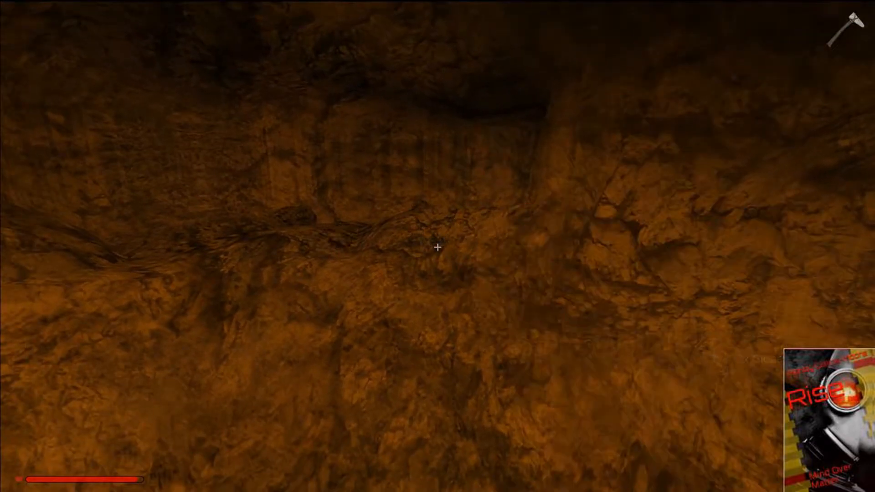
click(438, 251)
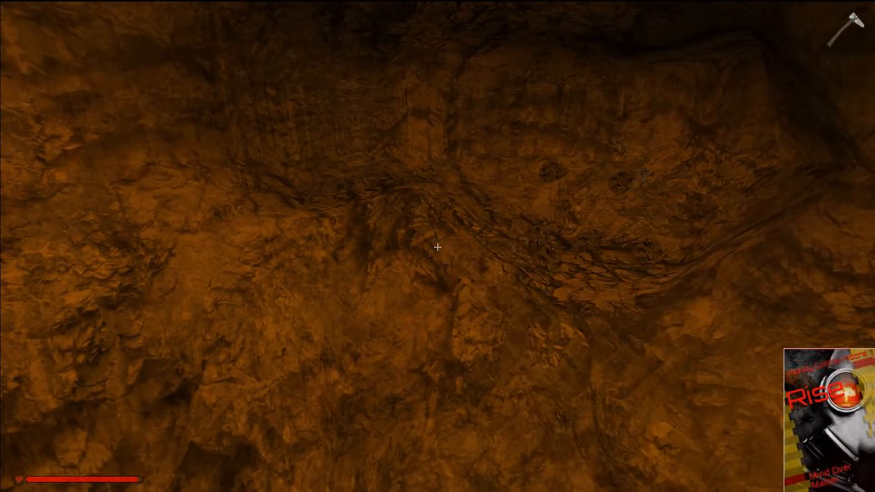
click(438, 249)
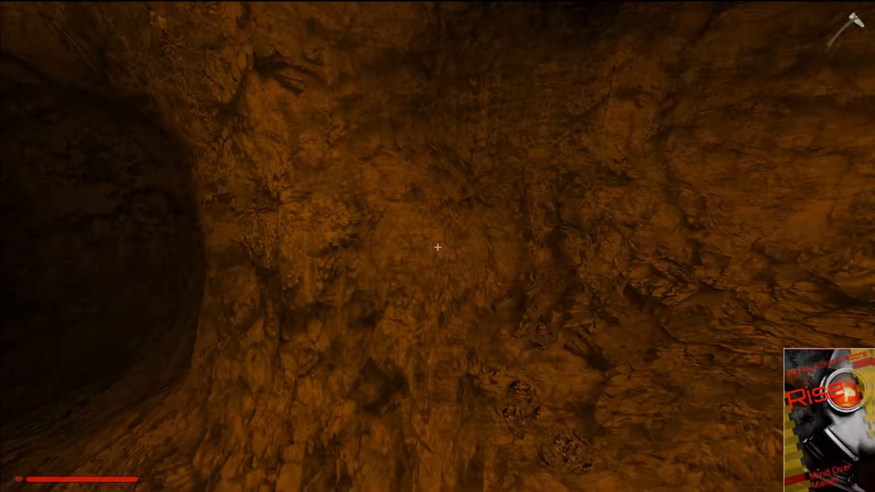
click(438, 249)
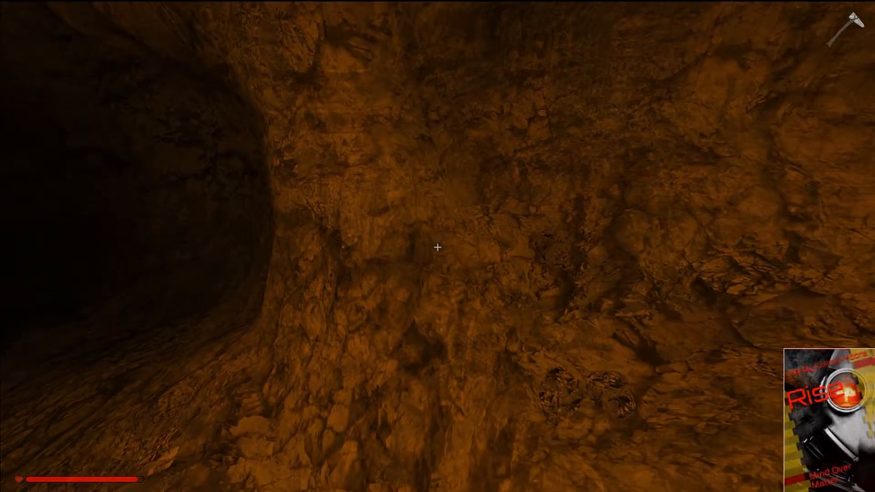
click(438, 249)
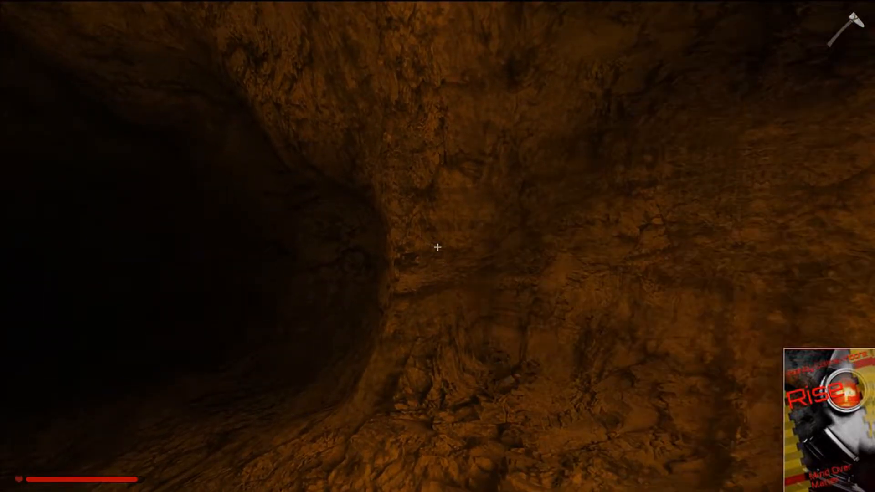
click(438, 248)
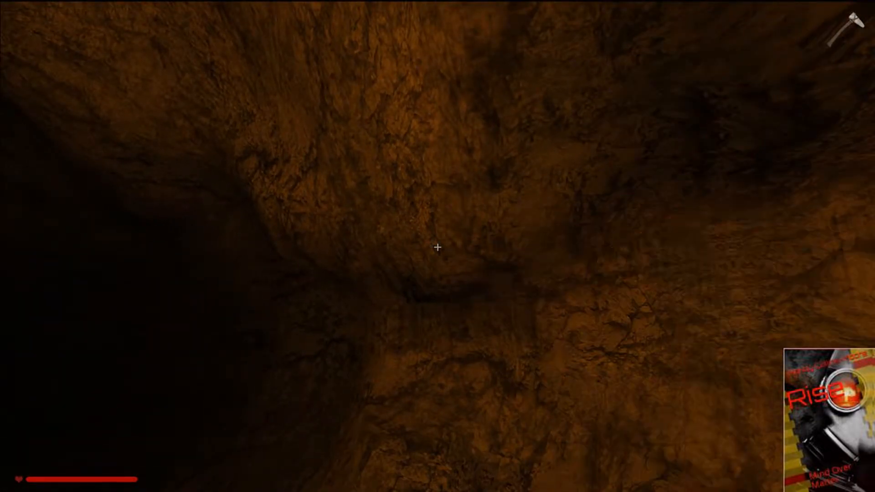
Mine the overhead and surrounding rock until breaking through to sky and trees.
click(437, 249)
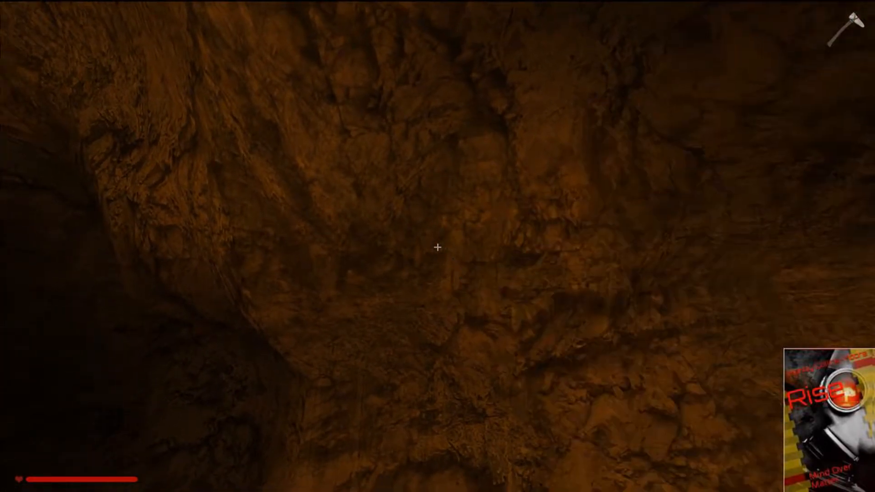
click(438, 248)
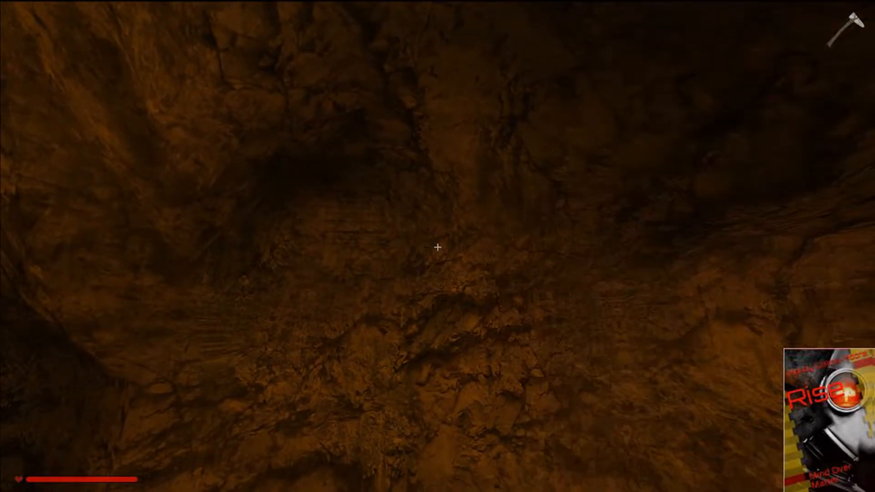
click(437, 249)
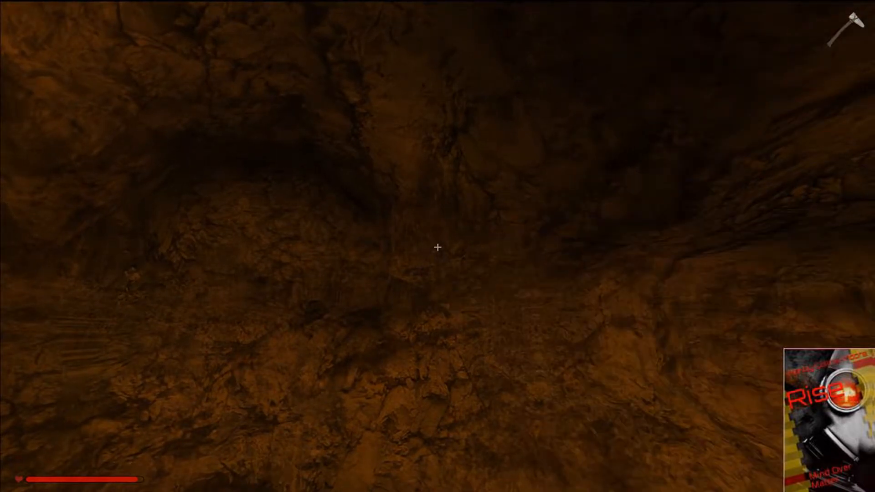
click(438, 249)
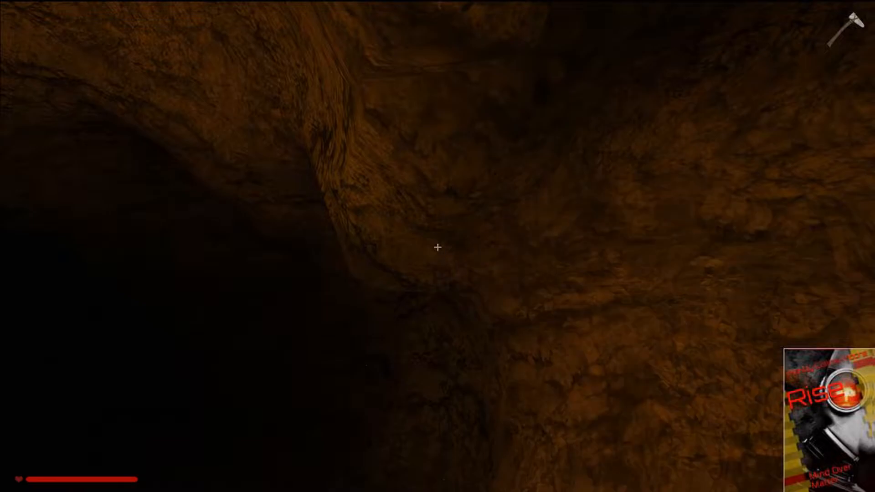
click(438, 249)
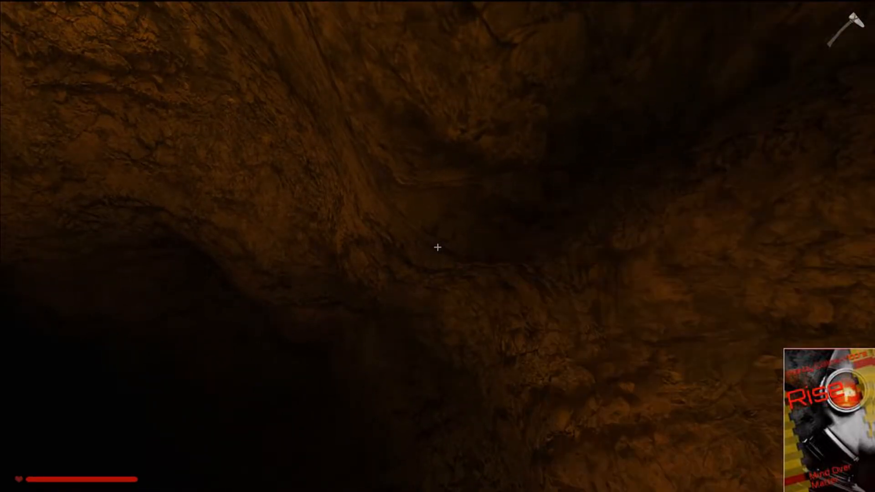
click(438, 248)
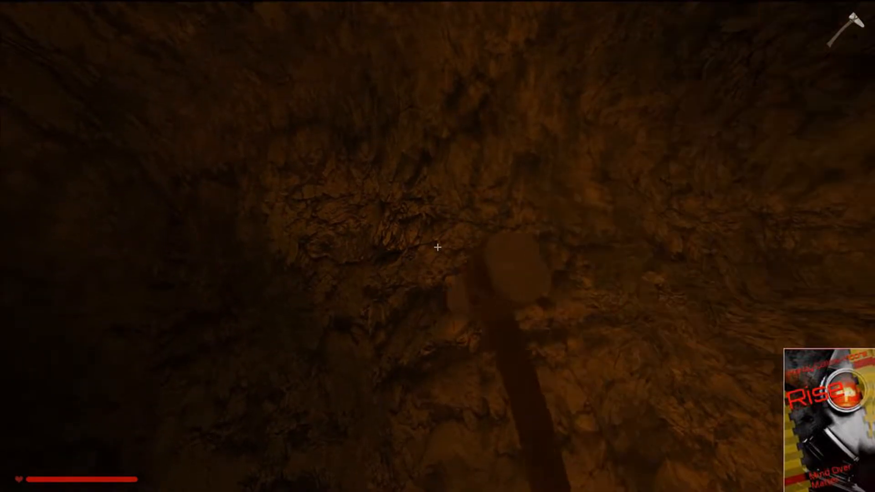
key(i)
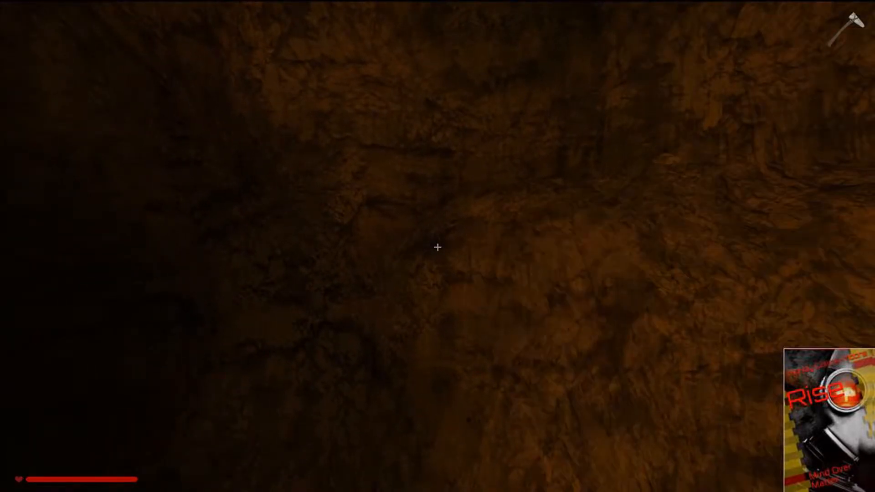
click(438, 248)
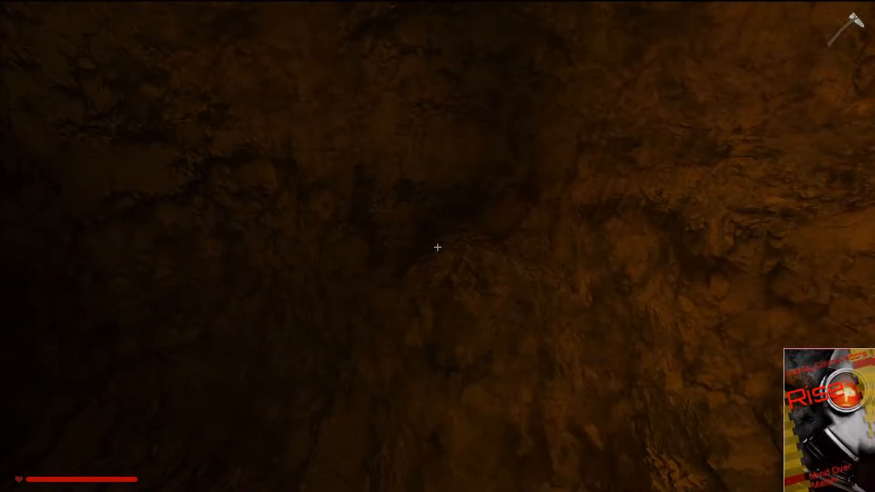
click(437, 248)
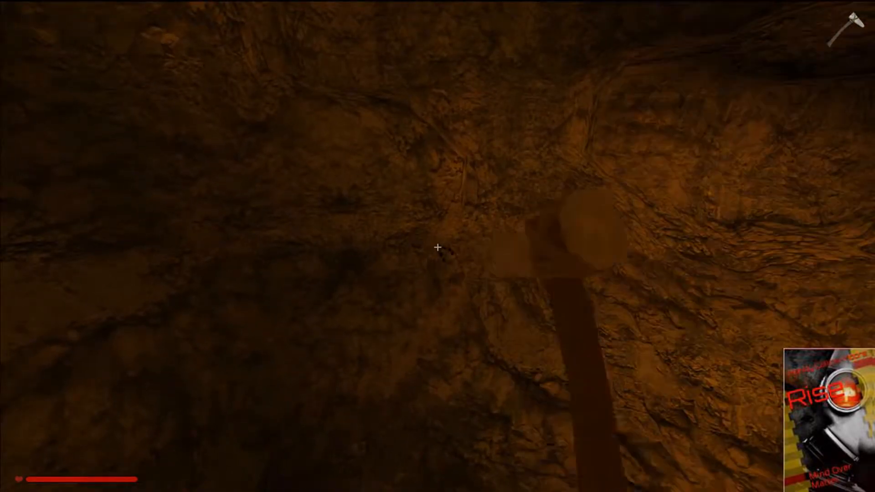
click(437, 248)
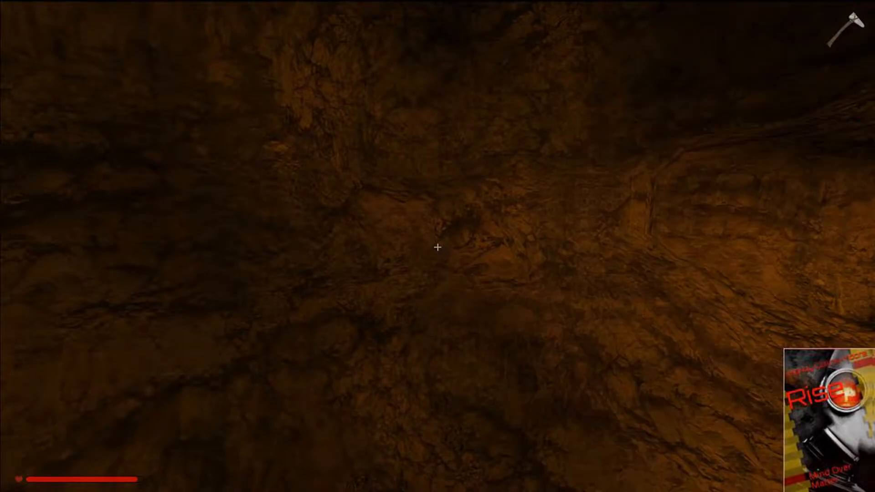
click(437, 249)
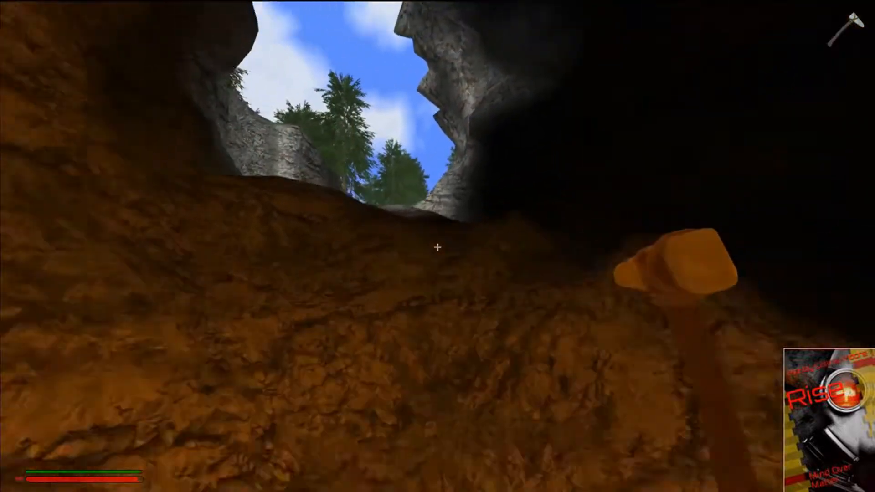
mouse_move(437, 248)
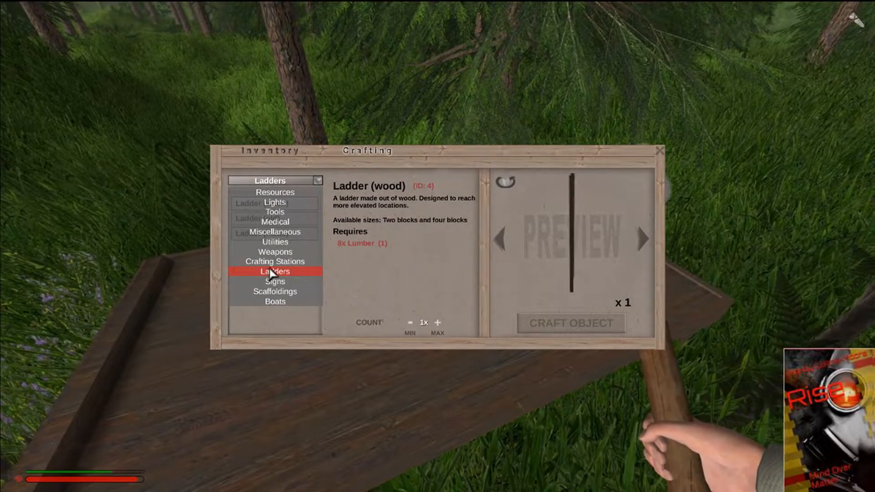
Browse Crafting Stations recipes, viewing the Smelting furnace and Primitive furnace.
click(275, 262)
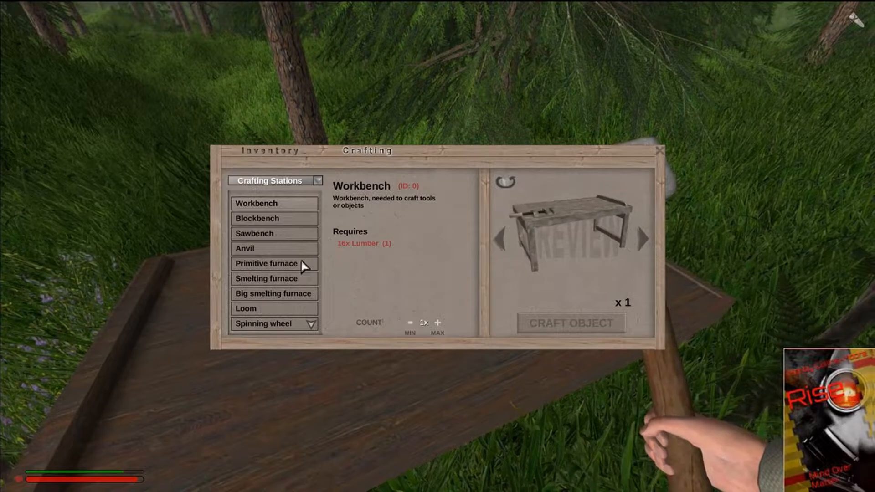
click(266, 278)
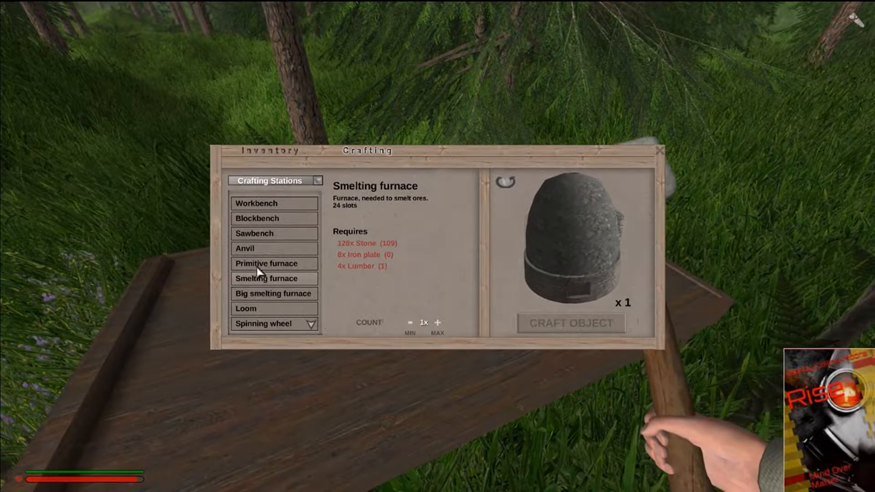
click(267, 264)
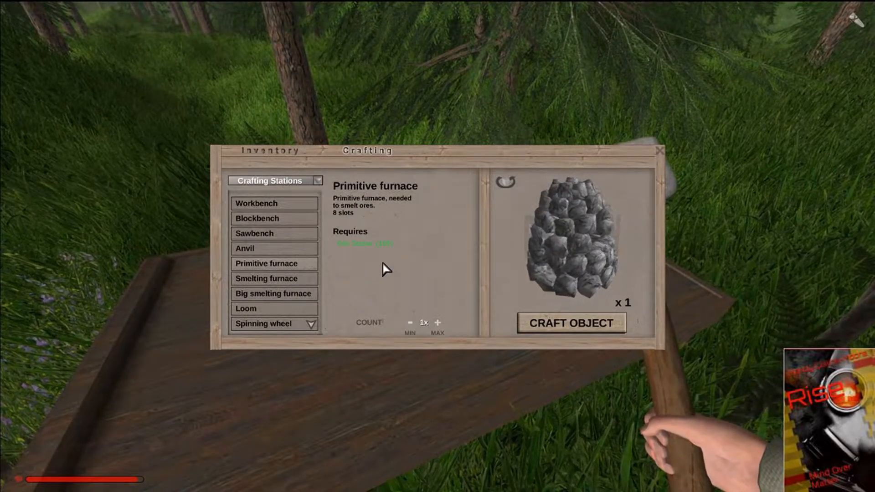
click(572, 323)
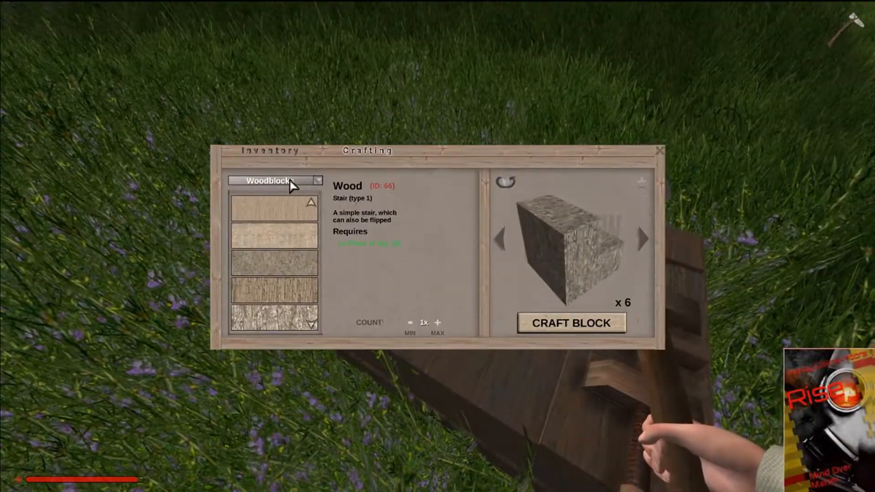
Switch the block category to Stonebricks and craft a Stonebrick block.
click(274, 180)
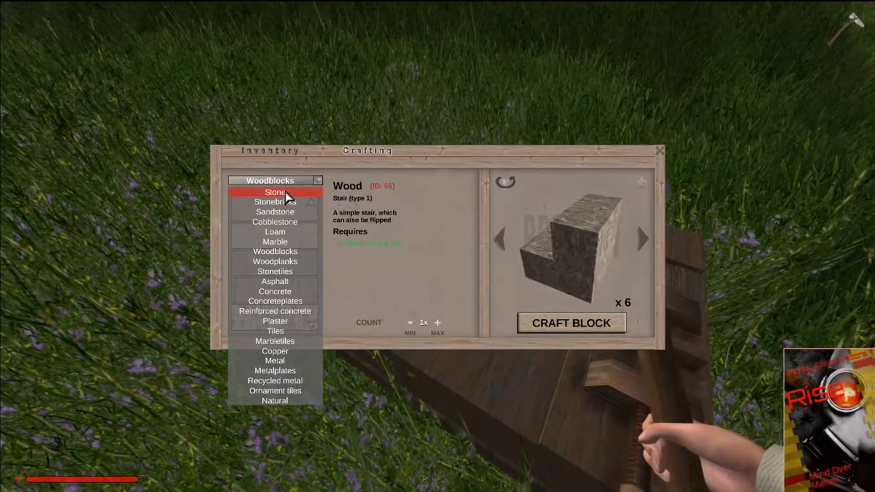
click(275, 201)
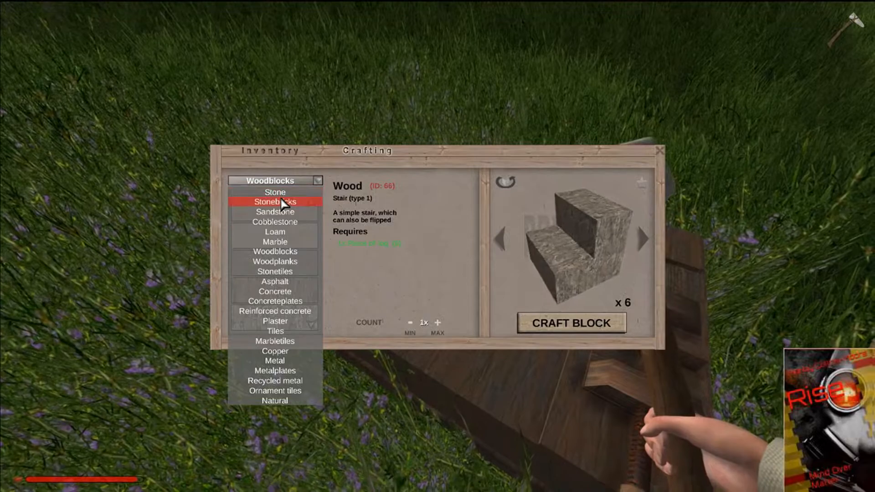
click(275, 201)
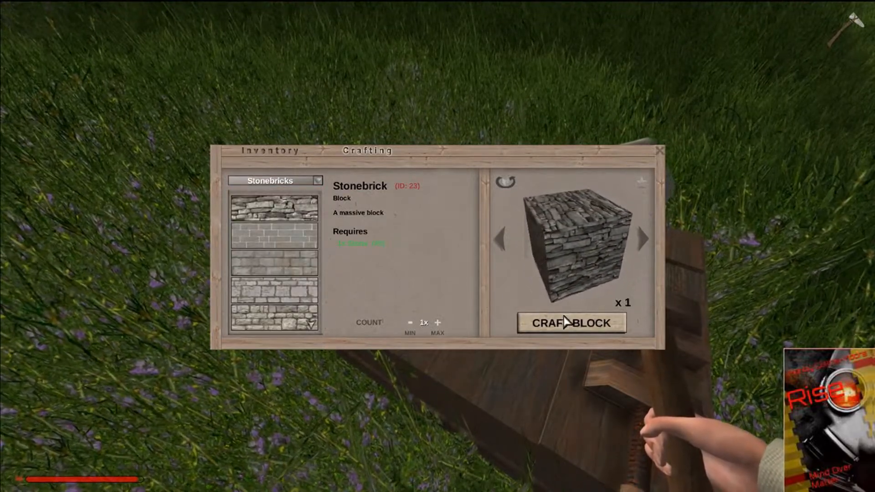
click(571, 322)
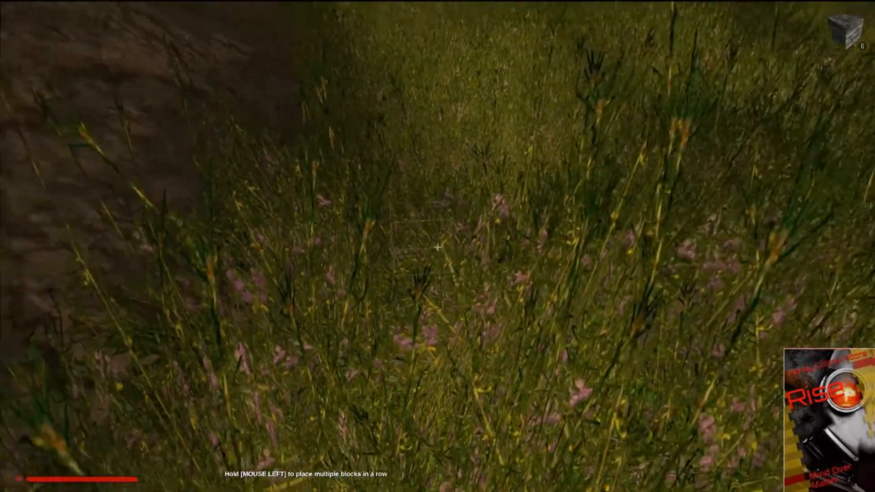
Place two stonebrick blocks side by side on the grass.
click(437, 248)
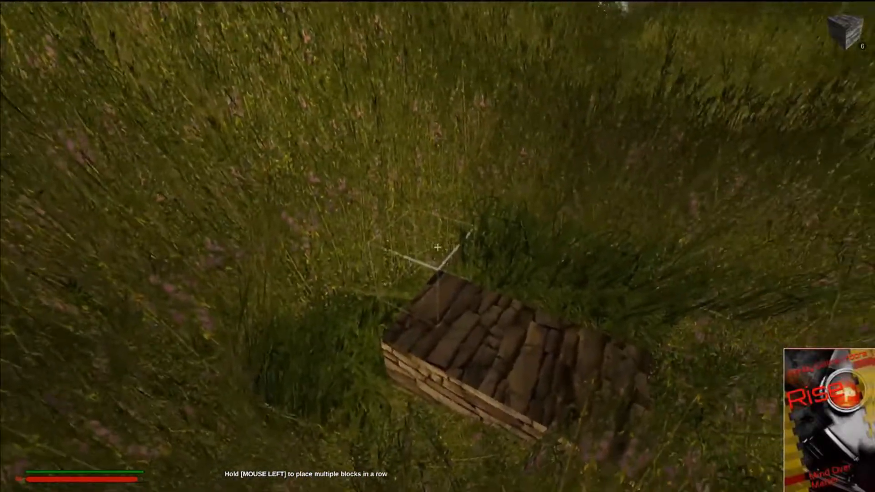
click(437, 248)
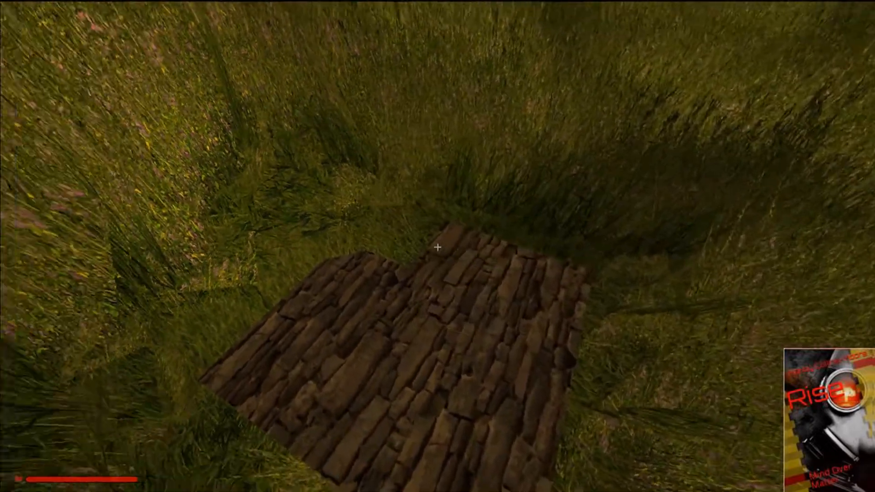
key(i)
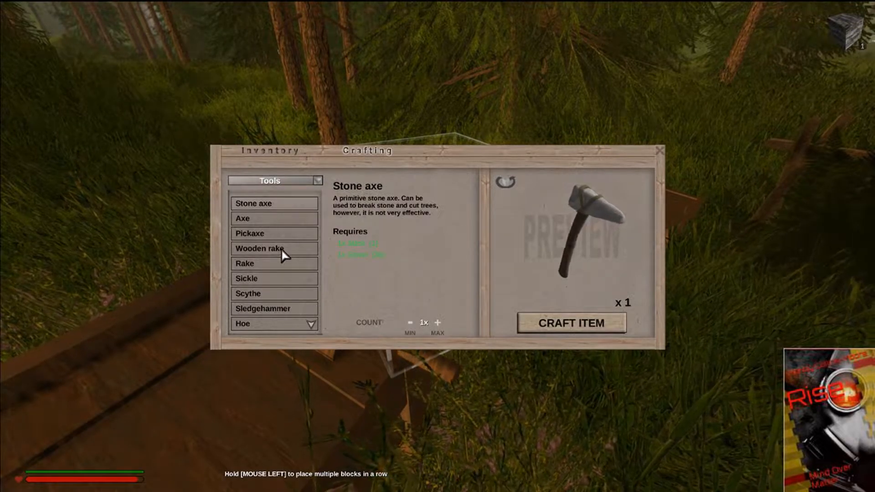
Select Lumber from the Resources recipes and craft it.
click(260, 248)
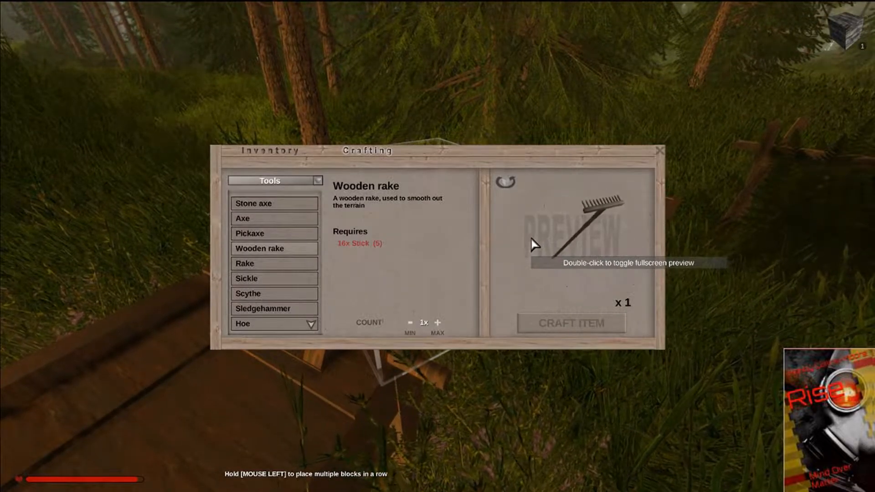
key(Escape)
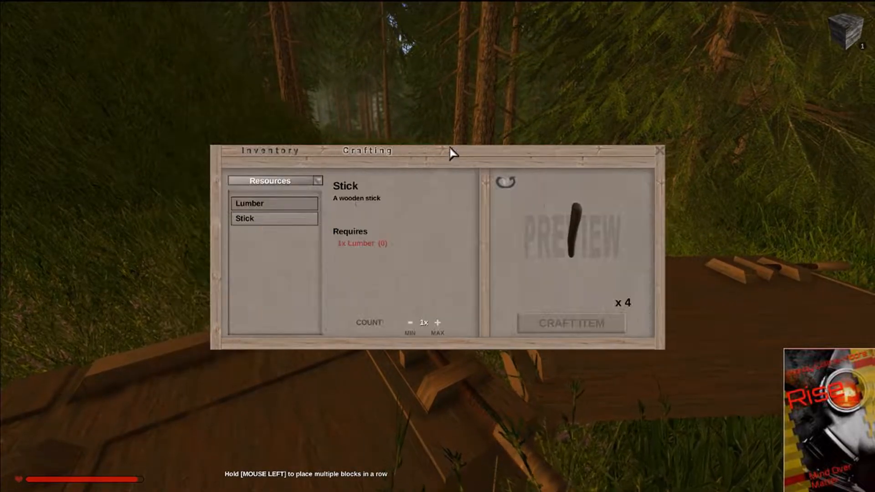
click(274, 204)
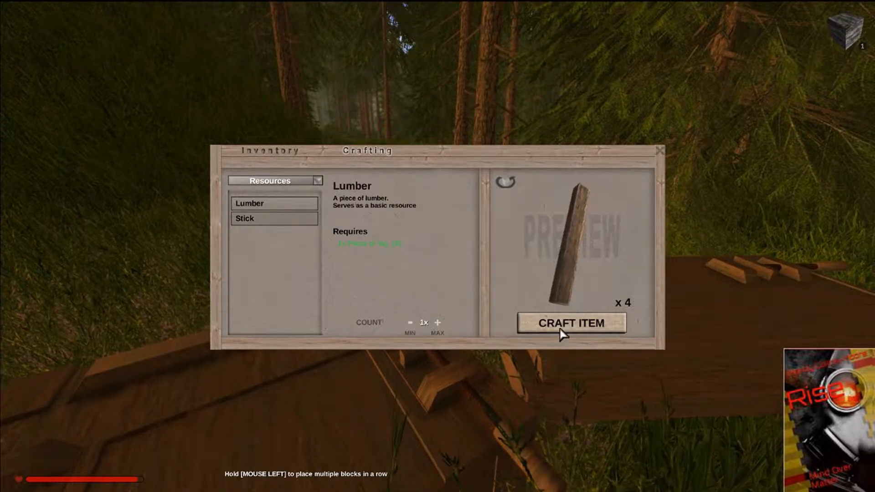
click(568, 323)
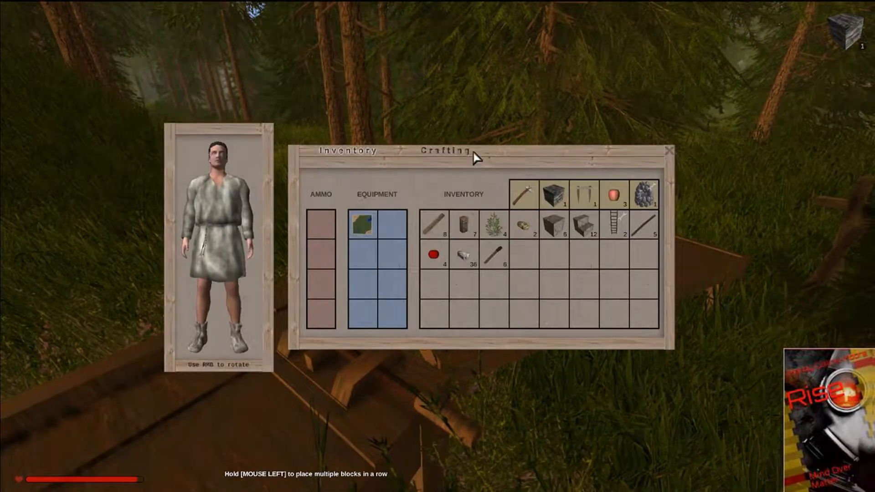
Craft a wooden rake from the Tools recipes and close crafting.
click(443, 150)
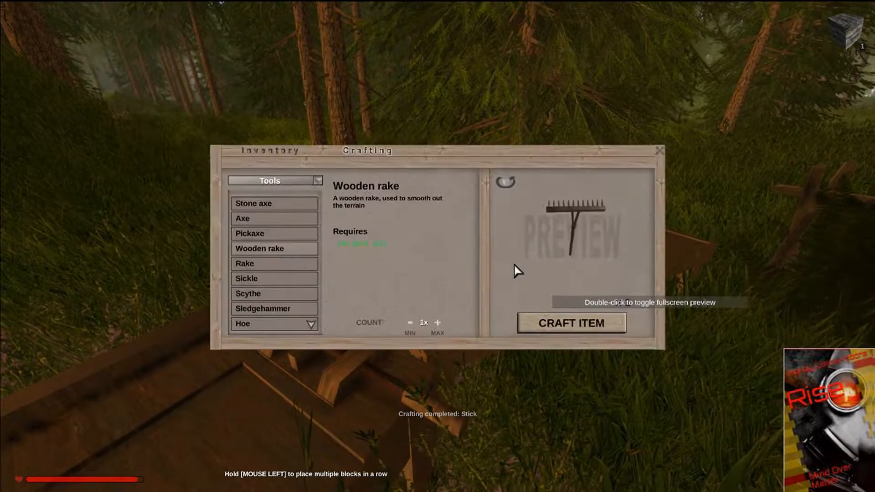
click(572, 324)
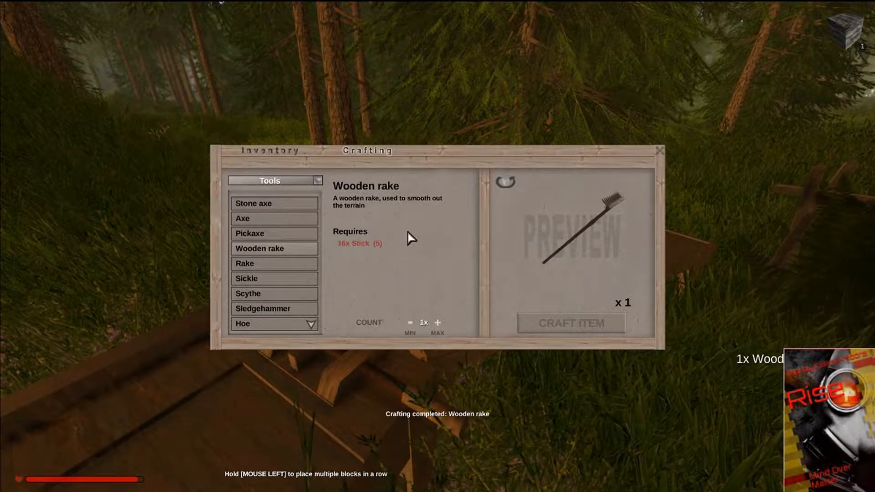
key(Escape)
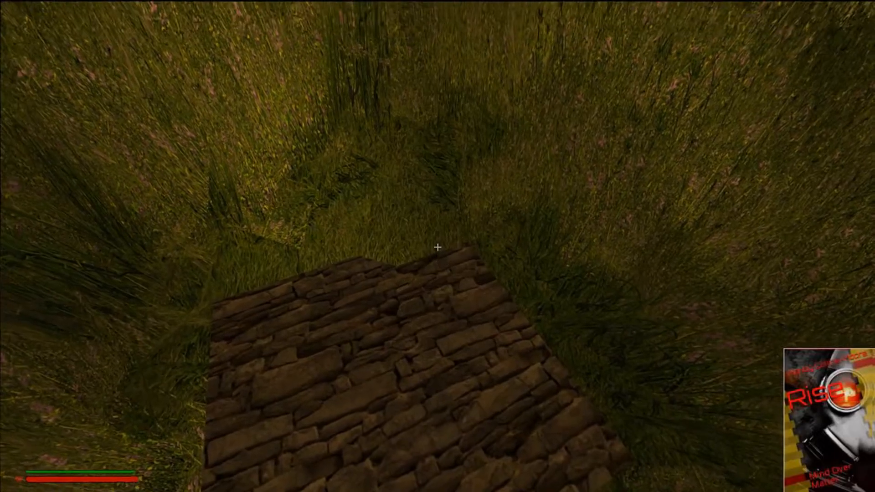
Equip the wooden rake from the inventory.
key(i)
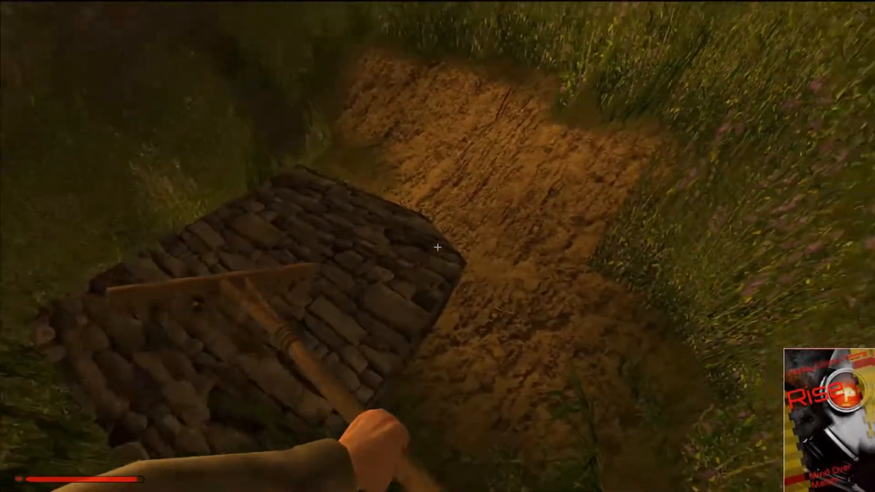
mouse_move(437, 249)
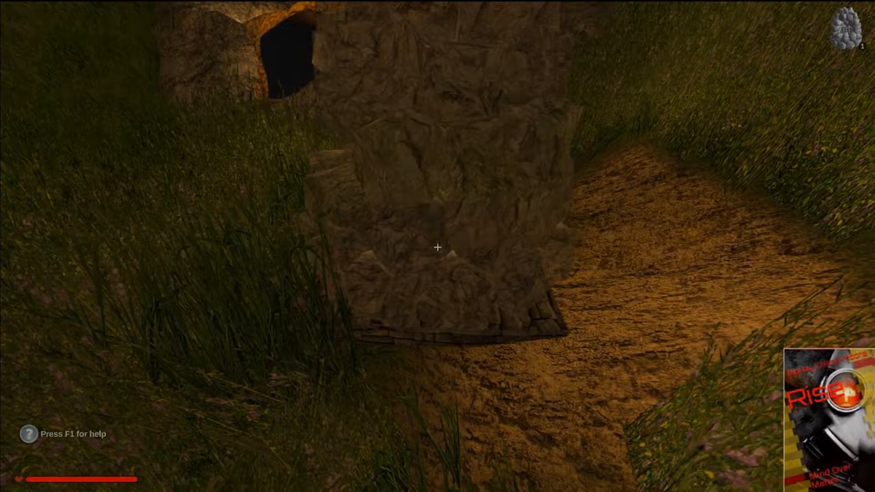
Walk into the cave until its interior goes dark.
click(437, 248)
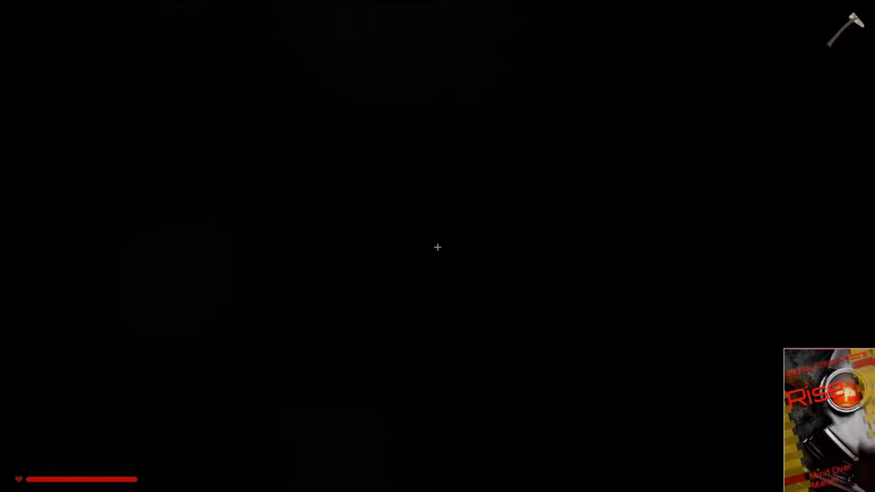
Switch to the pickaxe, then mount a wooden torchmount on the dark cave wall.
click(438, 248)
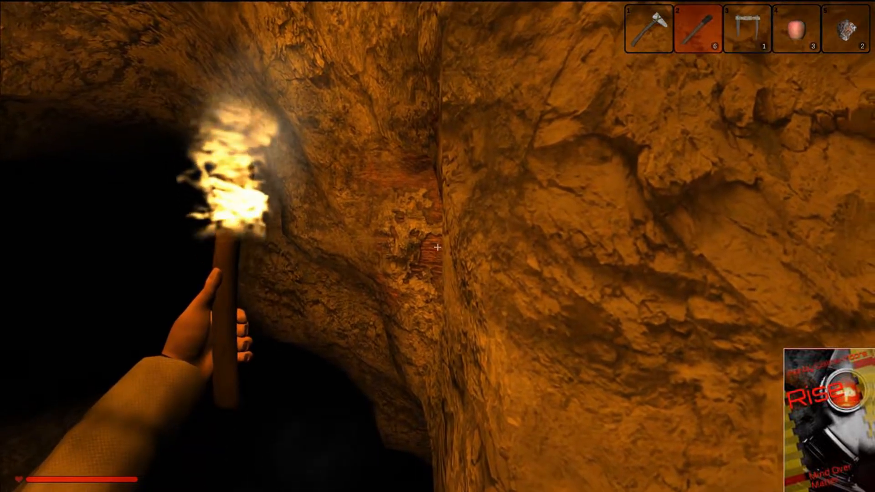
key(1)
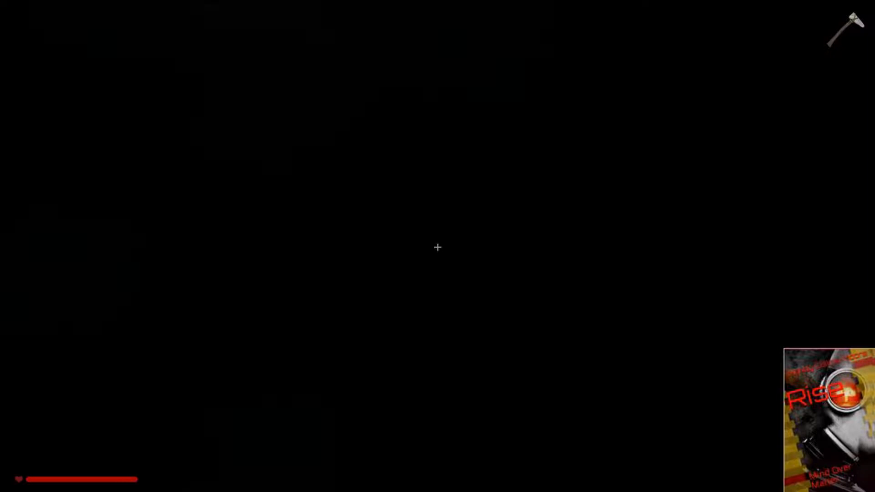
click(438, 248)
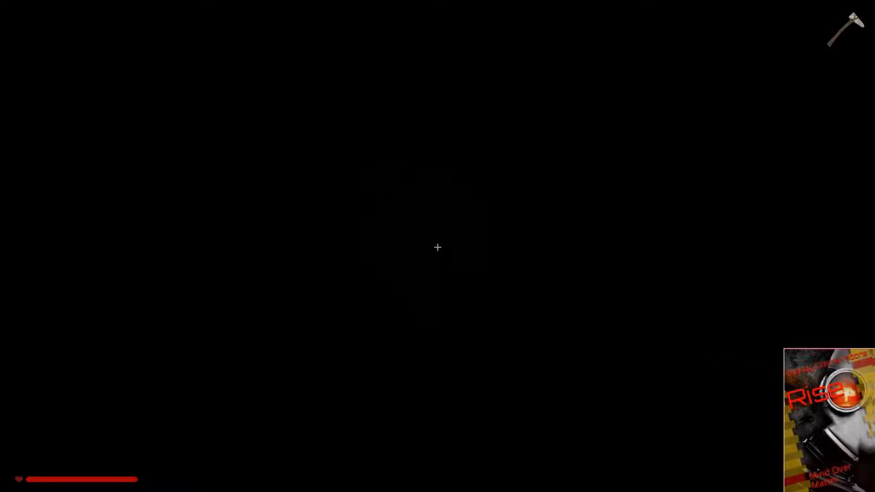
key(i)
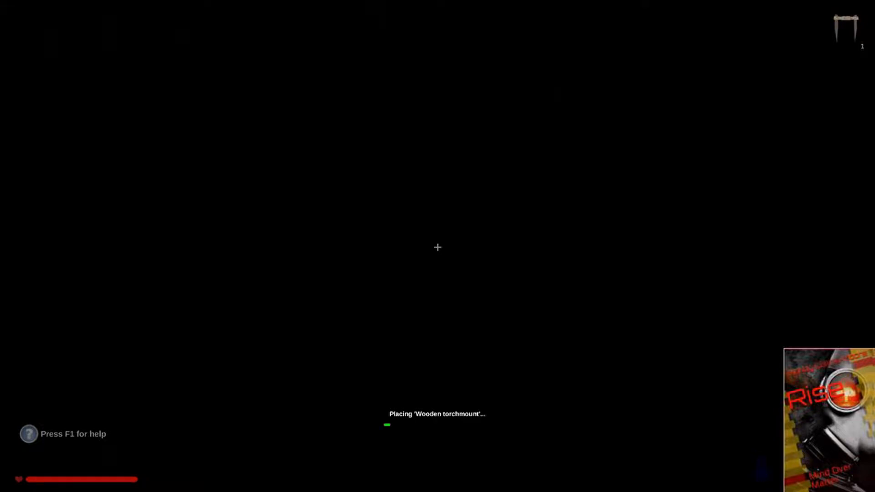
click(437, 248)
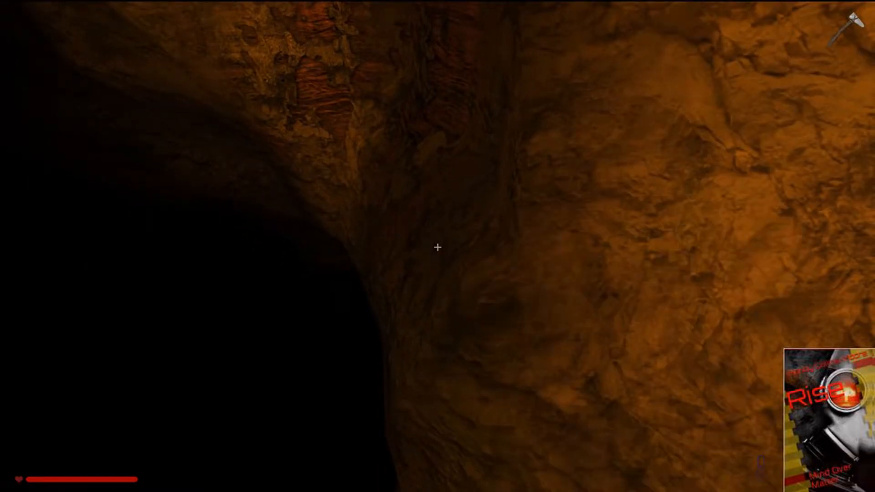
Mine the ore-streaked wall, the reddish ore vein and the rock ahead.
click(437, 248)
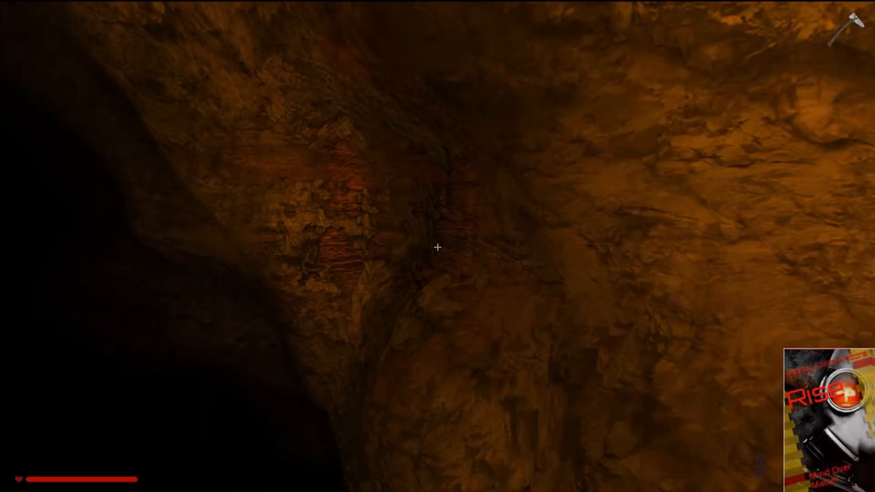
click(437, 248)
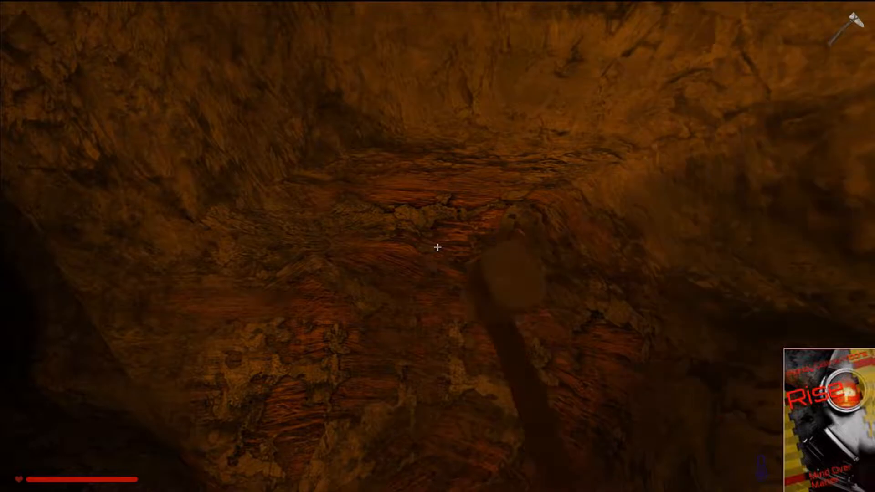
click(439, 261)
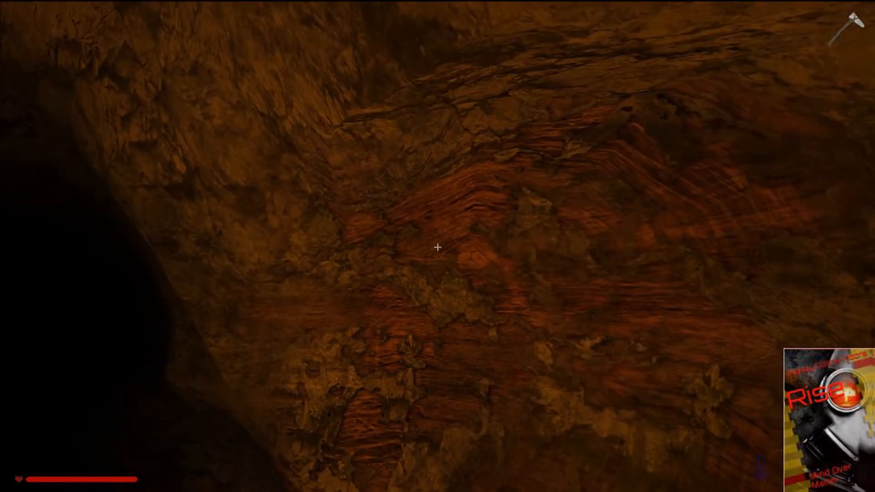
click(438, 248)
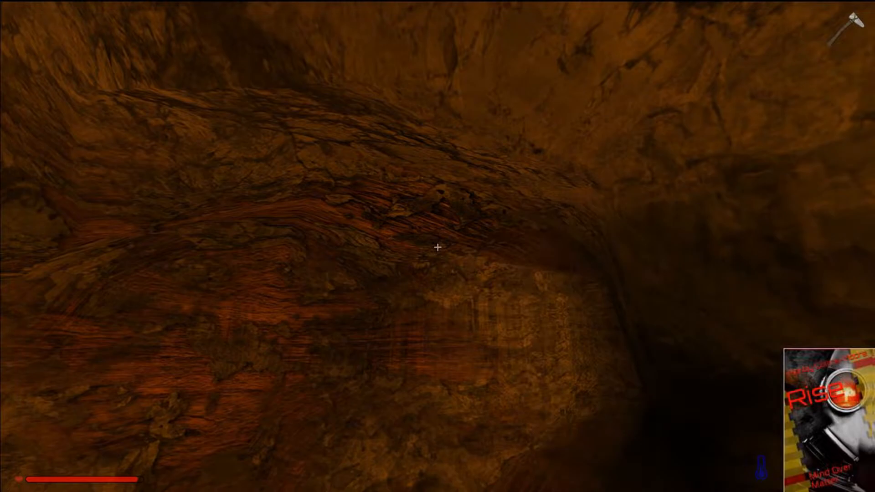
click(438, 248)
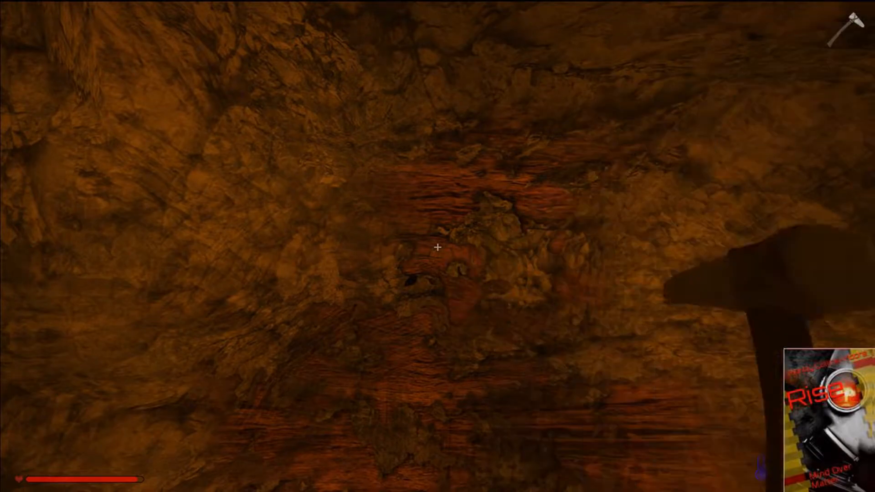
click(437, 248)
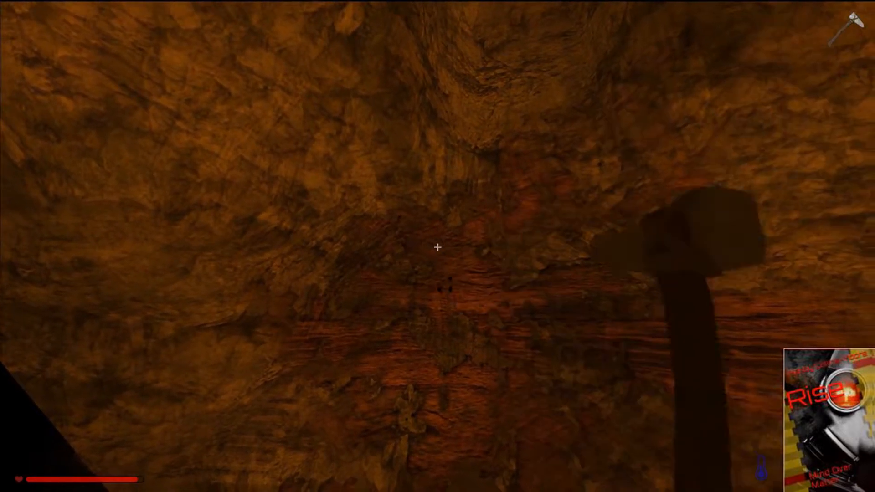
click(438, 249)
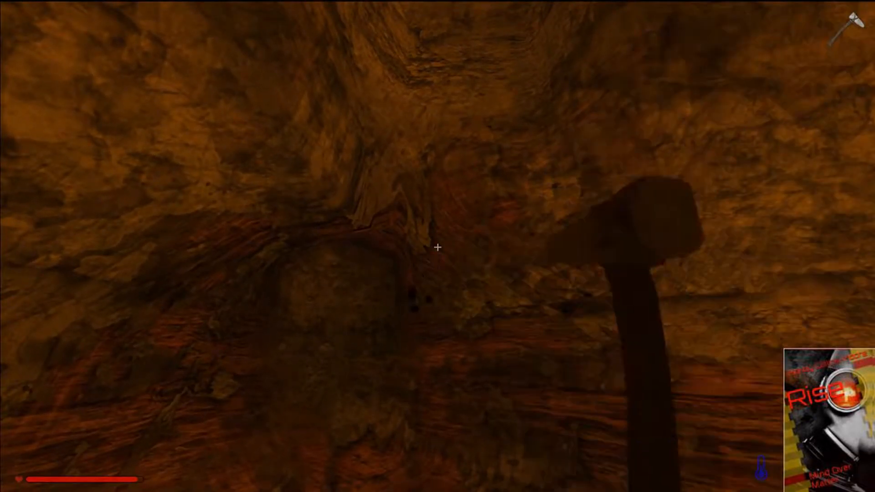
click(438, 249)
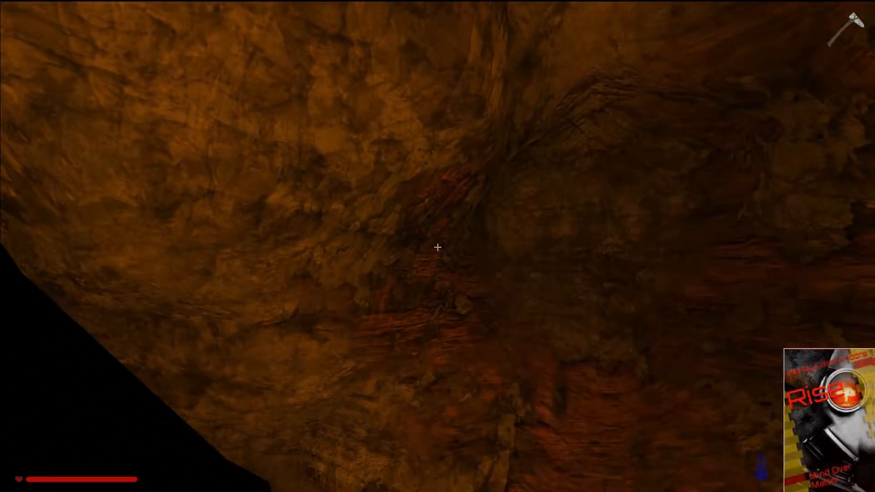
Mine the tunnel ceiling, ore streaks and deeper into the rock wall.
click(437, 248)
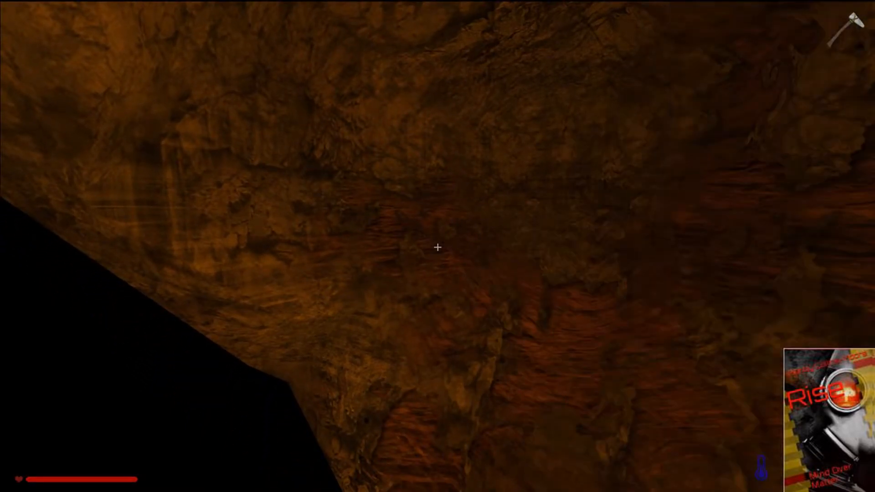
click(436, 248)
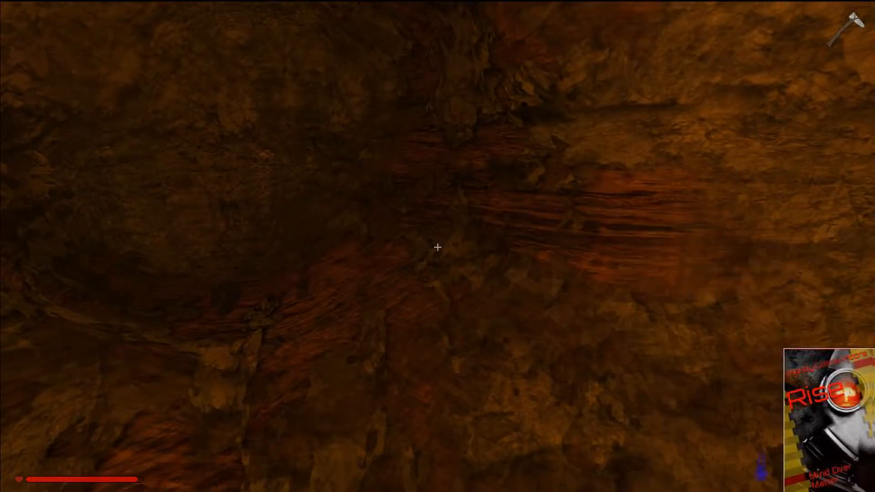
click(437, 249)
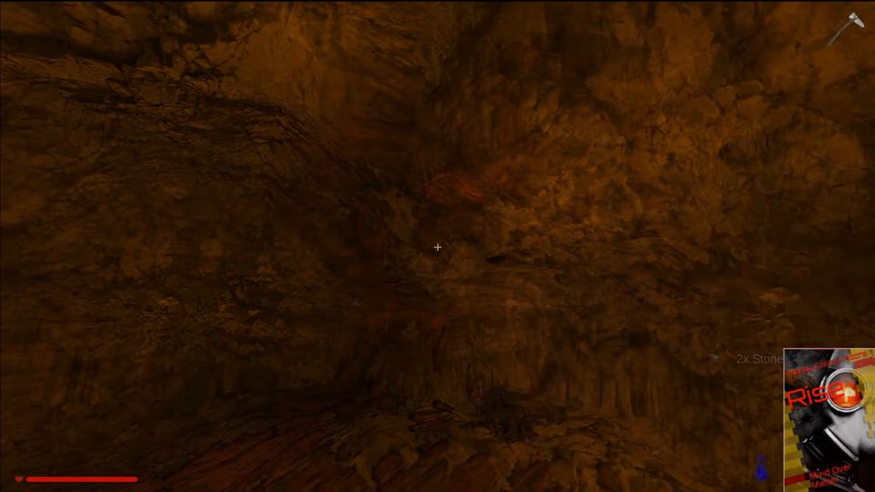
click(438, 248)
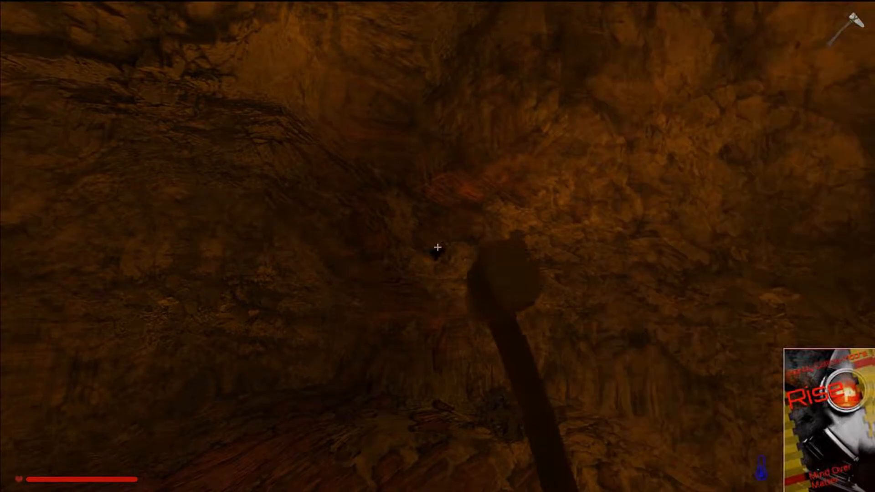
click(437, 248)
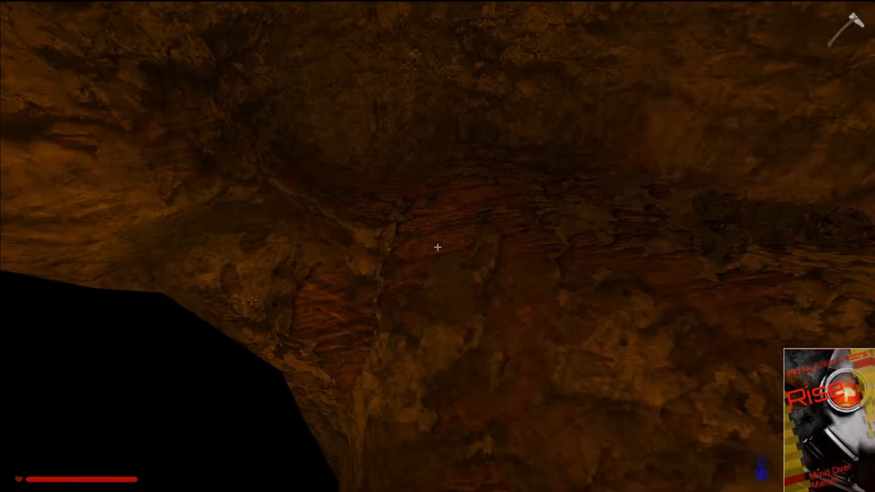
click(438, 250)
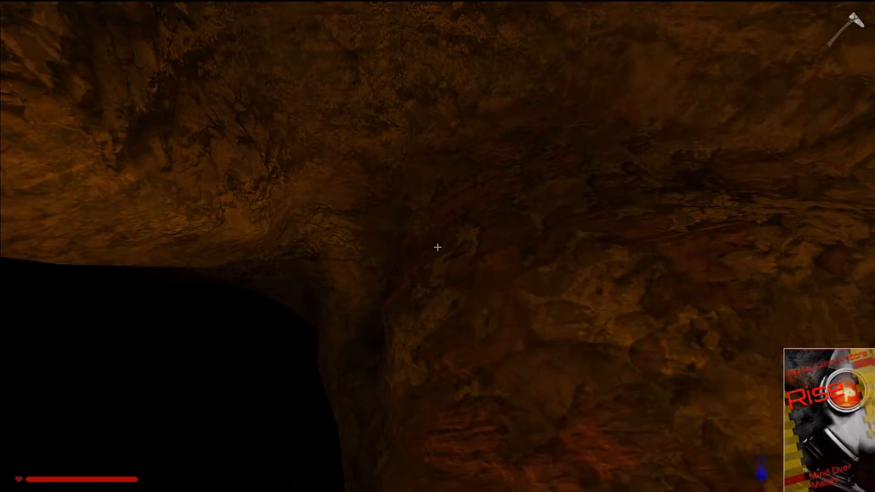
click(438, 250)
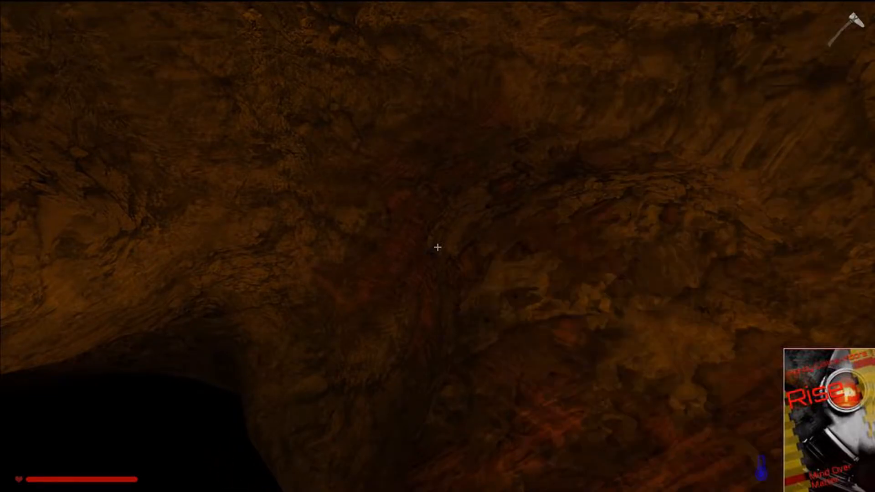
click(438, 249)
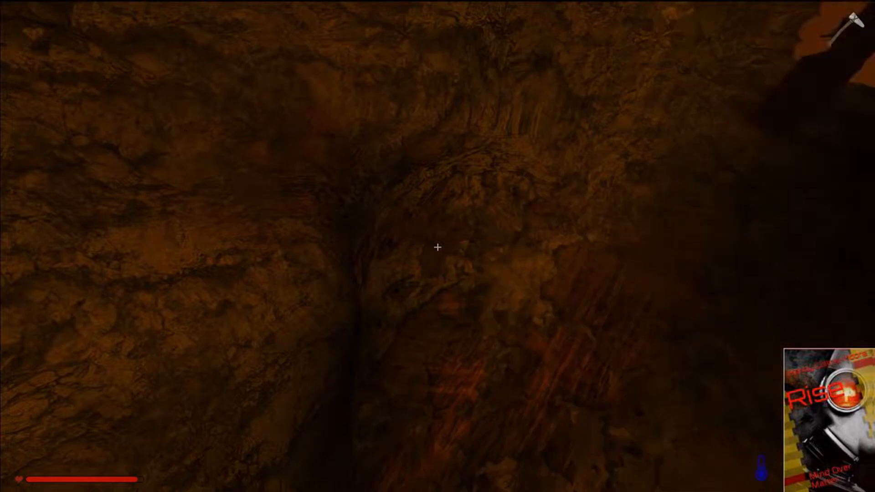
click(436, 248)
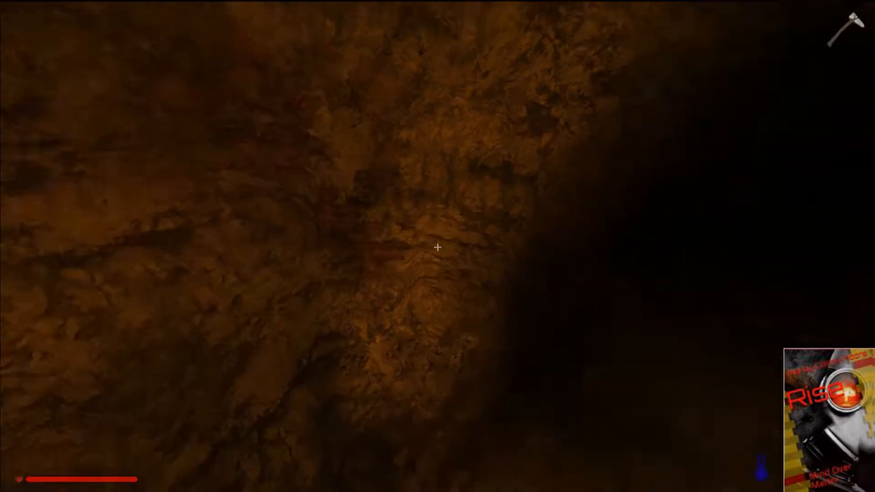
mouse_move(438, 249)
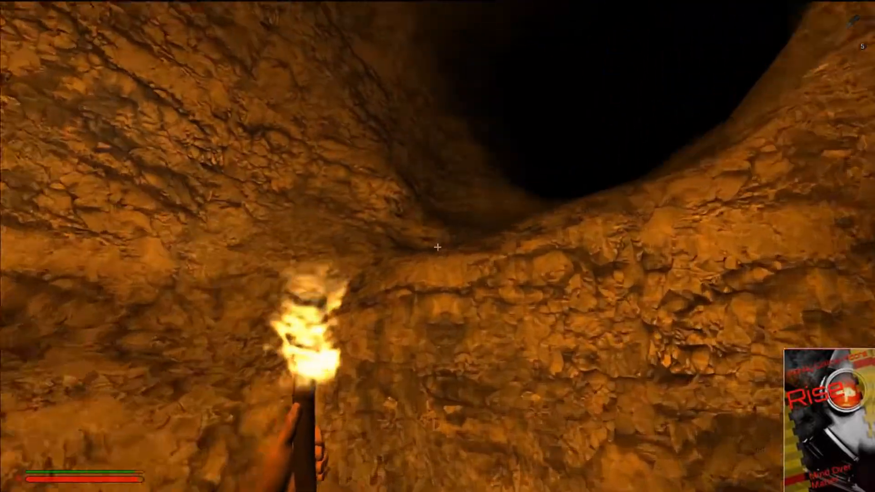
mouse_move(438, 250)
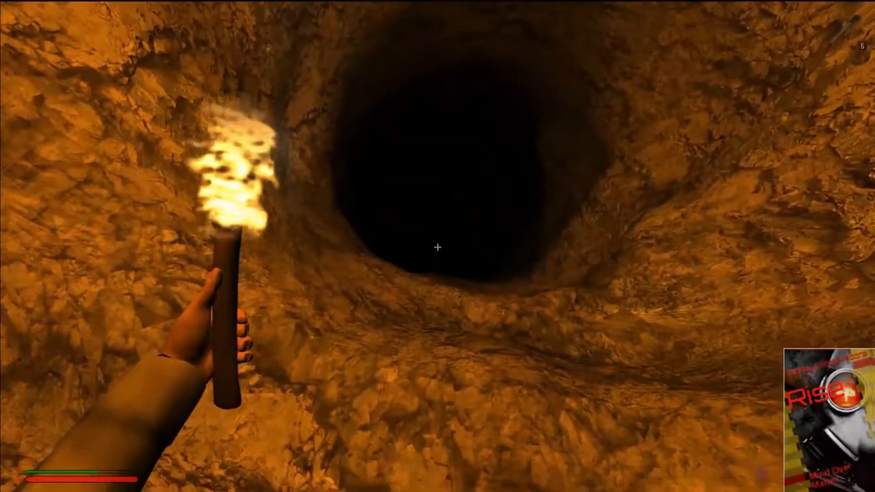
mouse_move(438, 259)
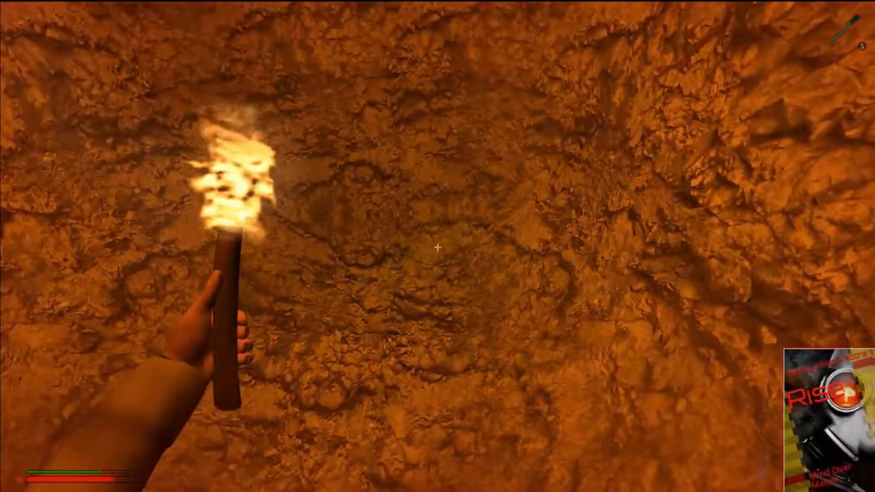
mouse_move(438, 248)
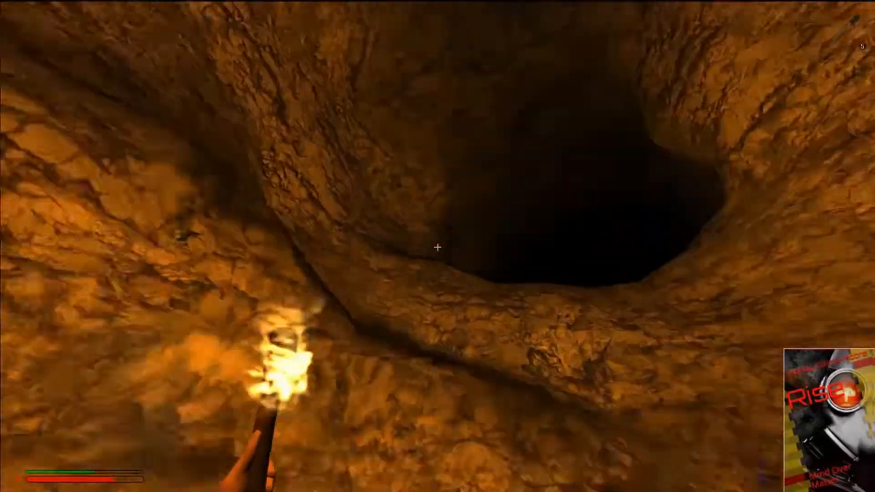
mouse_move(437, 248)
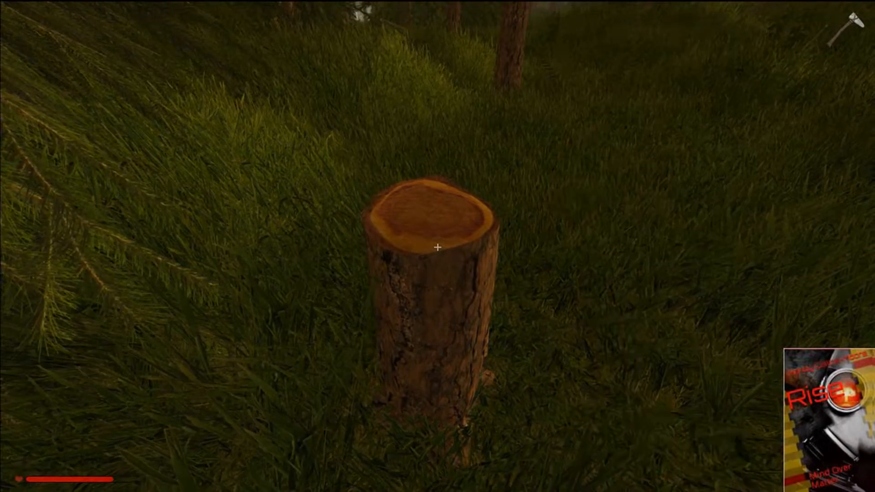
Walk out of the cave through the forest meadow toward the stone furnace.
click(439, 248)
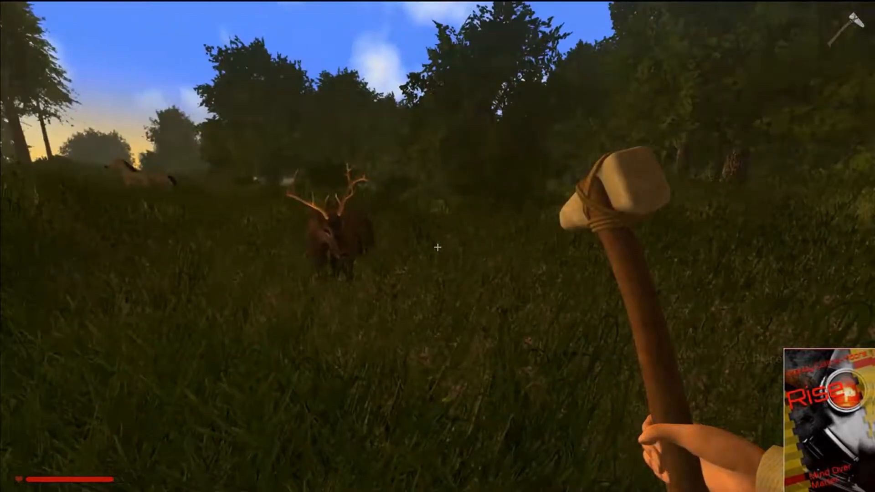
mouse_move(438, 248)
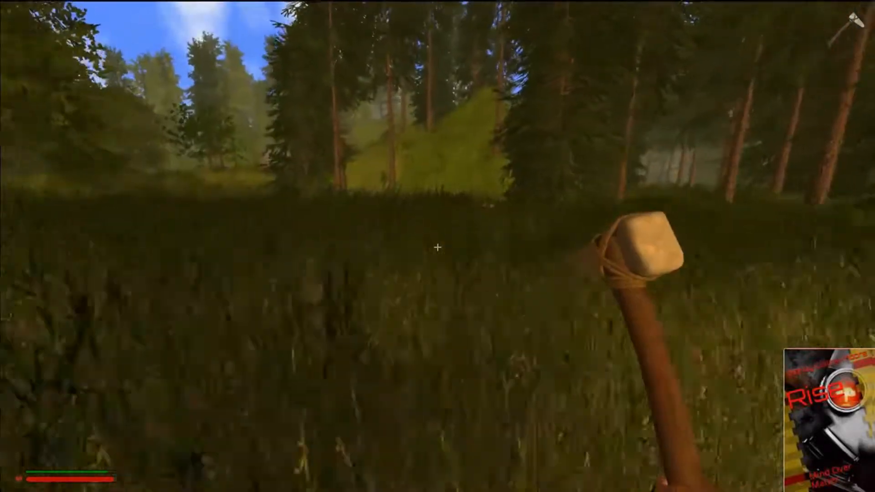
mouse_move(437, 247)
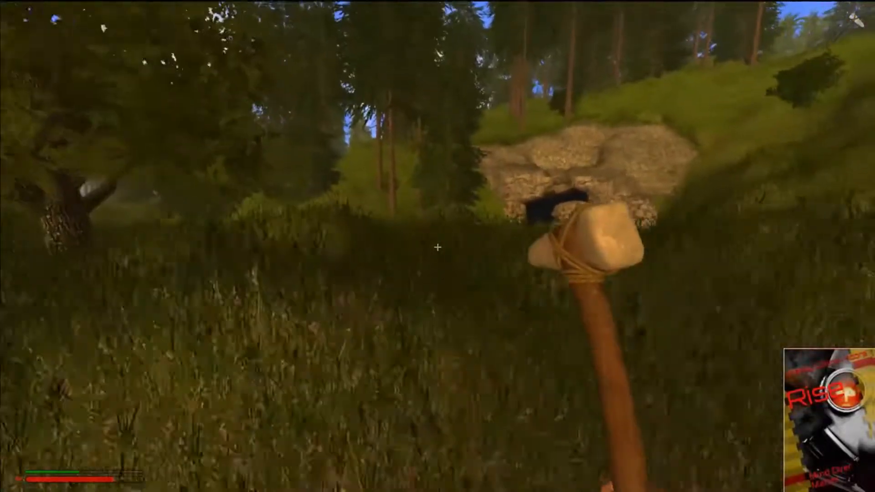
mouse_move(439, 248)
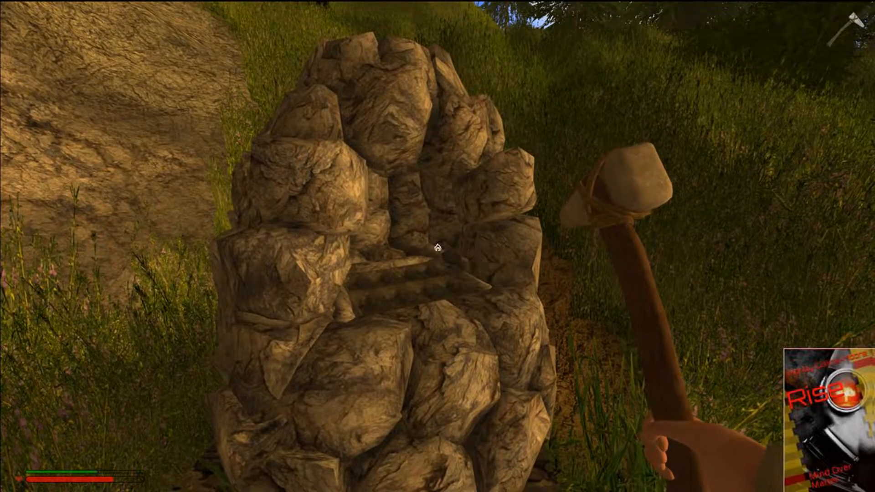
mouse_move(438, 249)
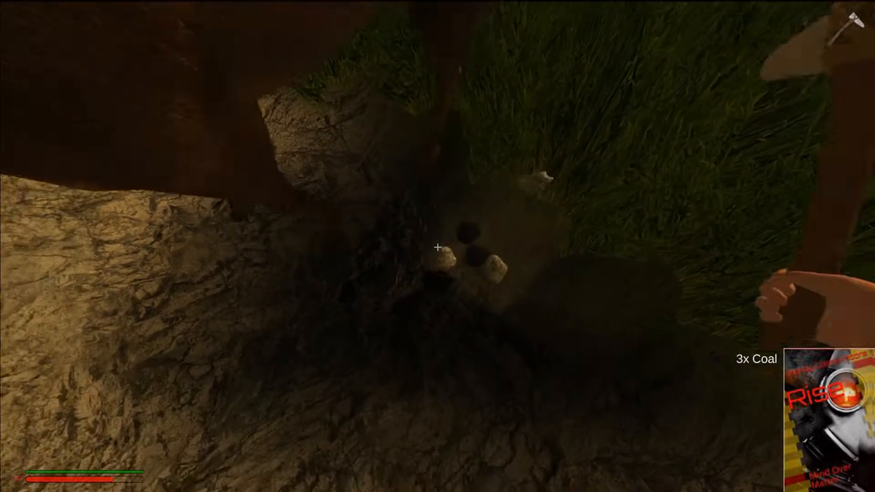
Dig into the soil and rocky slope to gather three pieces of coal.
click(438, 248)
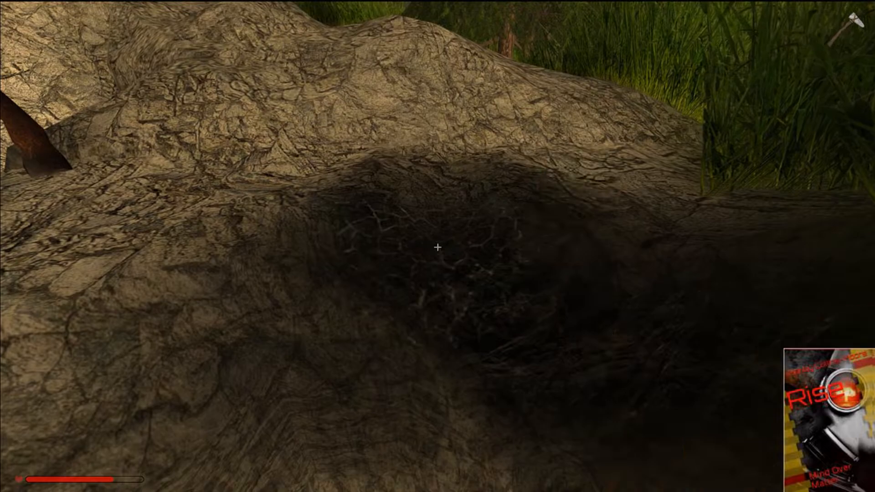
click(436, 248)
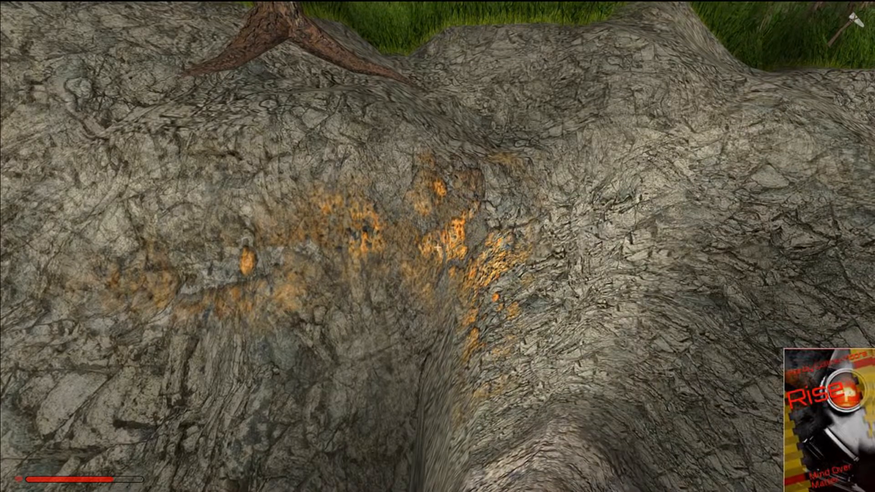
Mine a pit into the orange ore vein with repeated pickaxe strikes to collect ore.
click(438, 248)
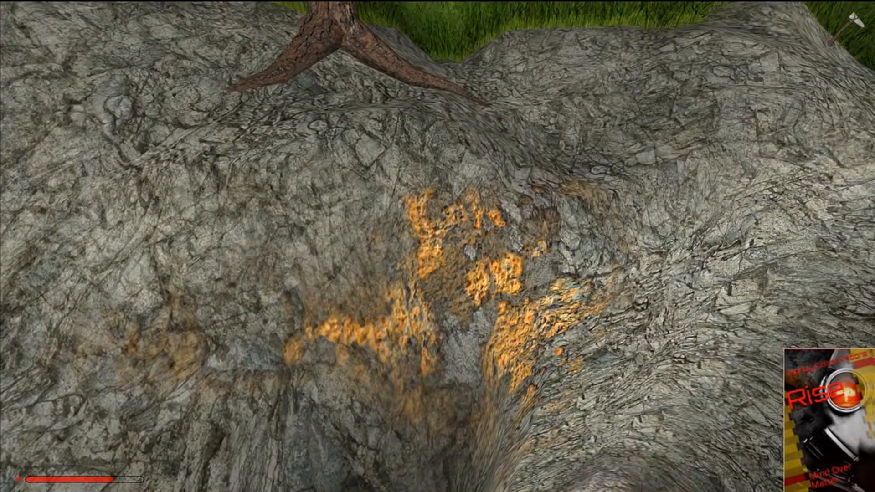
click(439, 248)
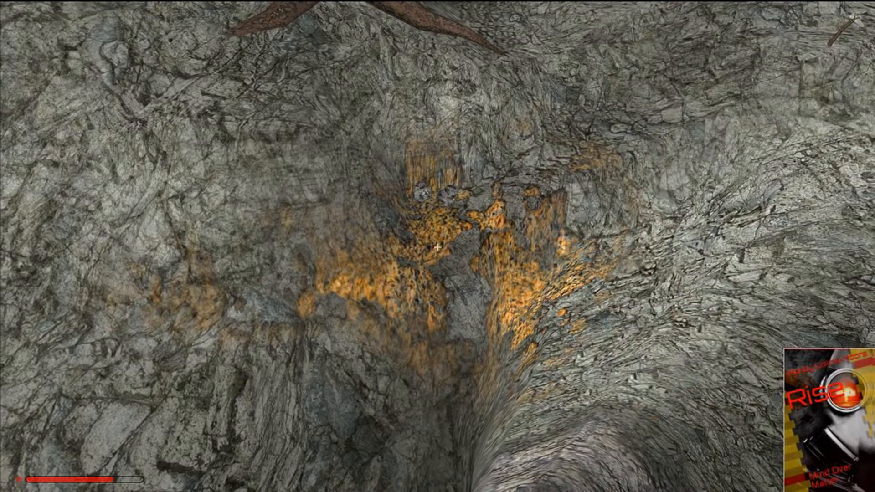
click(439, 249)
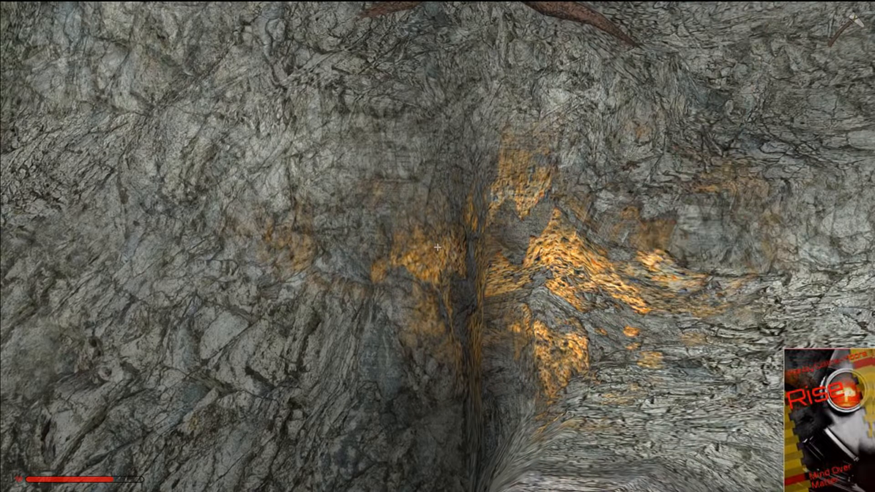
click(438, 248)
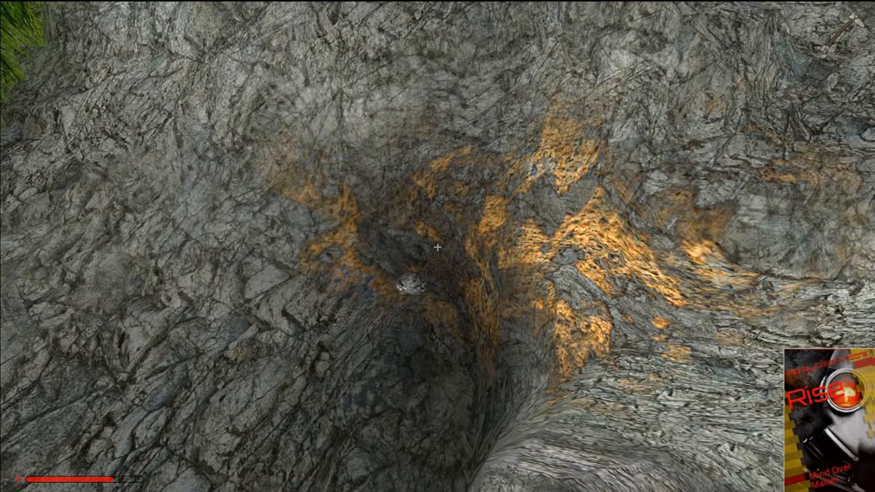
click(437, 249)
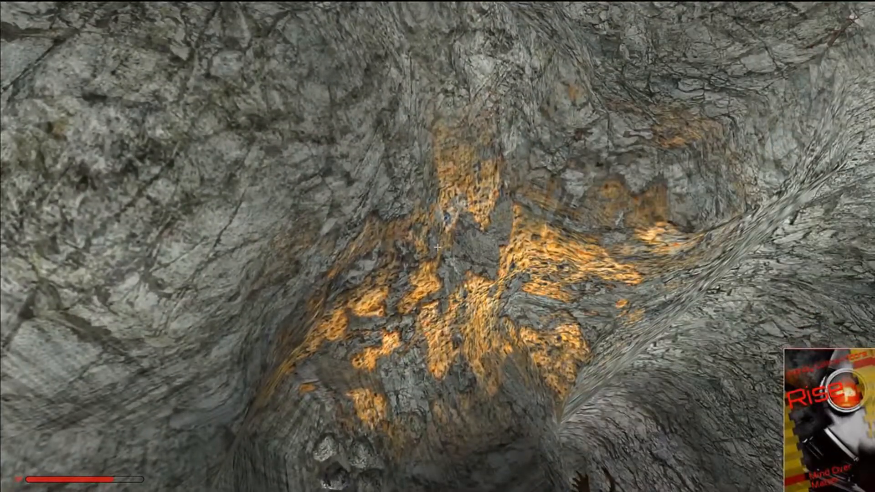
click(437, 257)
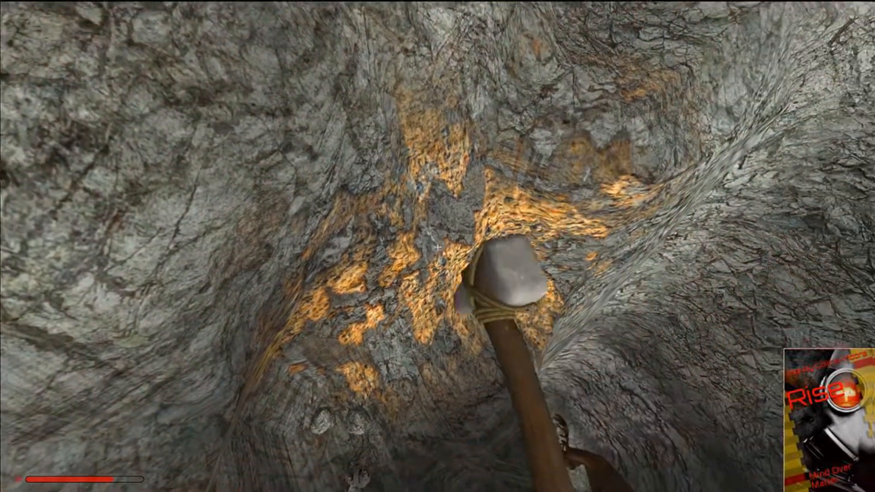
click(437, 249)
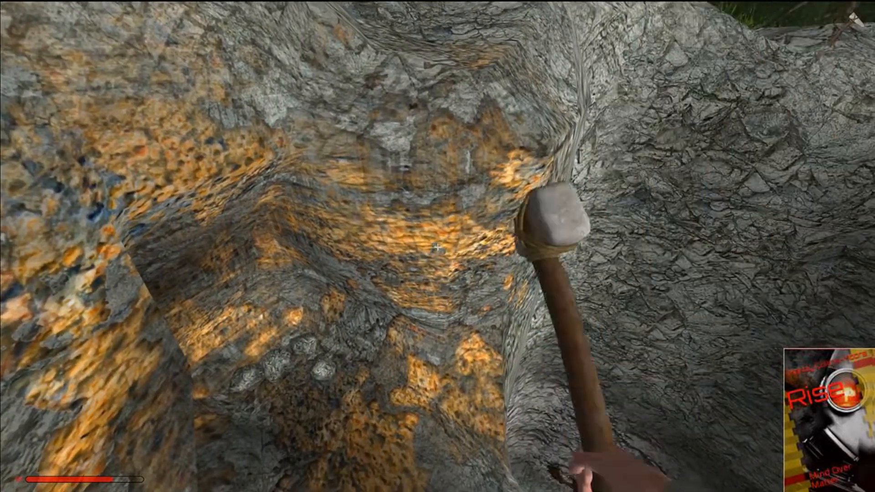
click(438, 250)
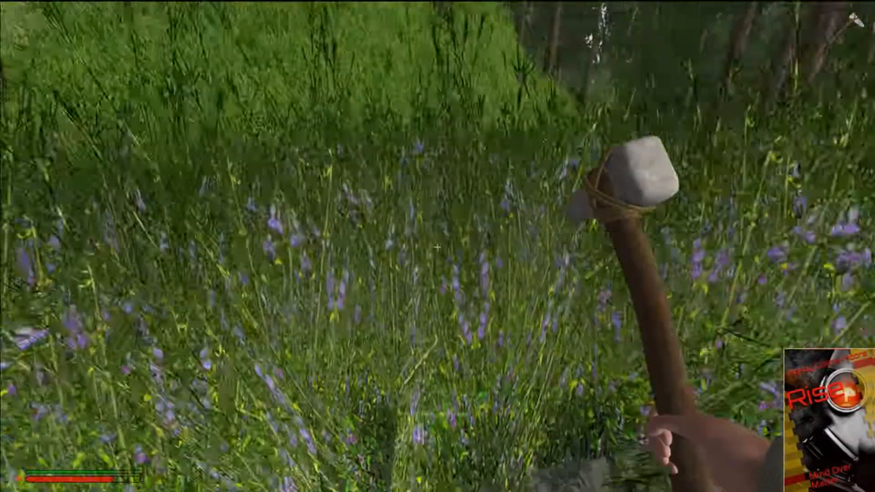
mouse_move(439, 249)
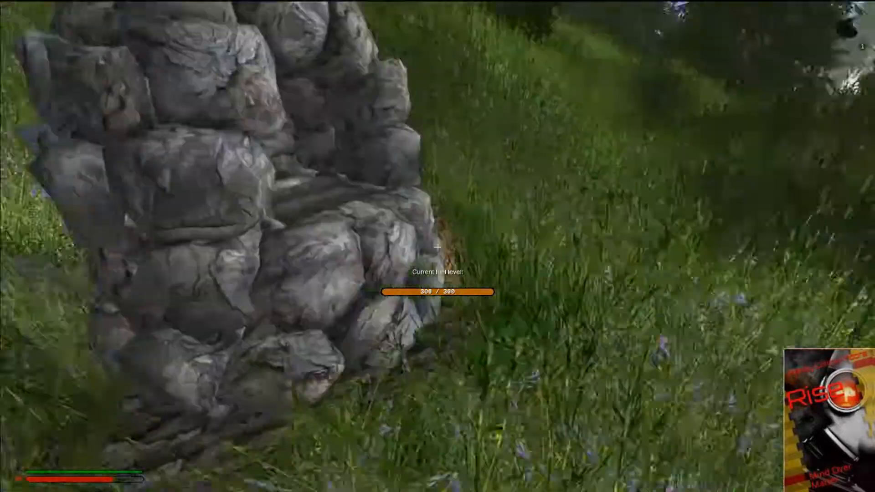
Open the inventory beside the stone furnace to view the coal, stones and crafted items.
key(i)
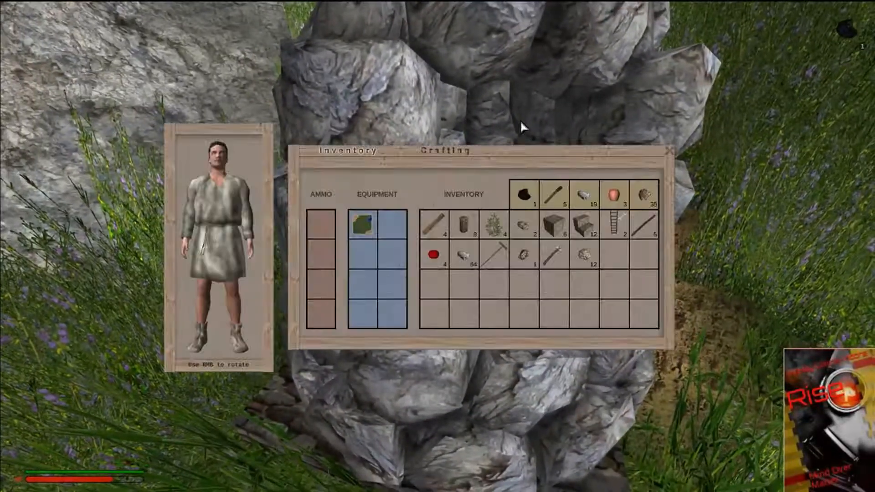